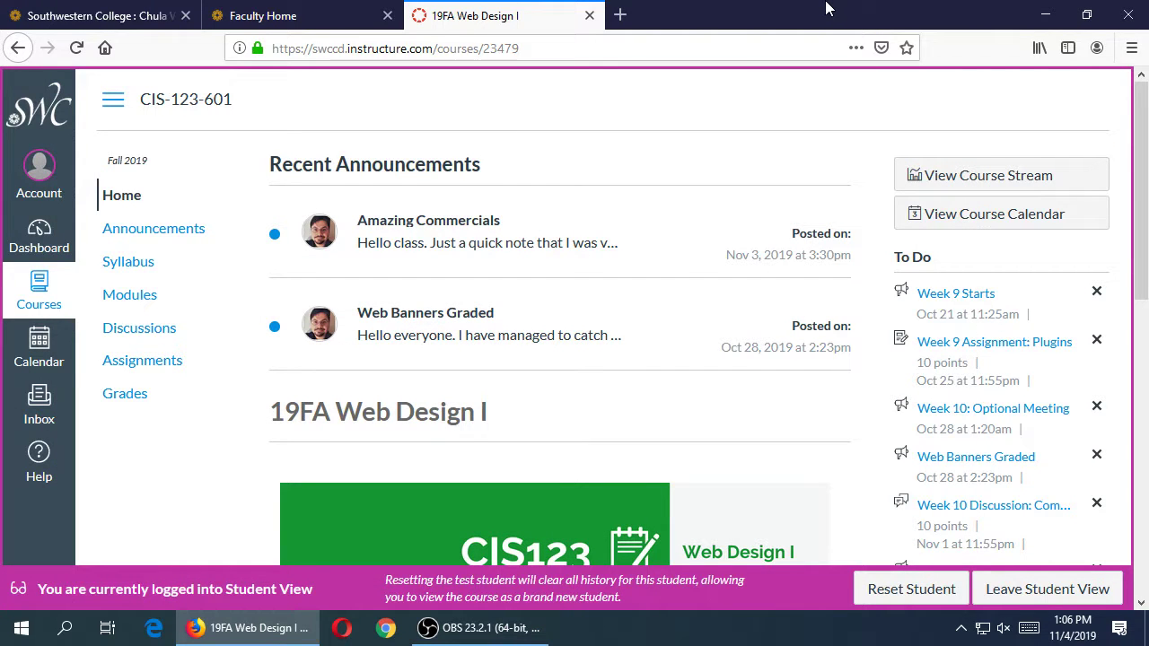
pyautogui.moveTo(131, 294)
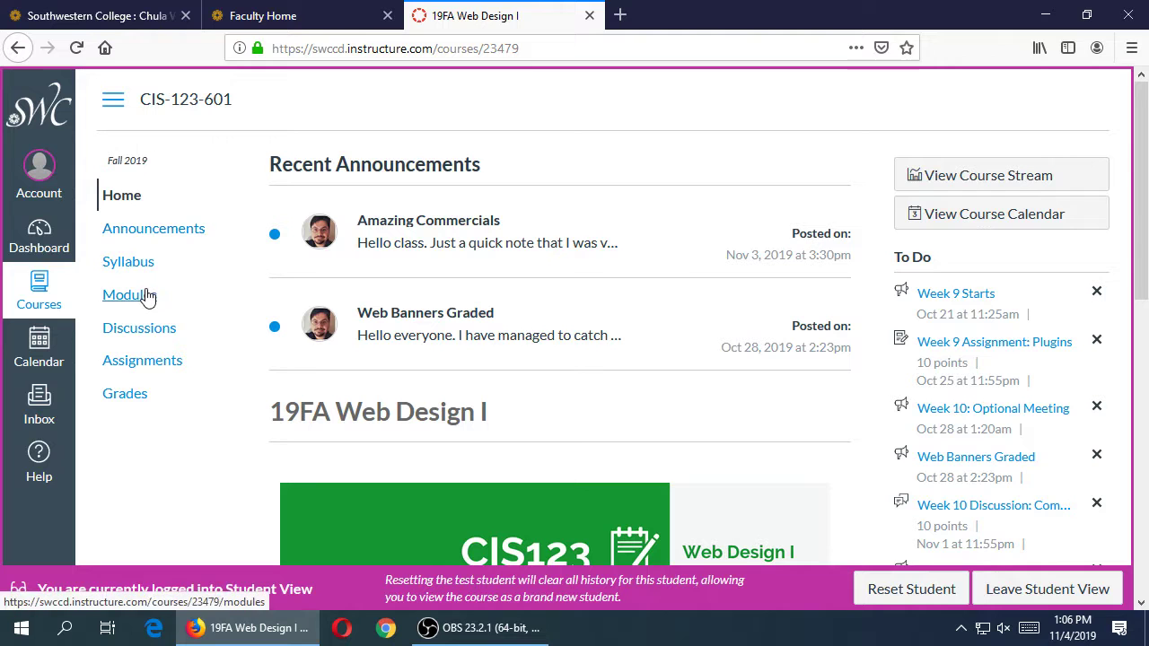
# - Open the course Modules list and scroll down to the Week 11 Marketing Strategy module
pyautogui.click(125, 295)
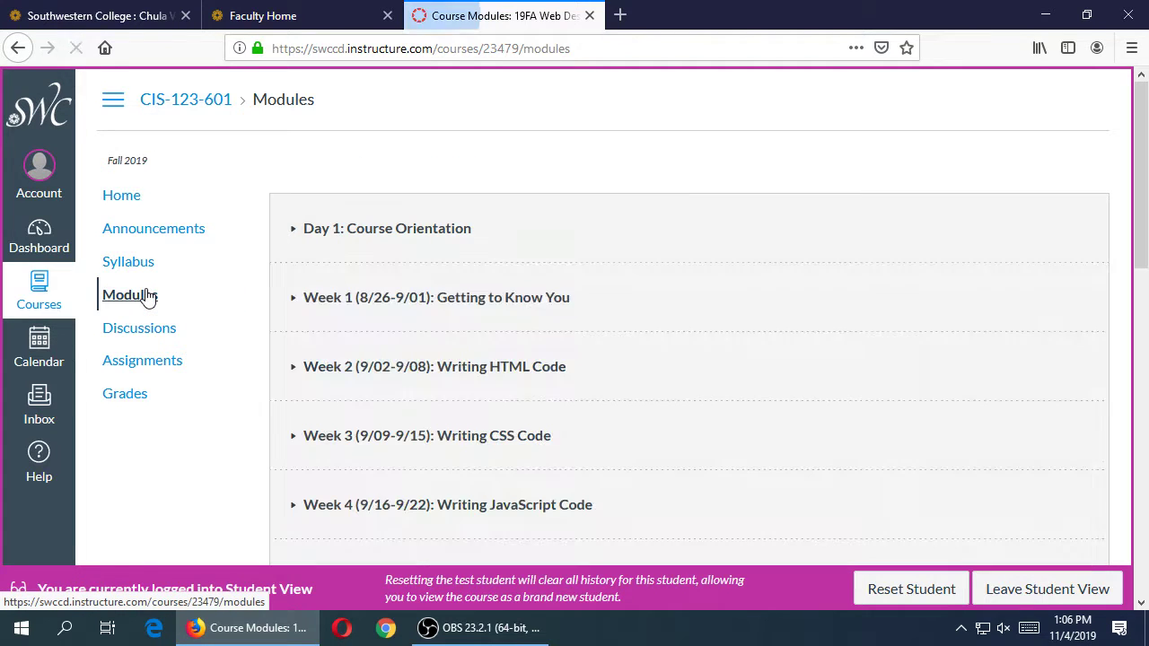
pyautogui.scroll(-3)
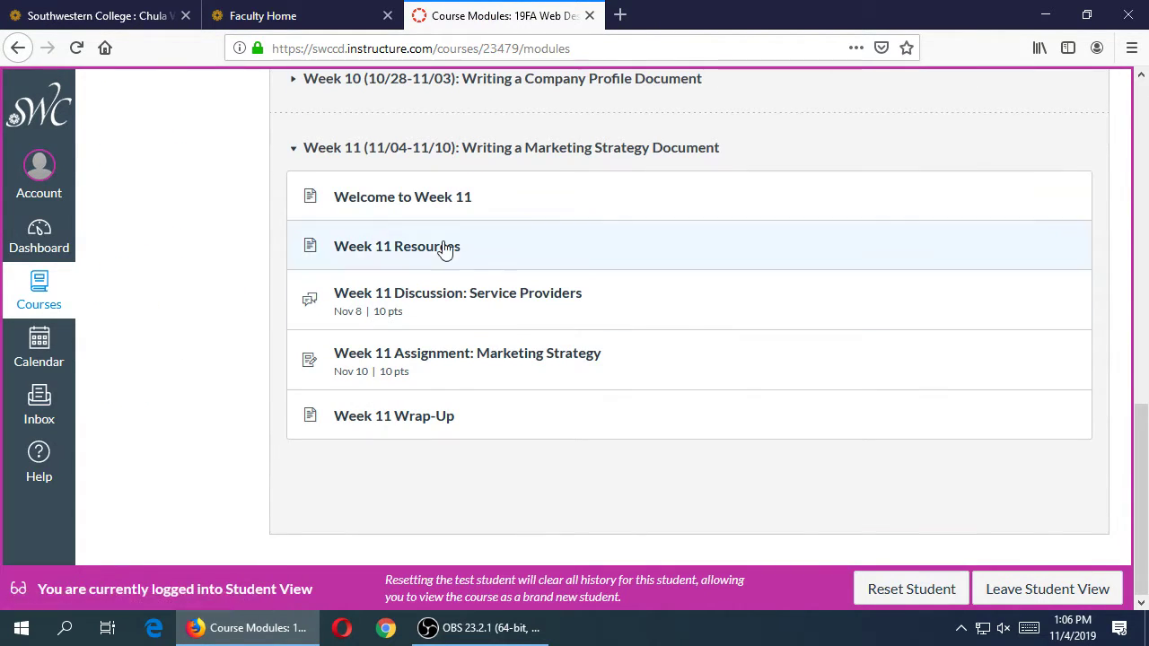
pyautogui.click(403, 197)
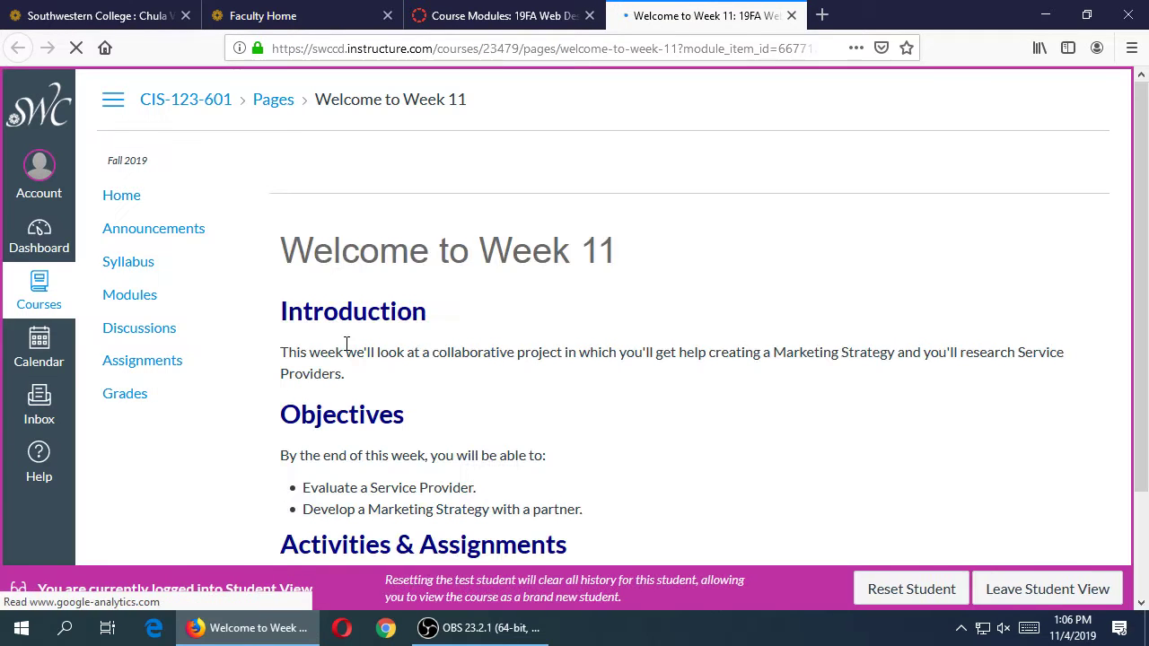
pyautogui.scroll(-3)
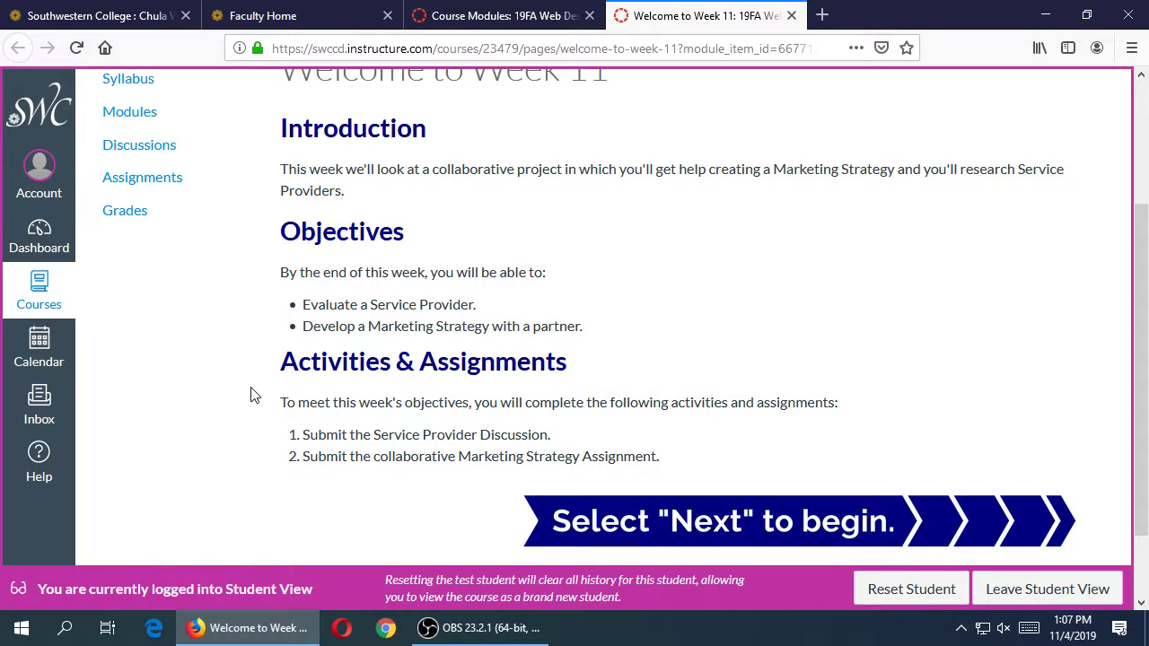
pyautogui.moveTo(416, 306)
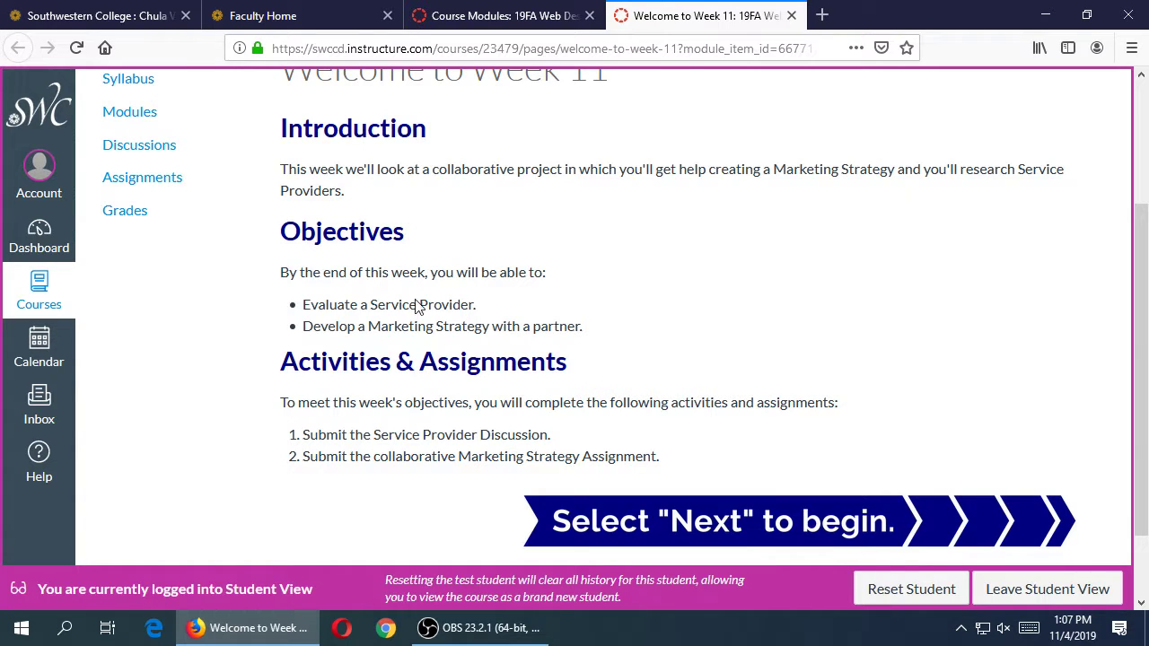
pyautogui.moveTo(516, 302)
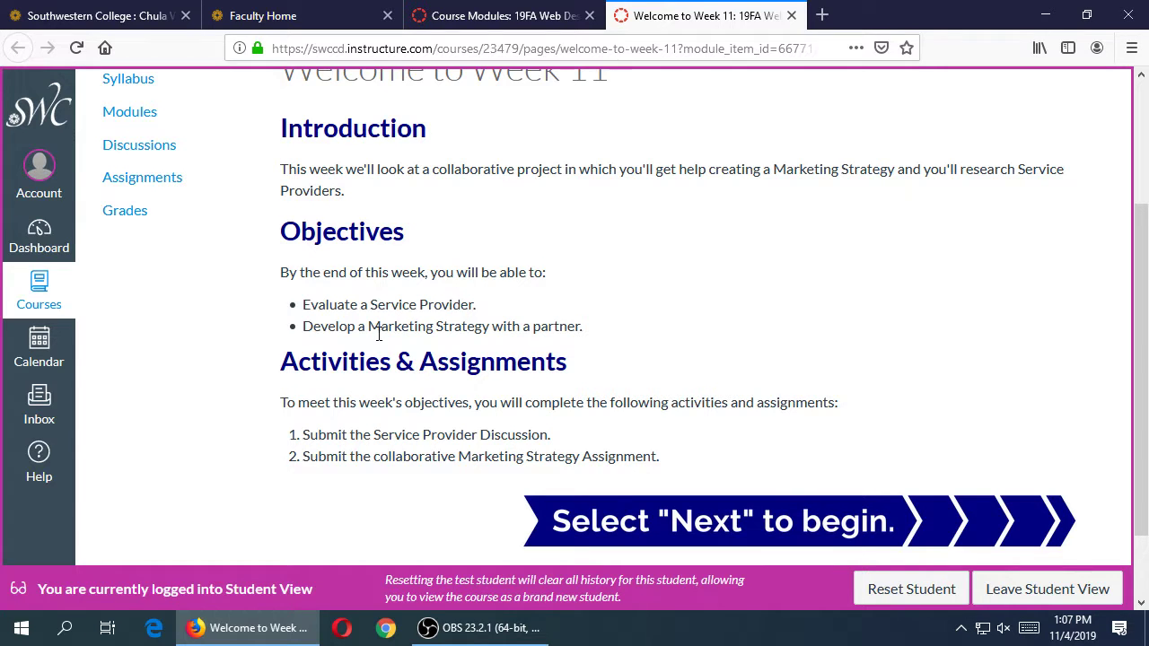
pyautogui.moveTo(557, 286)
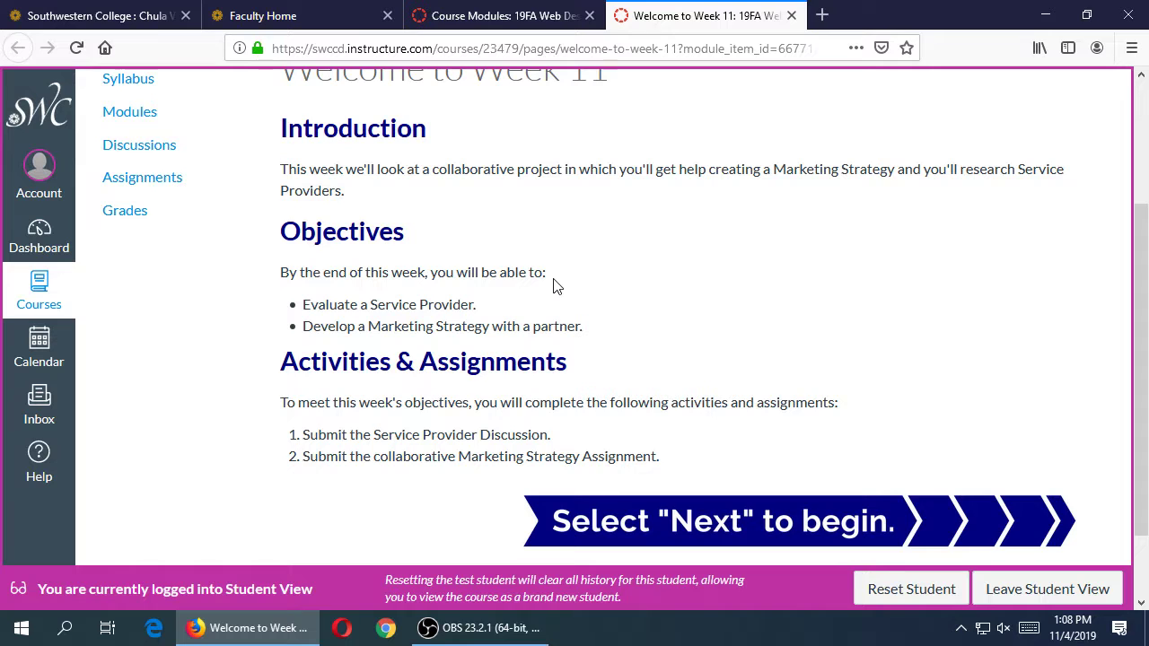
pyautogui.moveTo(447, 334)
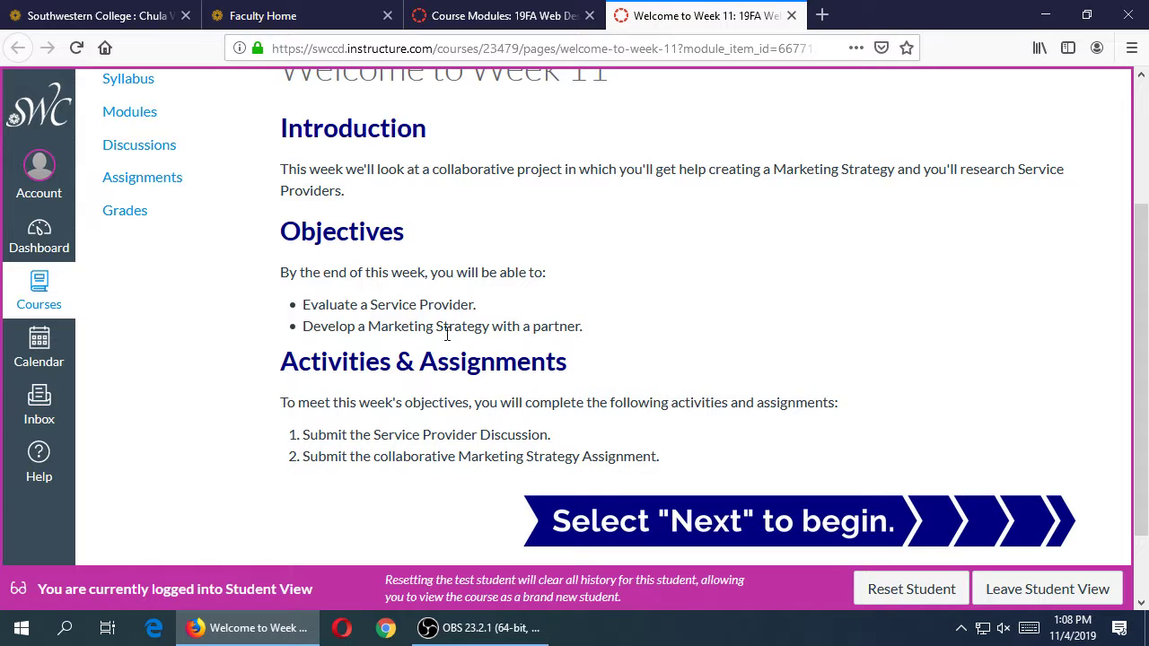
pyautogui.doubleClick(557, 326)
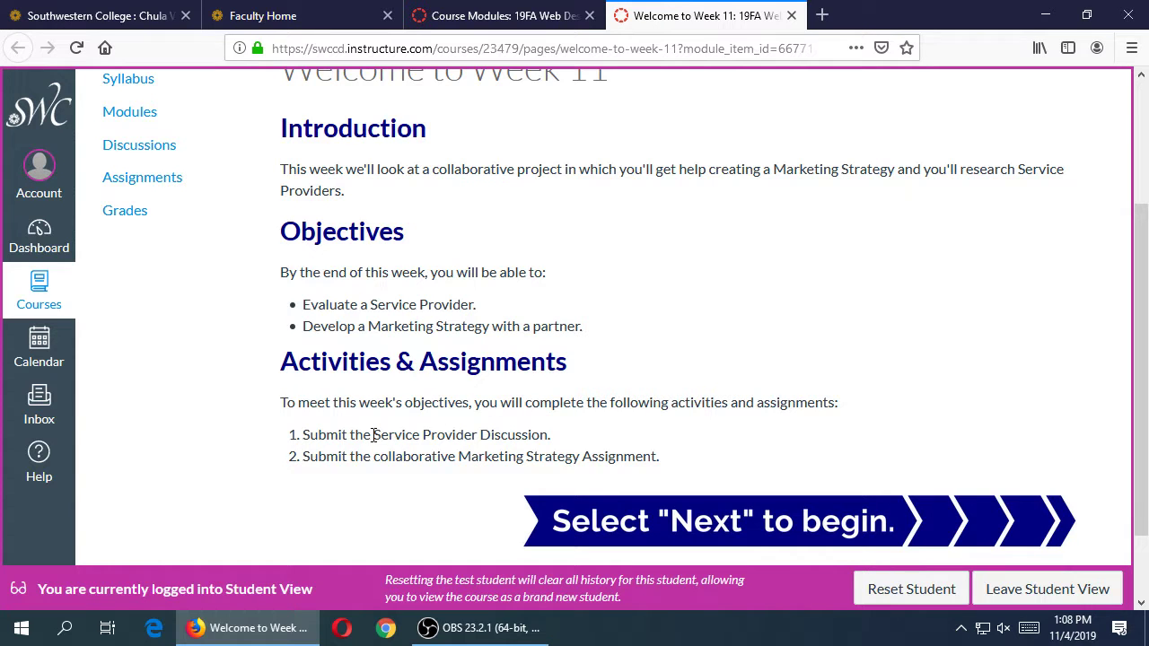
pyautogui.doubleClick(513, 435)
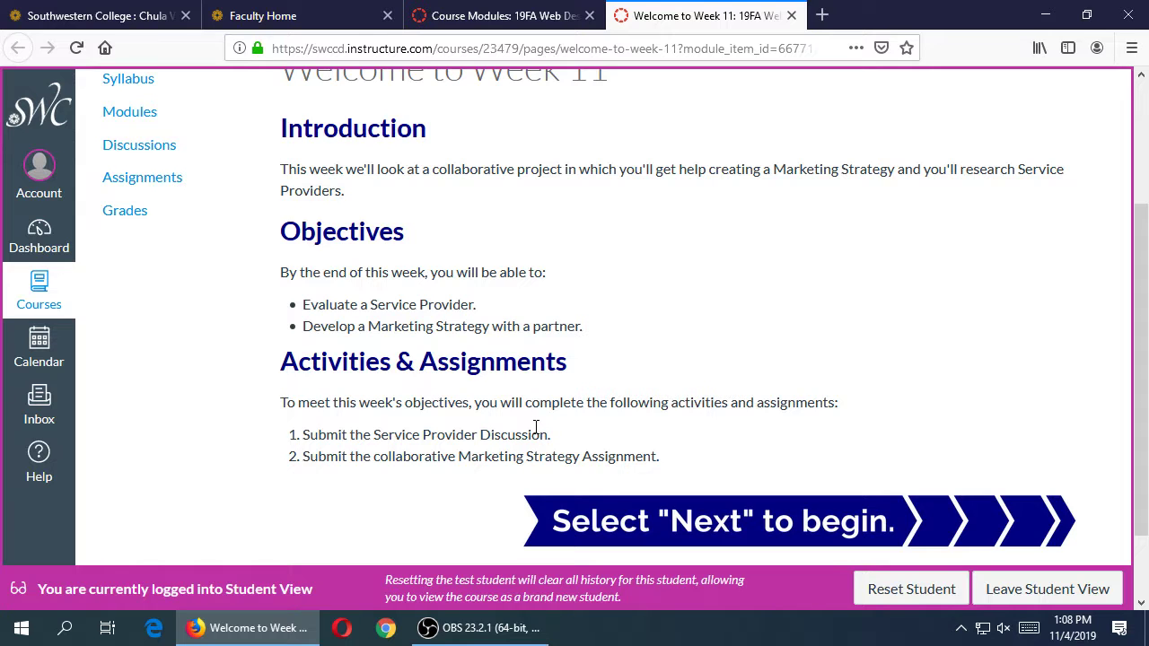
pyautogui.moveTo(410, 461)
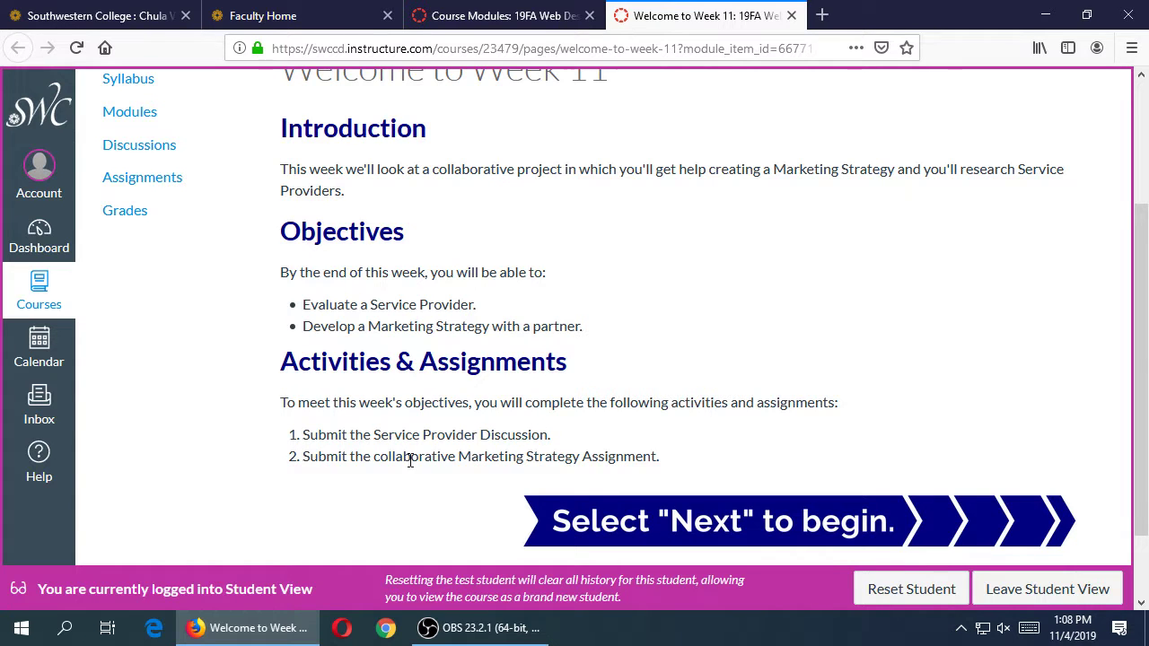
pyautogui.doubleClick(414, 456)
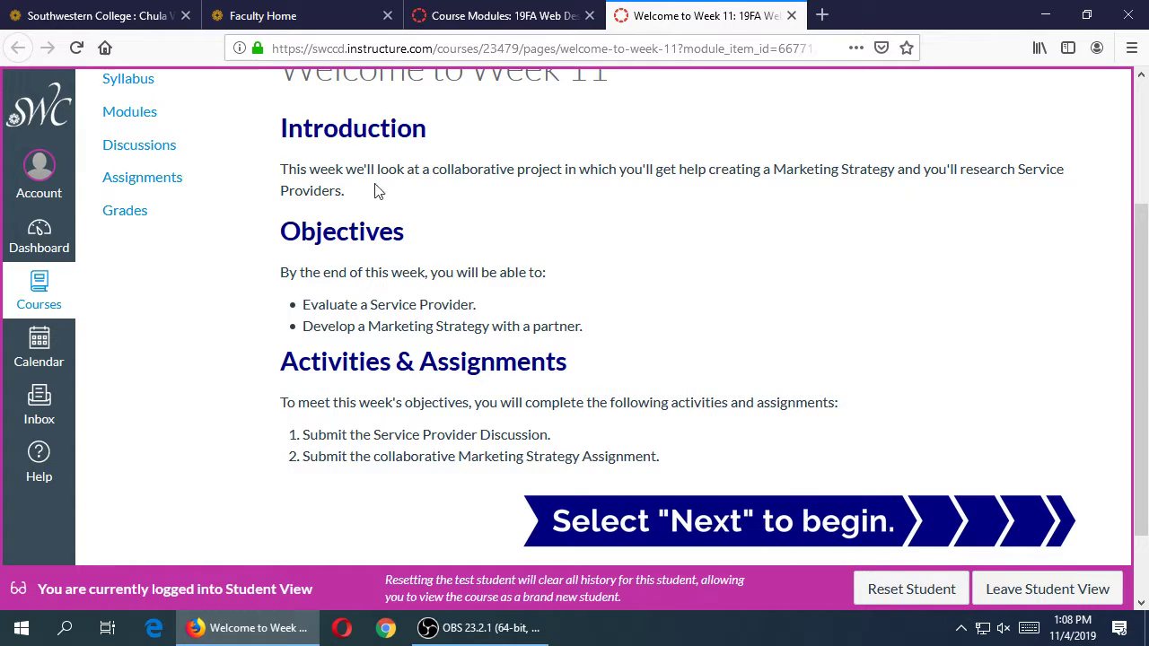
pyautogui.moveTo(402, 169); pyautogui.dragTo(403, 231)
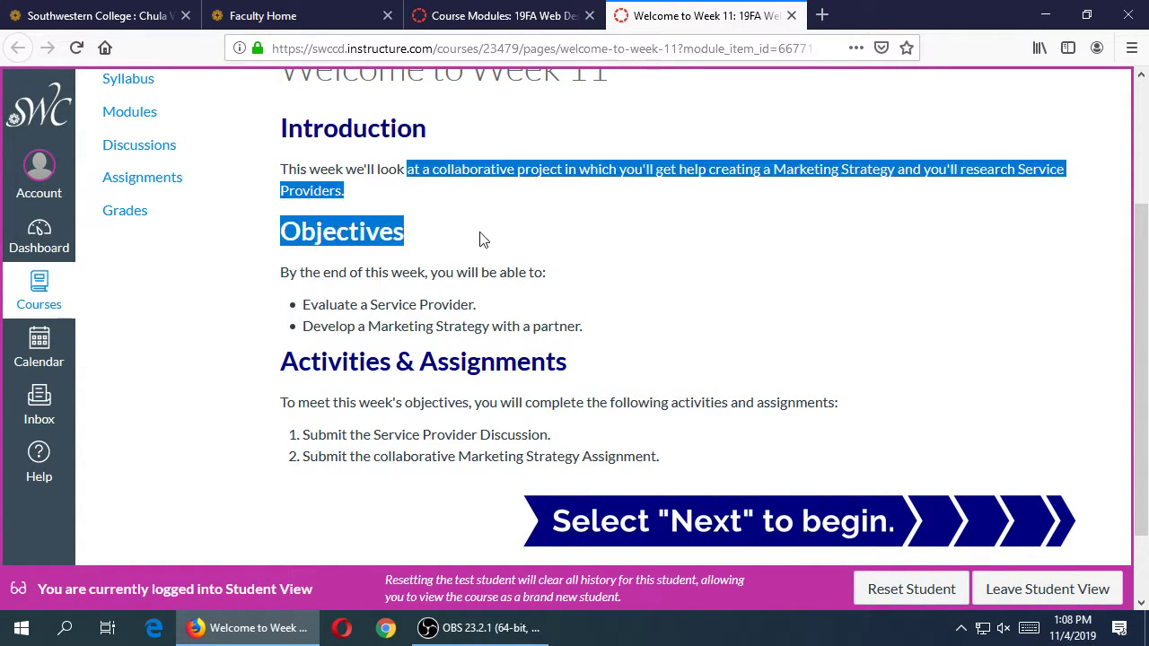
pyautogui.click(687, 199)
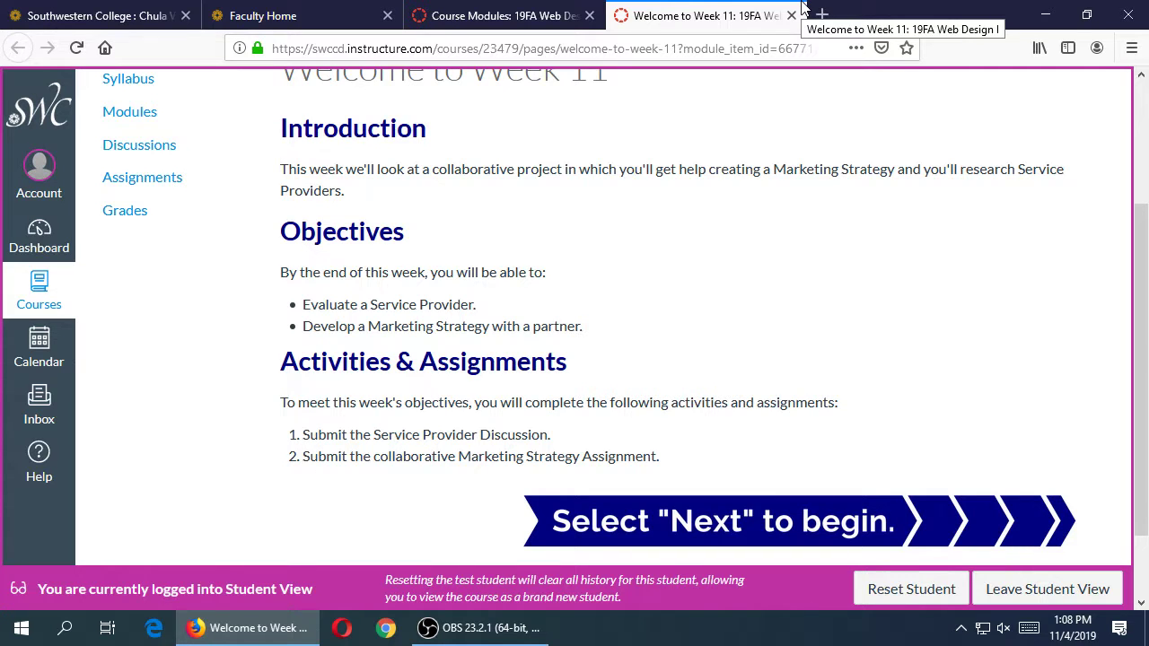
pyautogui.moveTo(678, 15)
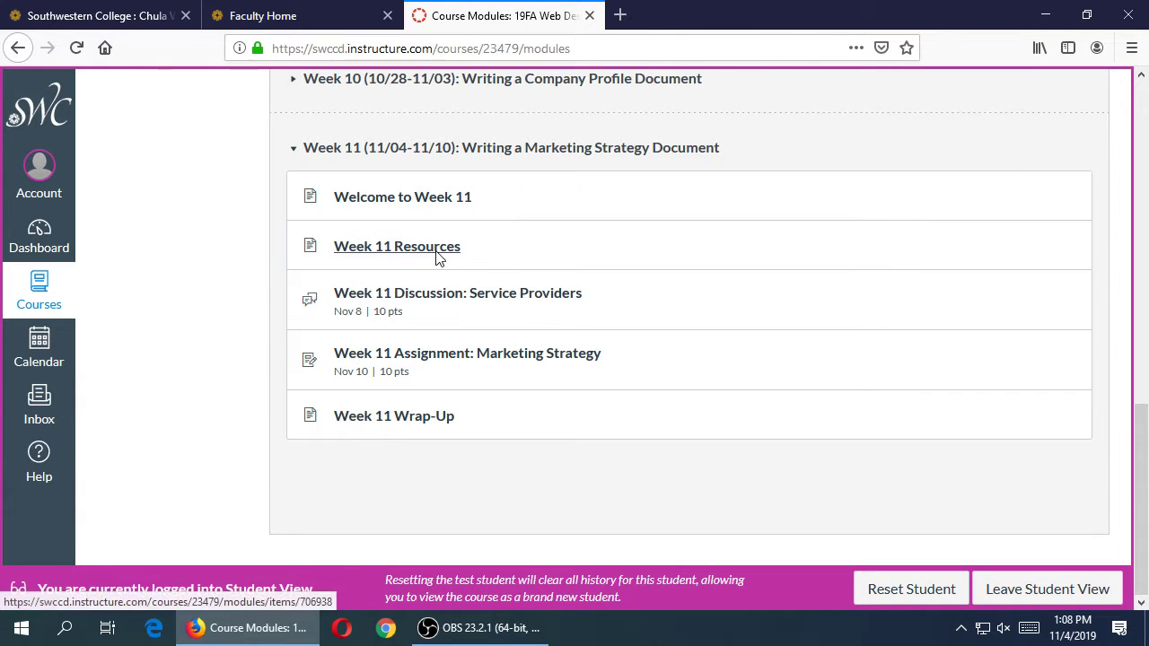
pyautogui.click(397, 246)
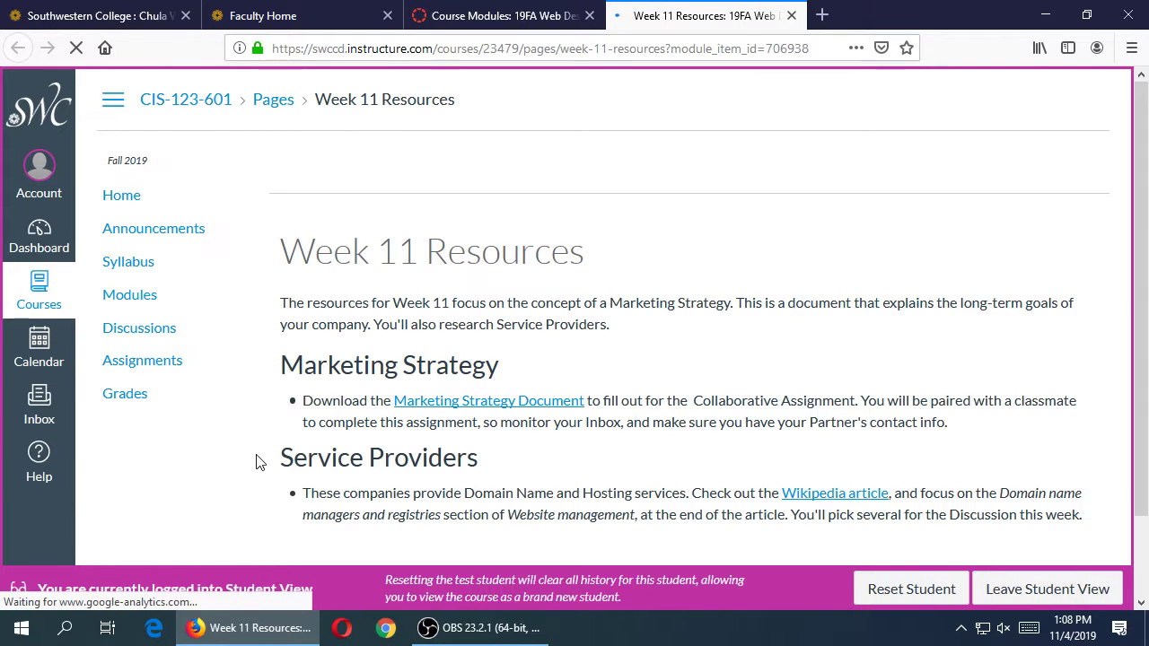
pyautogui.scroll(-3)
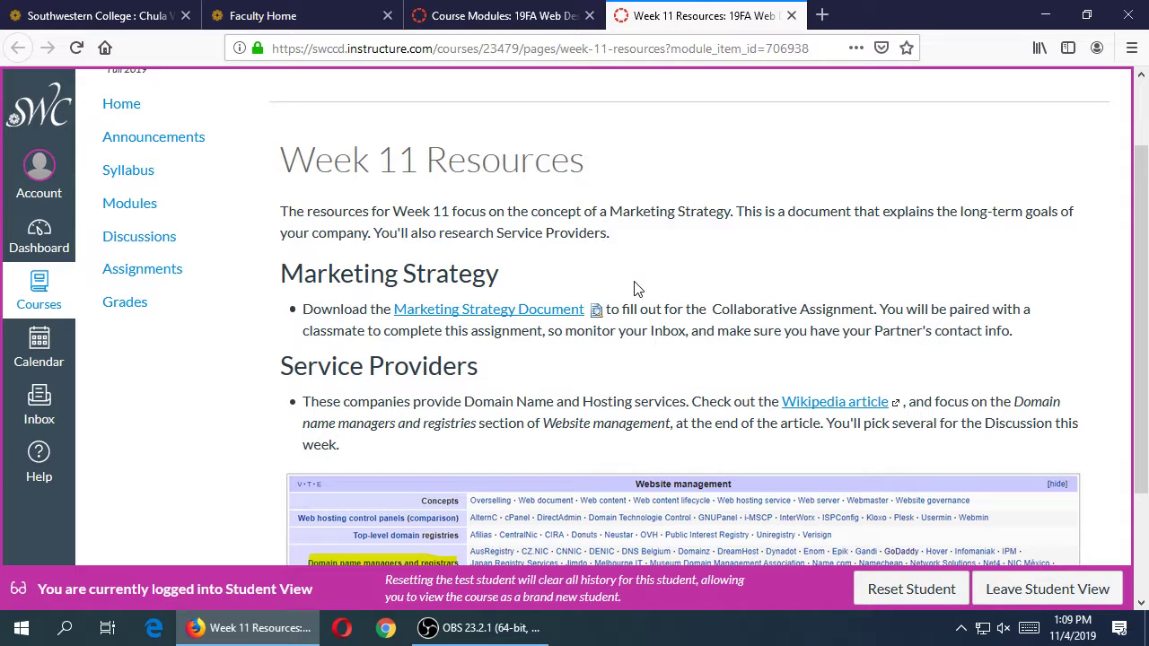
pyautogui.scroll(-3)
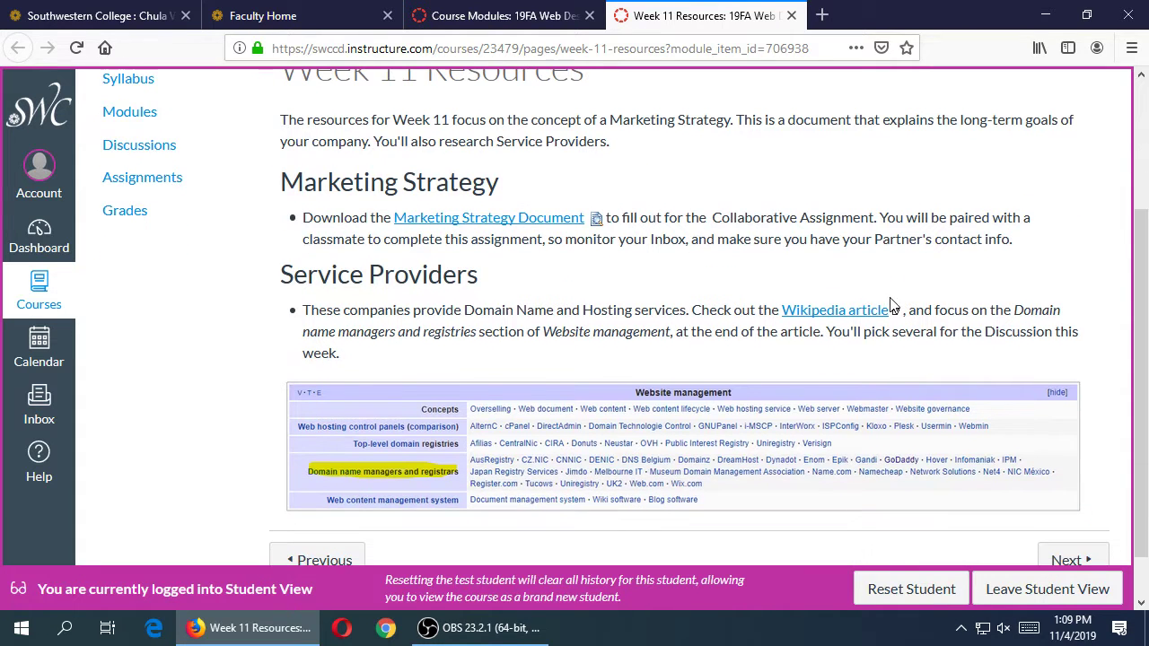
pyautogui.moveTo(748, 307)
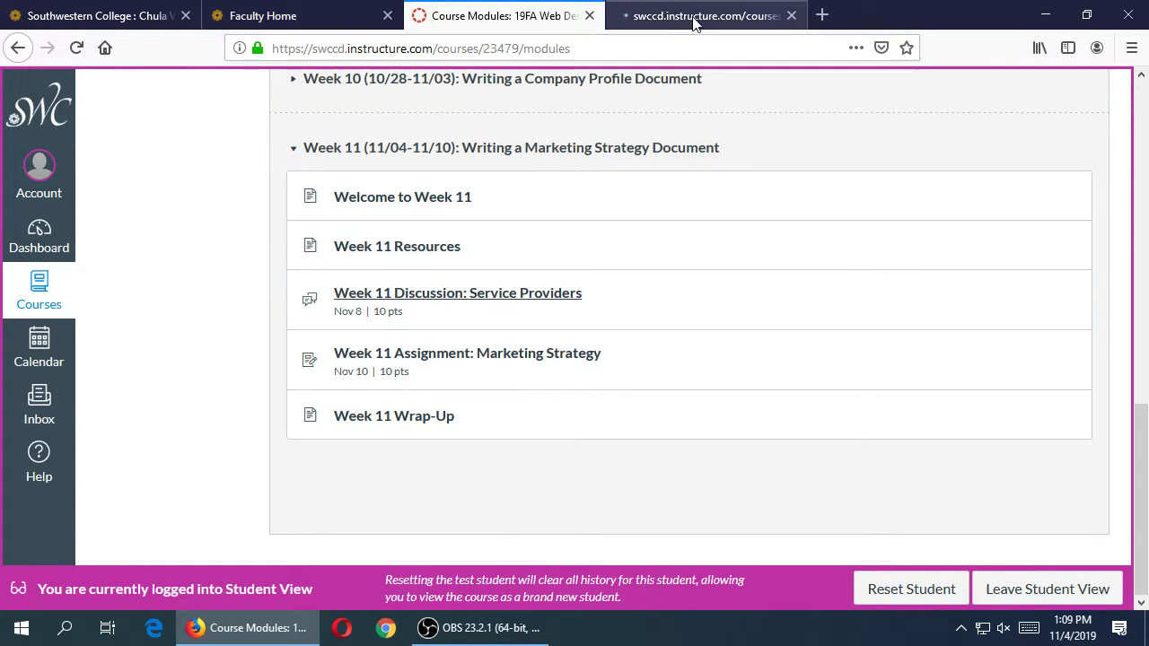
pyautogui.click(458, 292)
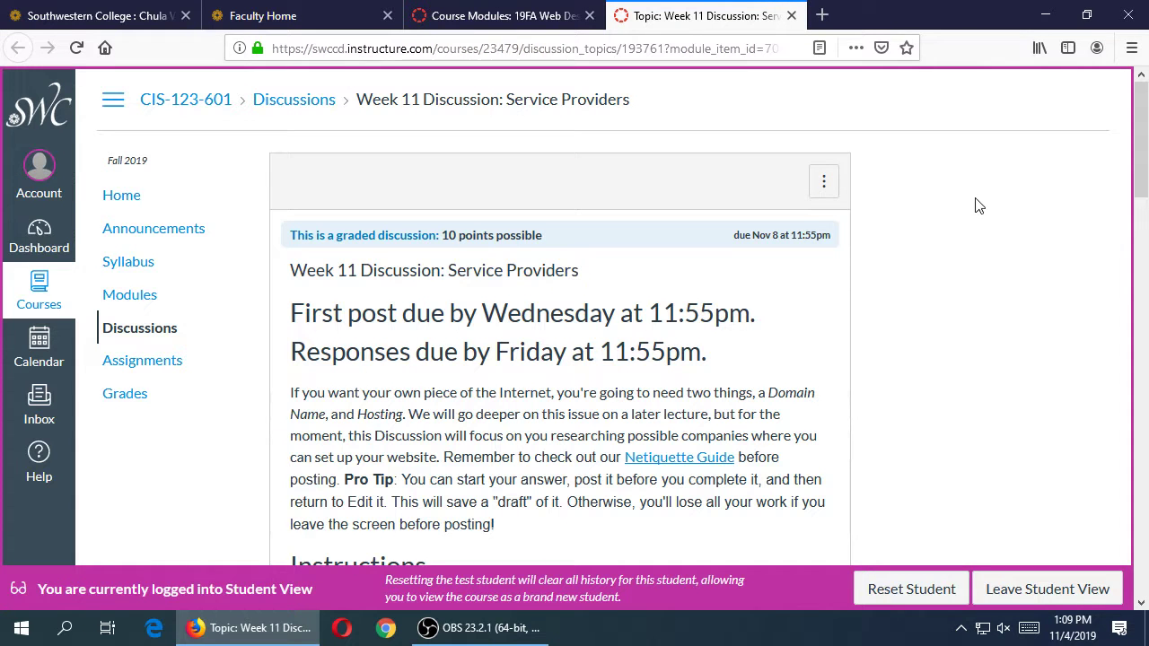
pyautogui.scroll(-3)
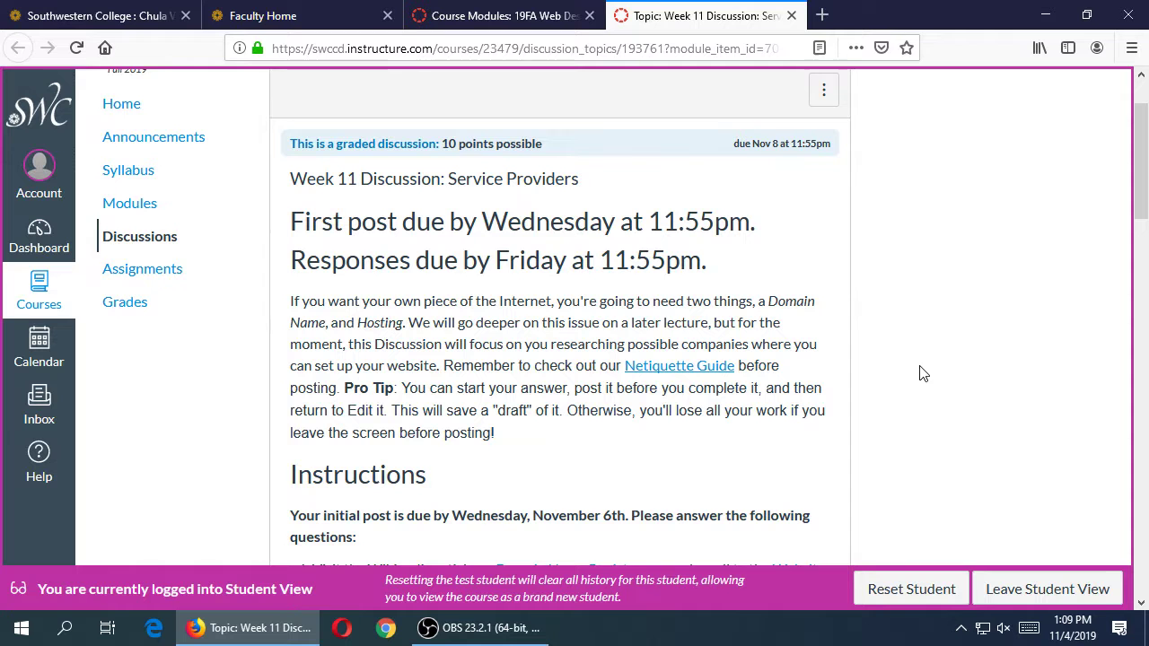
pyautogui.moveTo(898, 394)
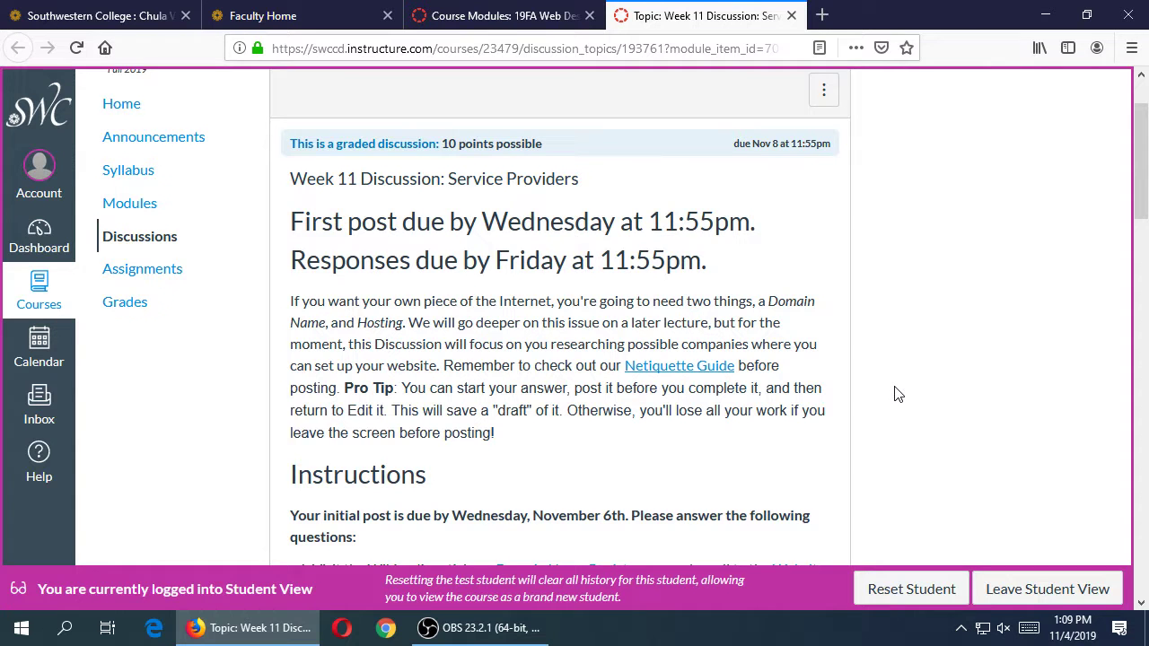
pyautogui.scroll(-3)
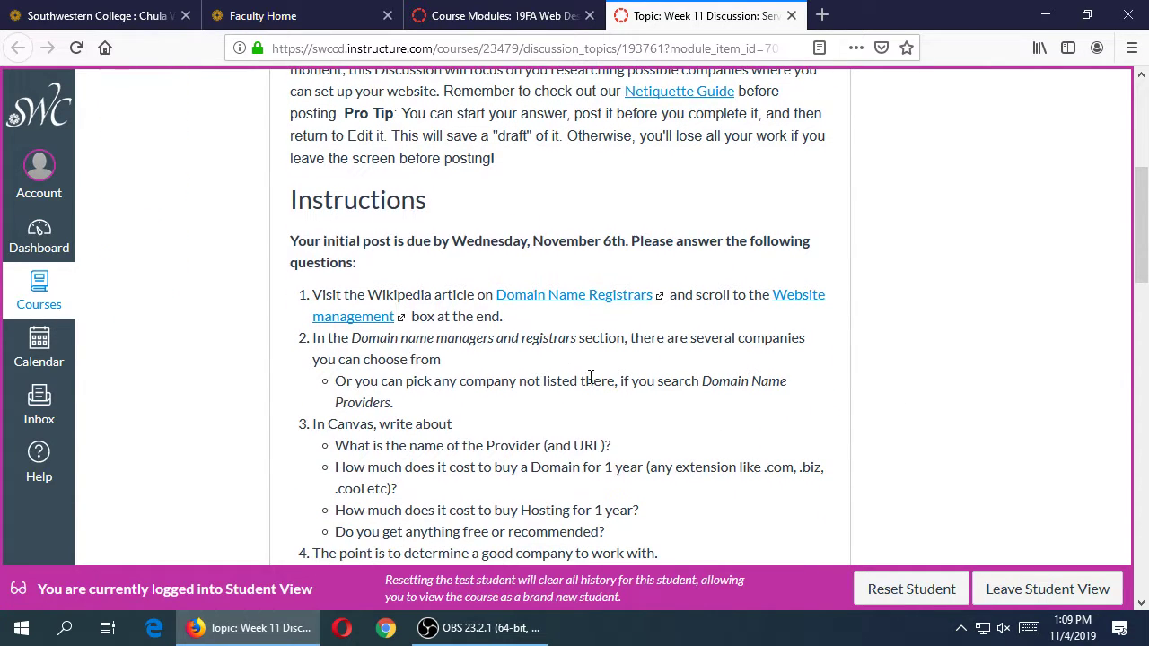
pyautogui.moveTo(574, 294)
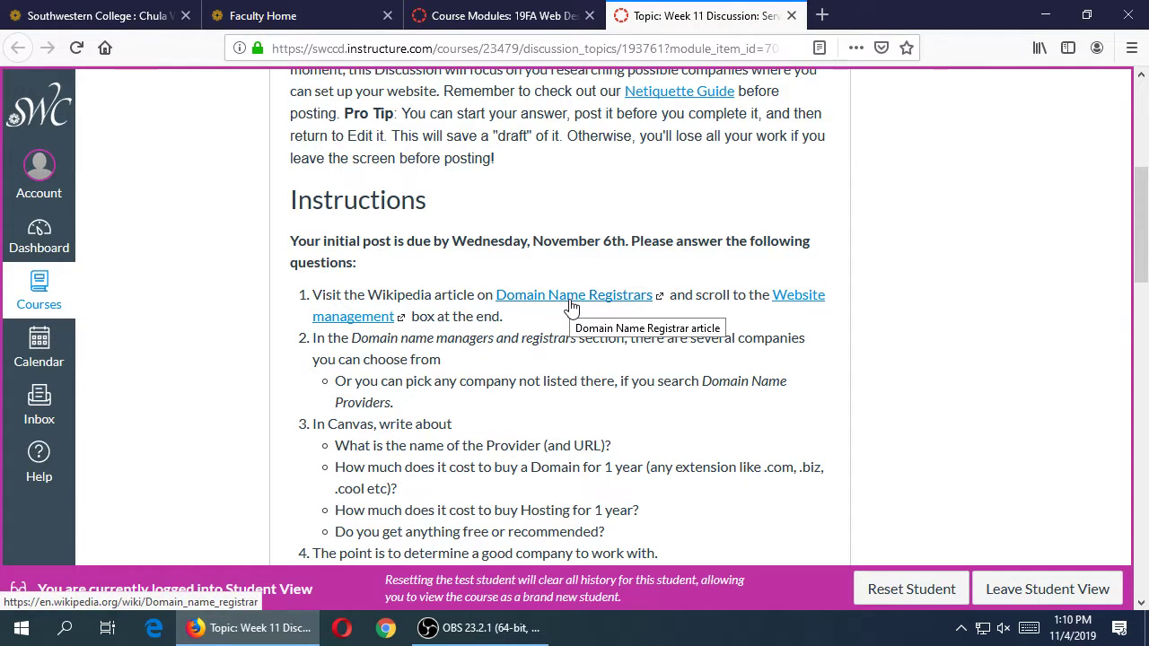
pyautogui.scroll(-3)
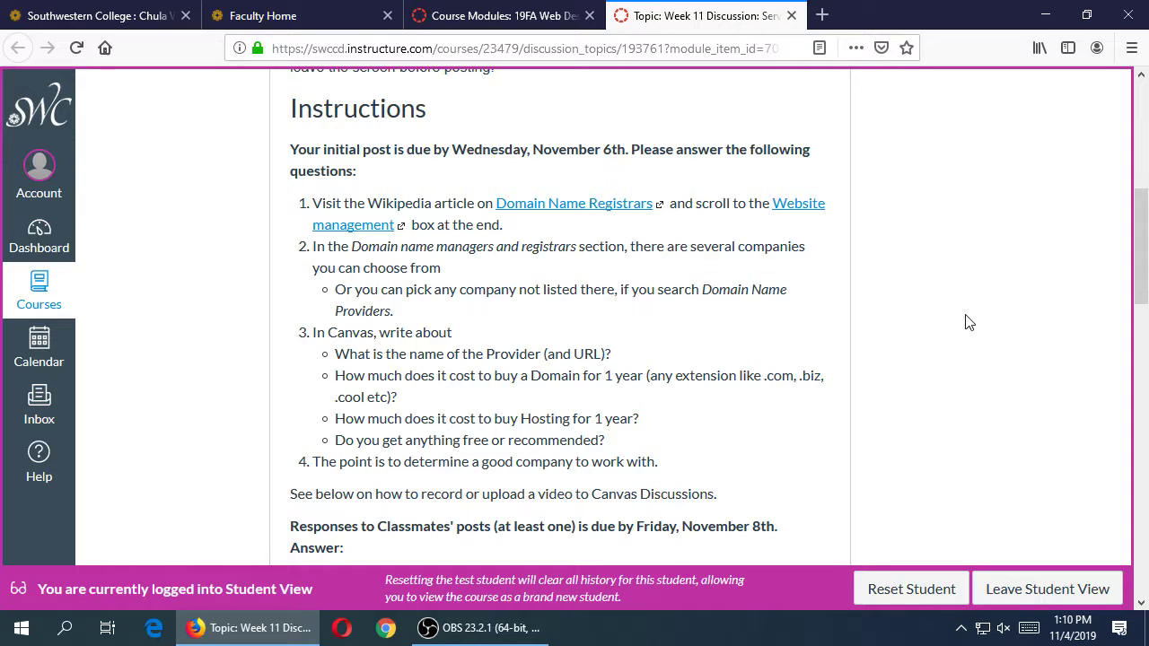
pyautogui.moveTo(866, 310)
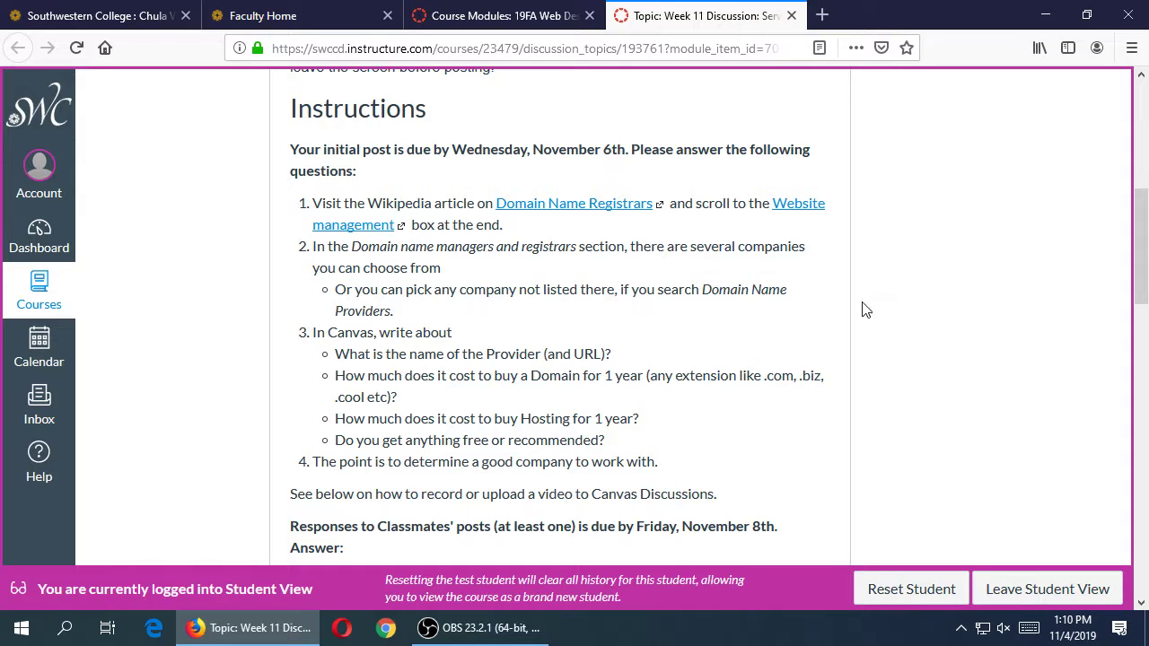
pyautogui.moveTo(369, 290); pyautogui.dragTo(395, 310)
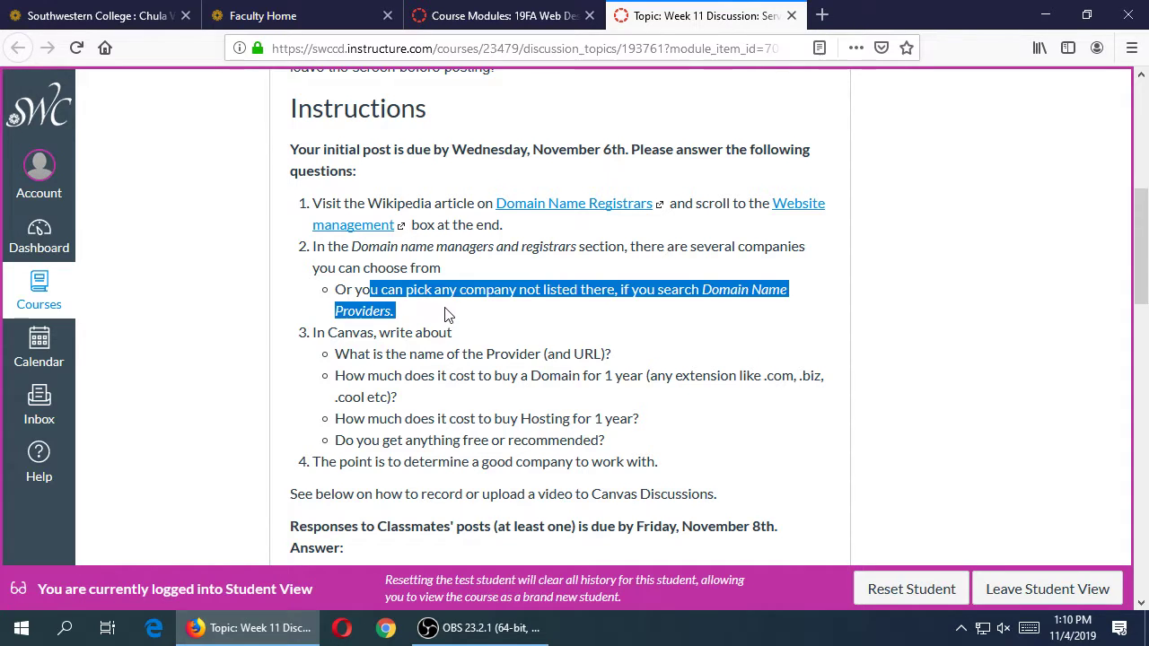
pyautogui.click(449, 314)
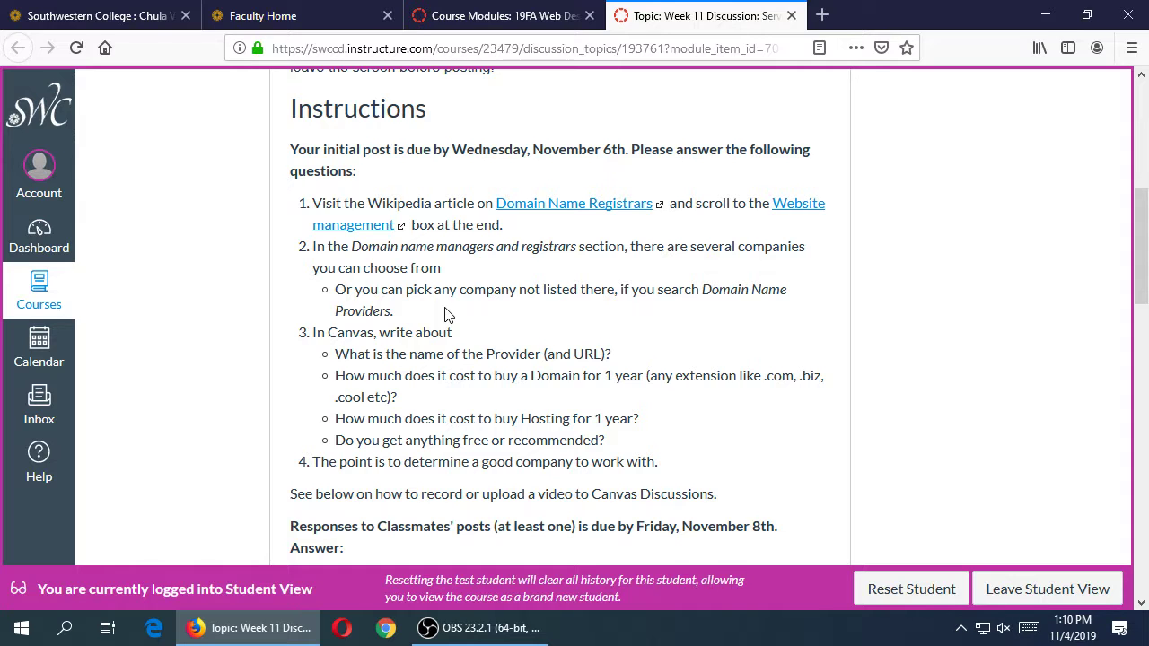
pyautogui.moveTo(507, 297)
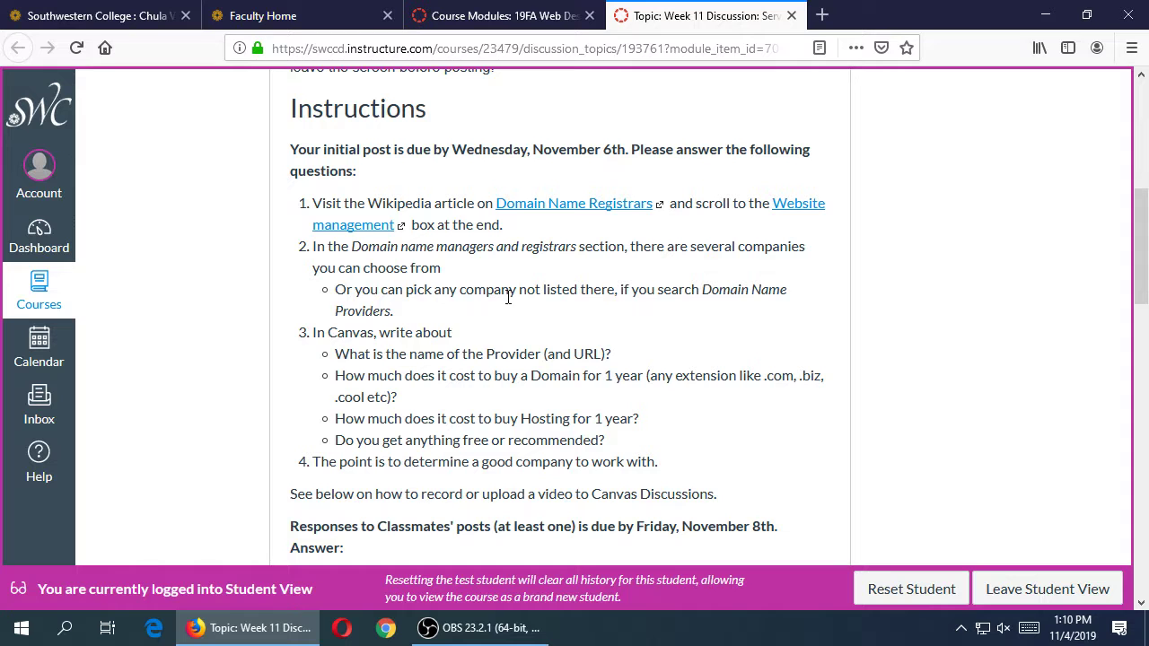
pyautogui.scroll(-3)
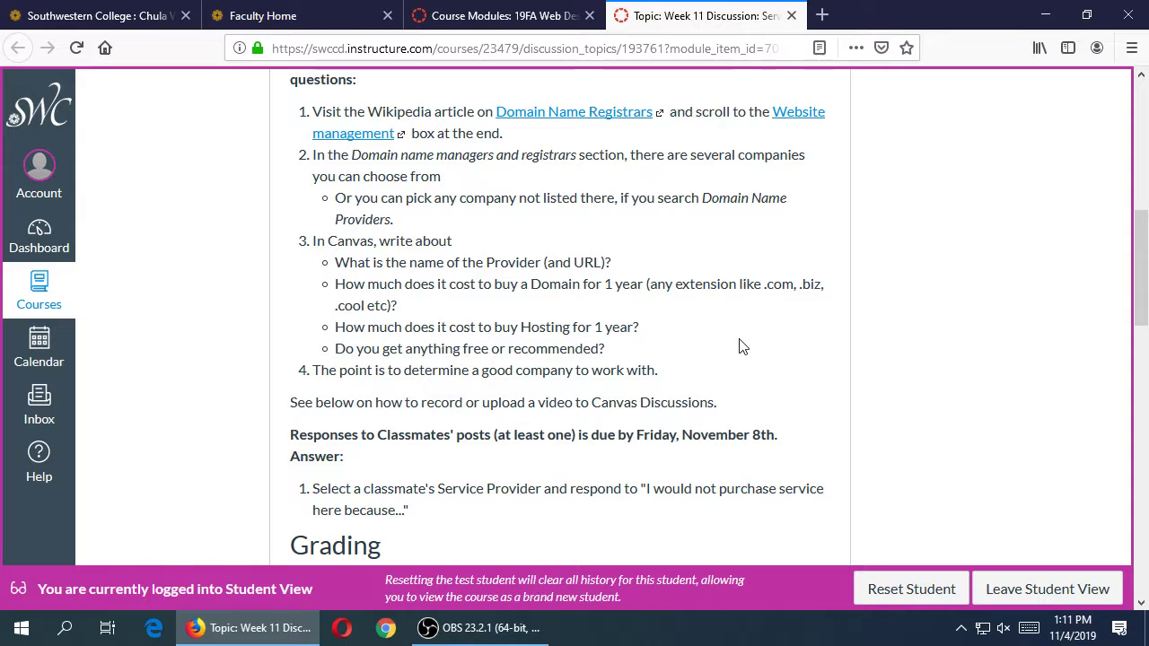
# - Search the Service Providers discussion for 'video' and highlight Domain in the cost question
pyautogui.press('ctrl+f')
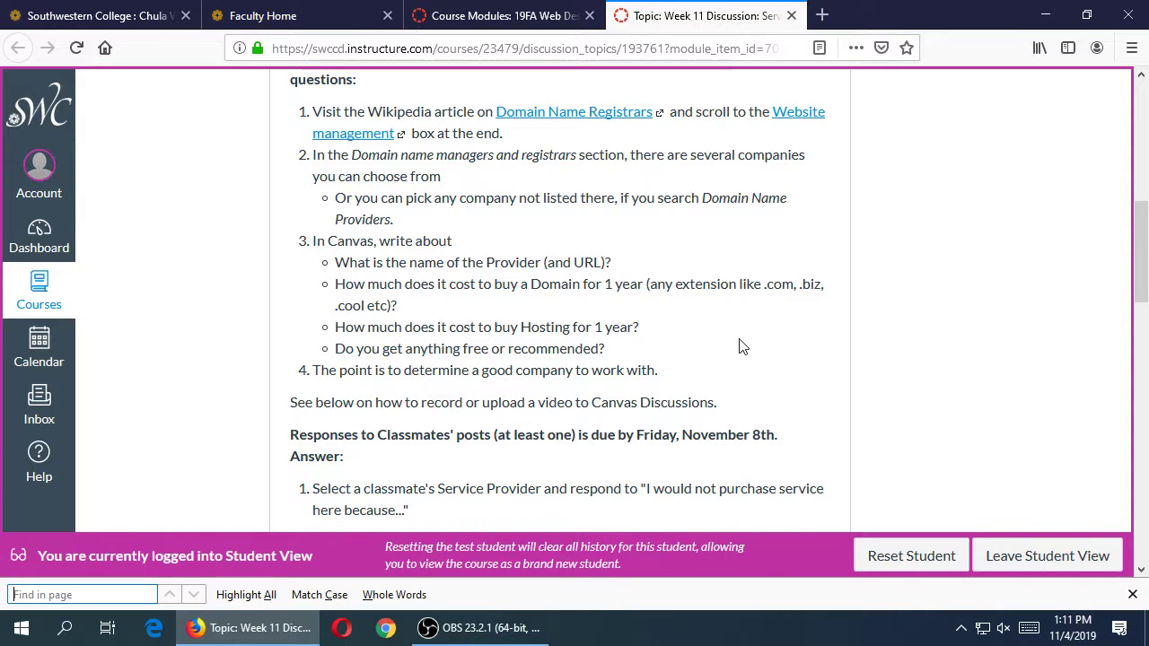
pyautogui.write('video')
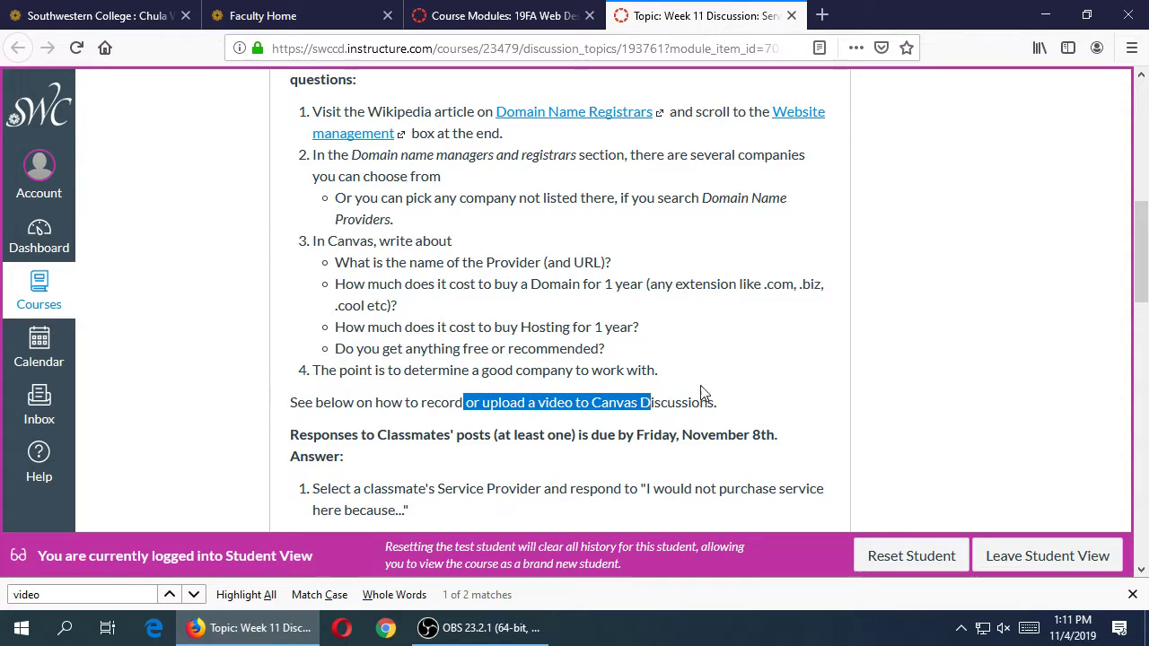
pyautogui.click(705, 399)
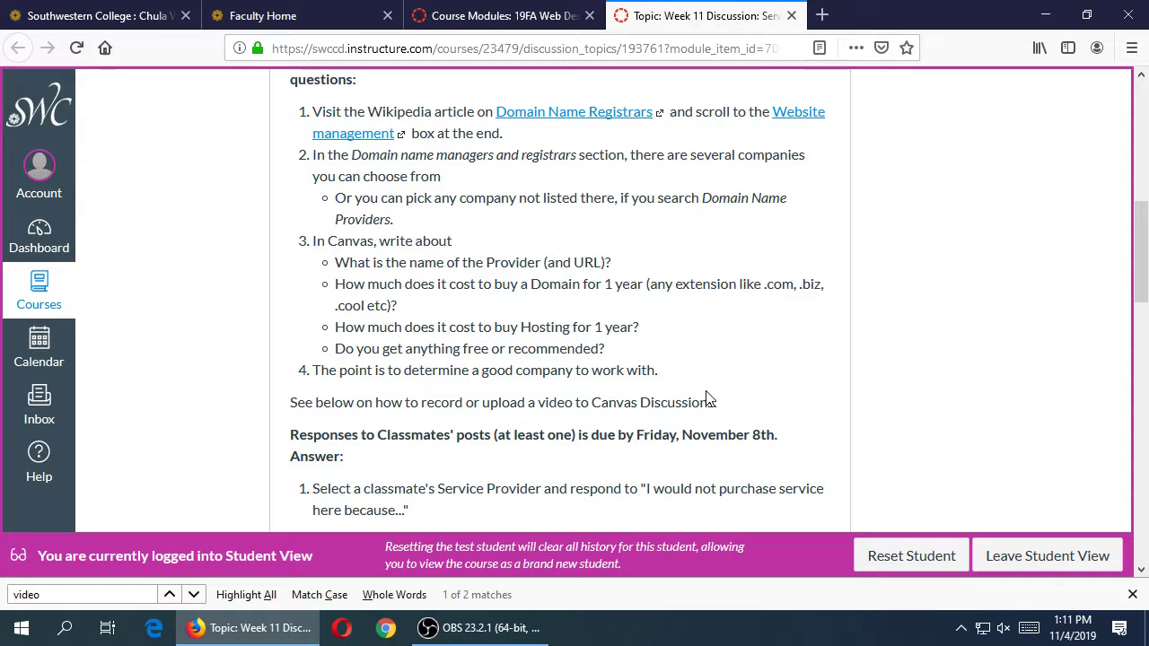
pyautogui.moveTo(384, 287)
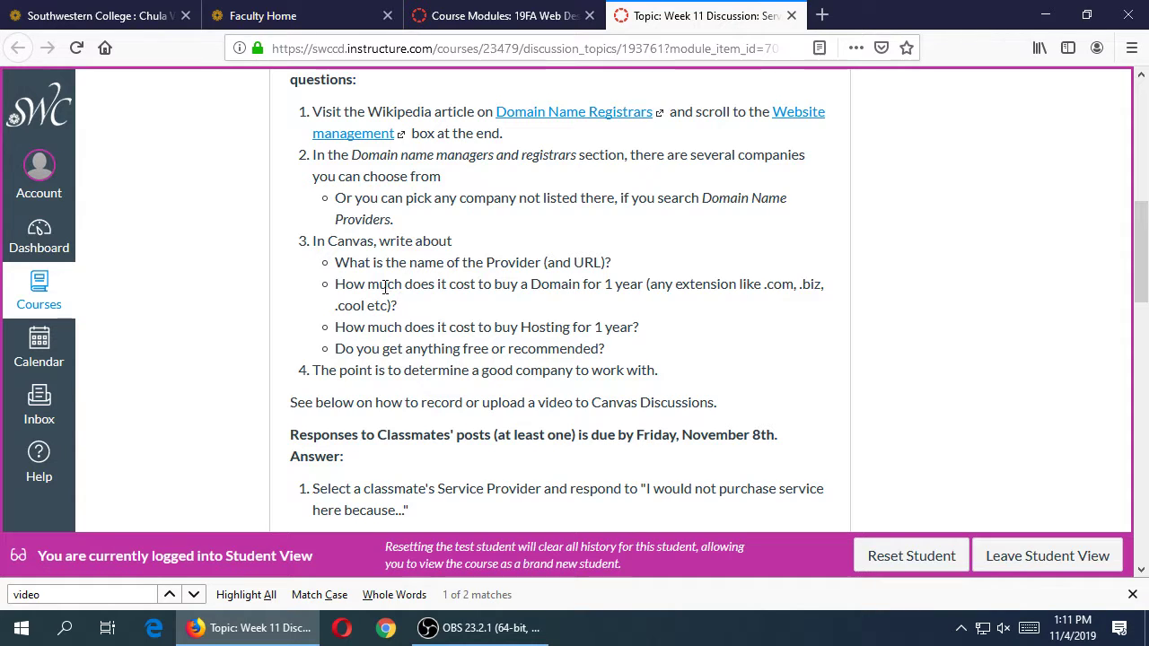
pyautogui.moveTo(449, 284); pyautogui.dragTo(623, 283)
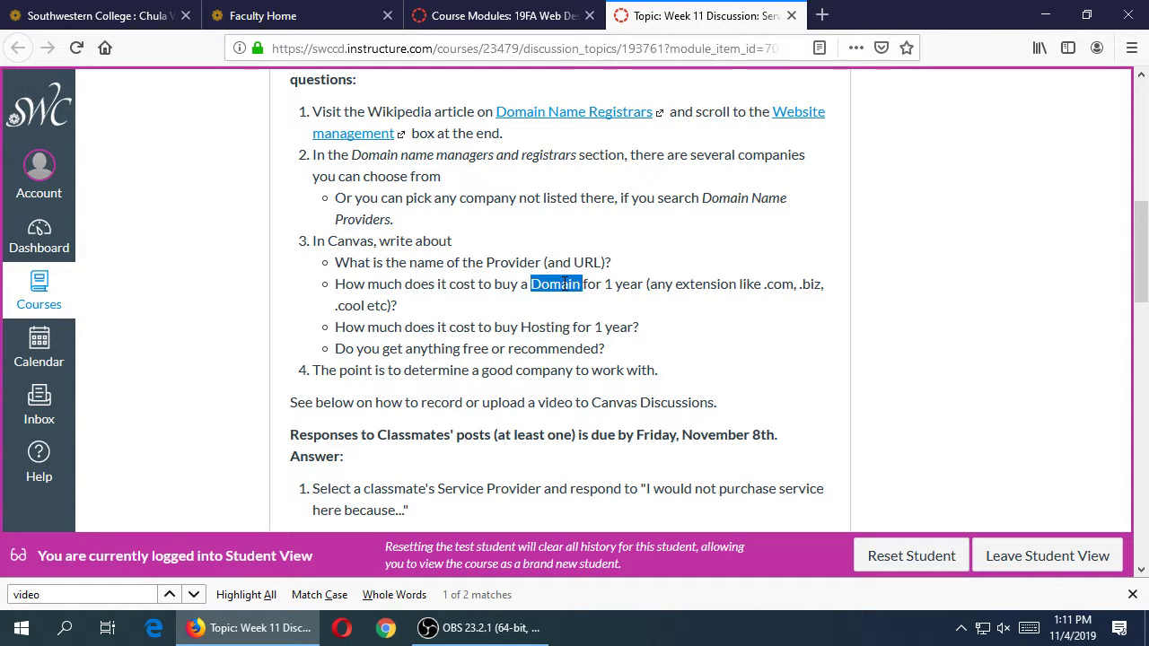
pyautogui.moveTo(574, 111)
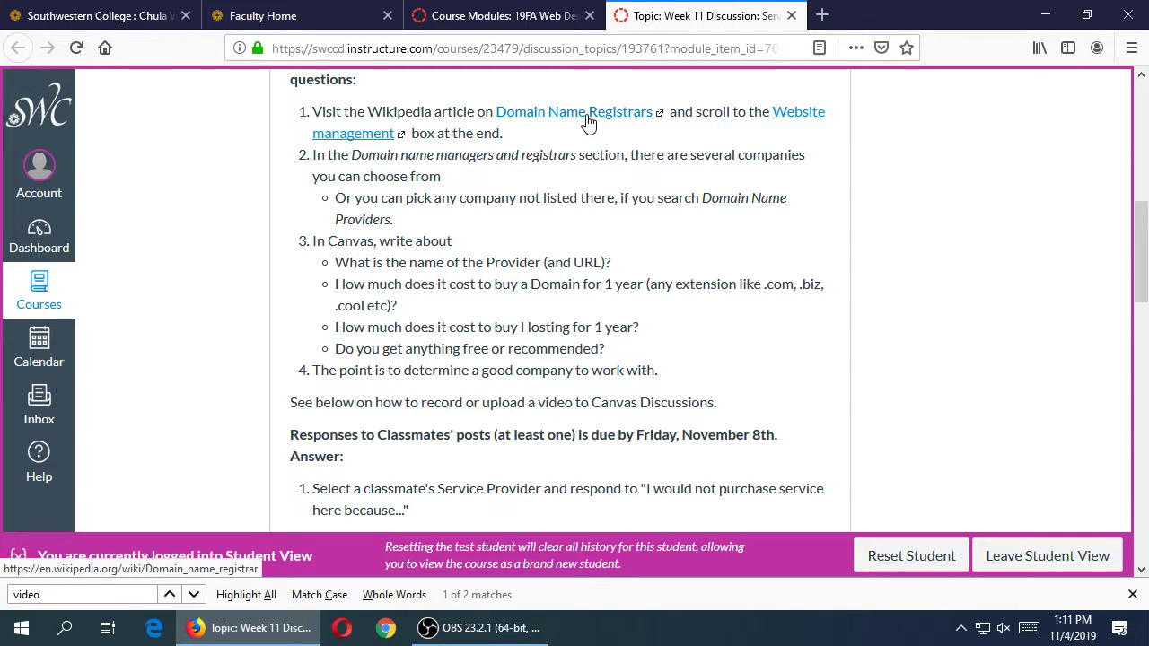
pyautogui.moveTo(575, 112)
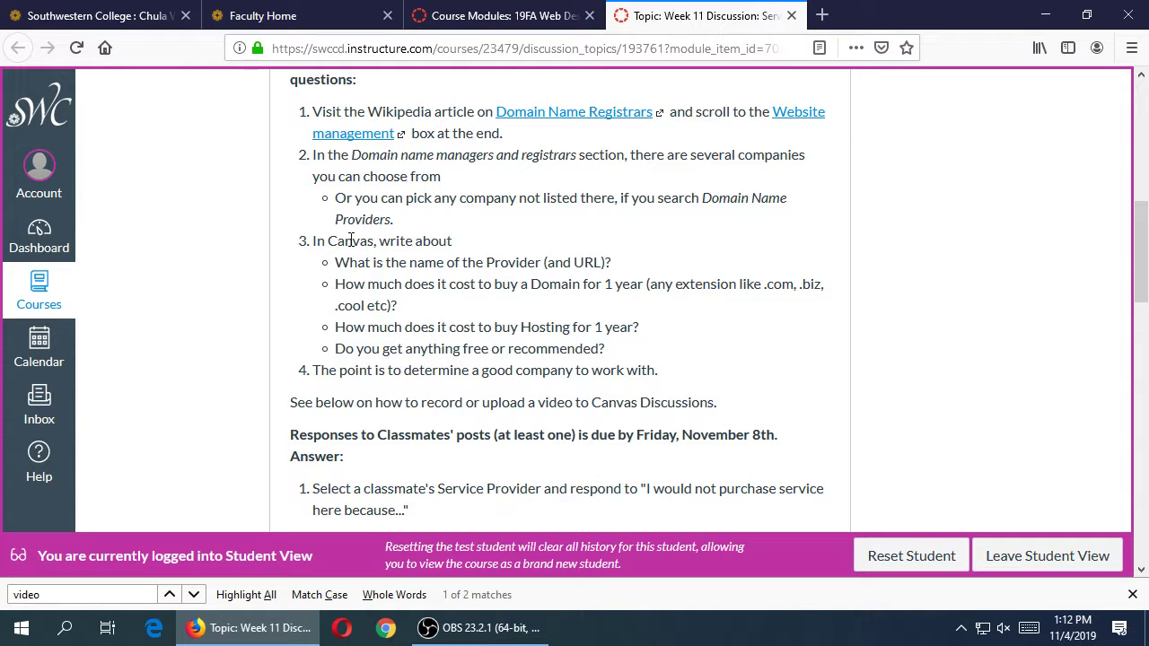
# - Scroll through the grading and reply sections to the bottom, then back up
pyautogui.scroll(-3)
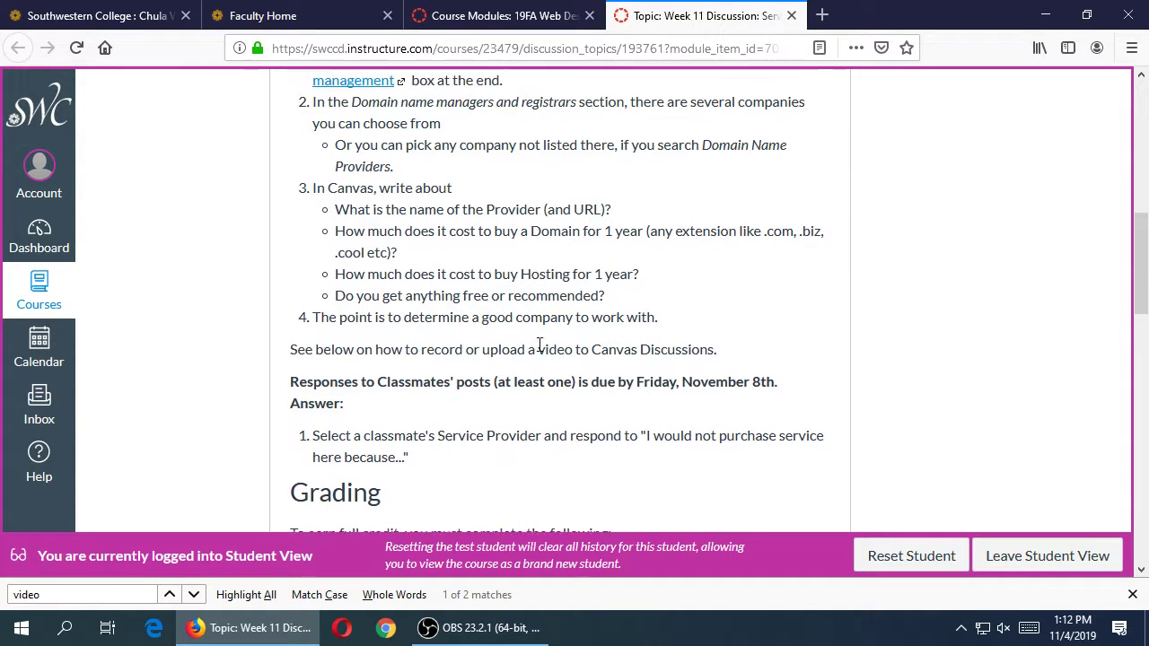
pyautogui.scroll(-3)
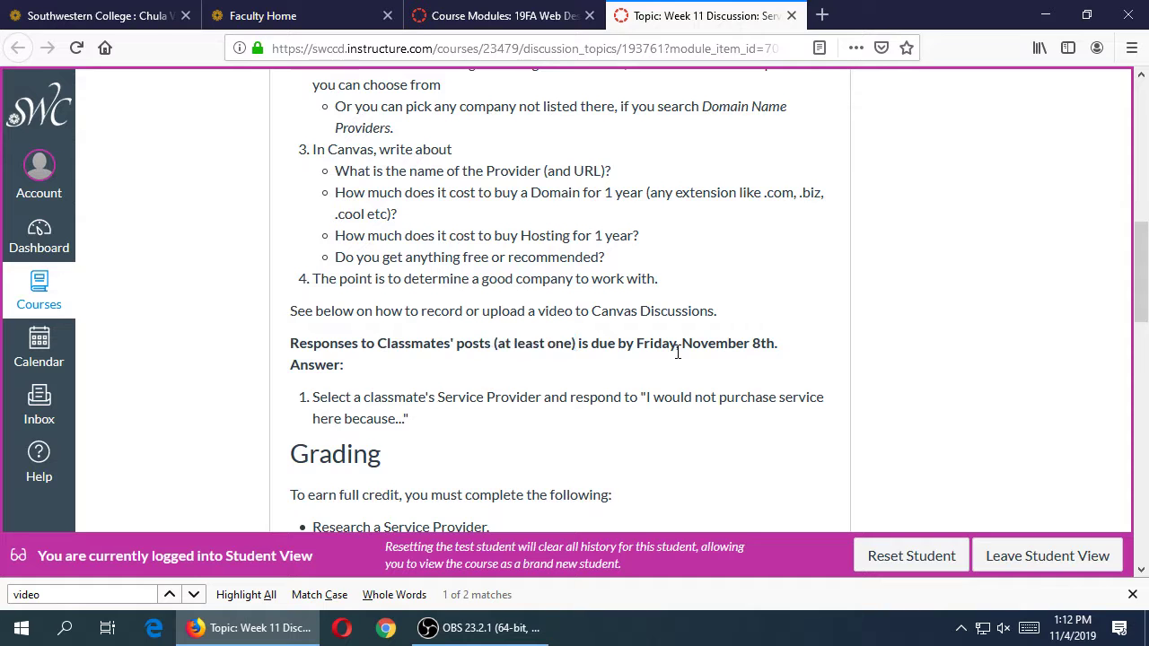
pyautogui.moveTo(430, 395)
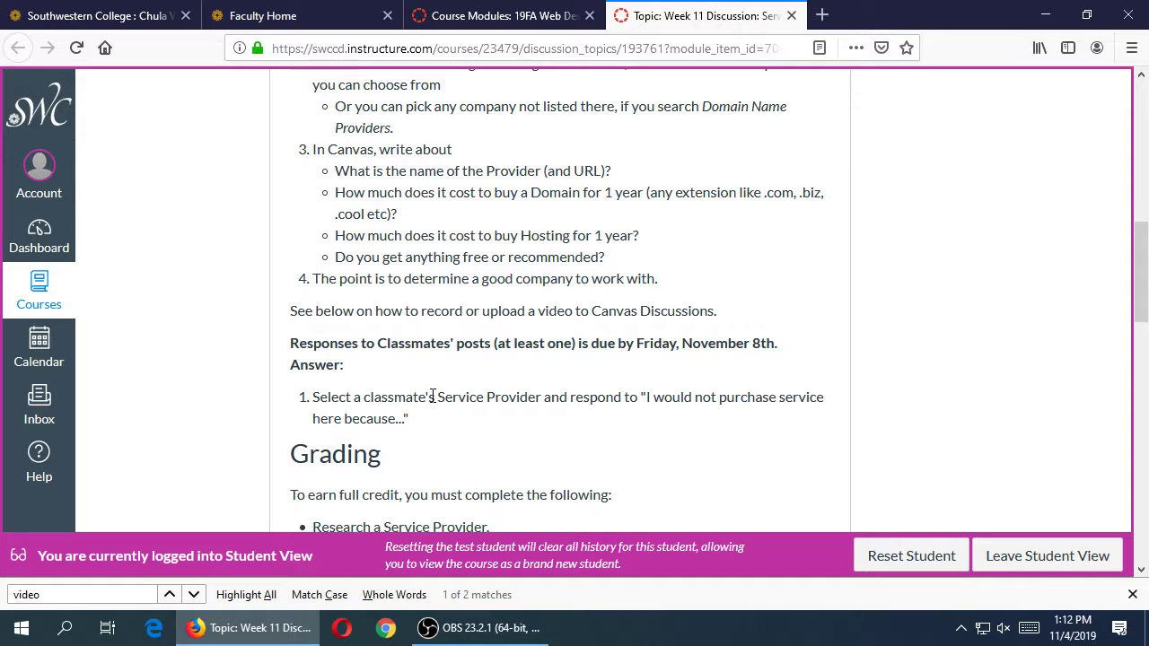
pyautogui.moveTo(504, 416)
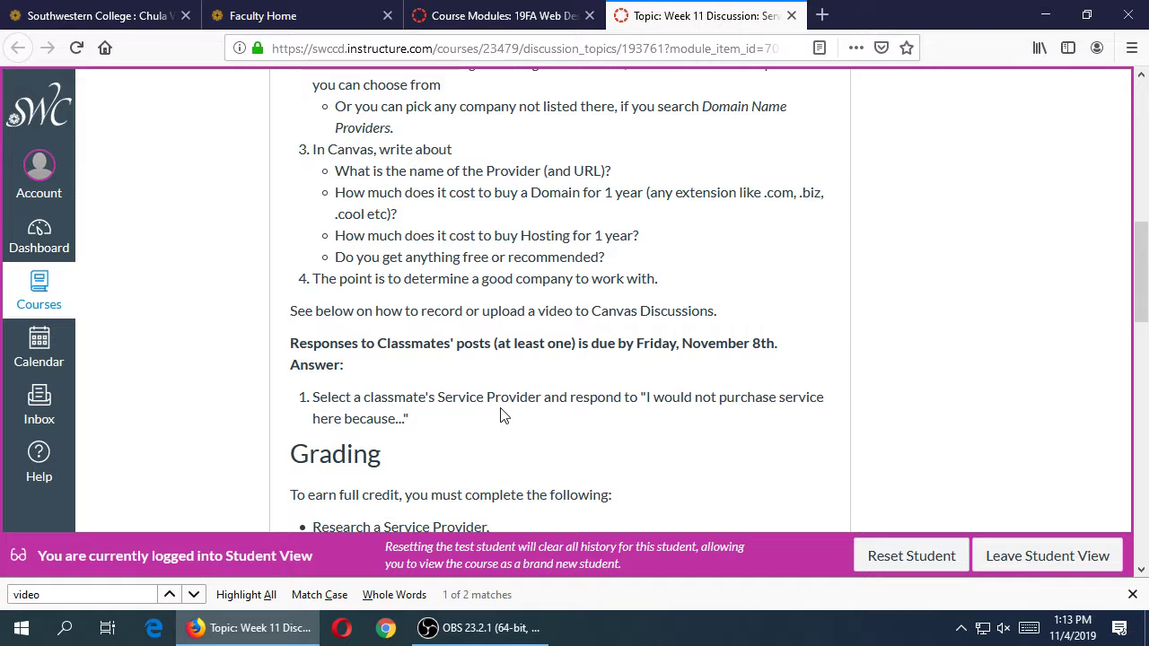
pyautogui.scroll(-3)
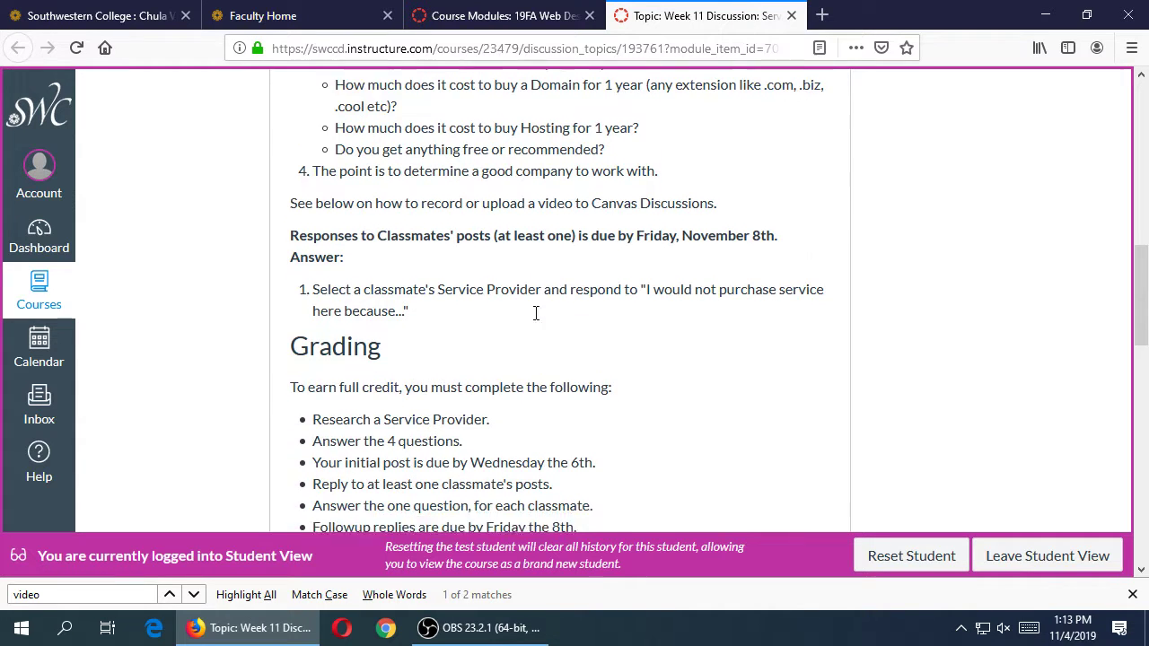
pyautogui.scroll(-3)
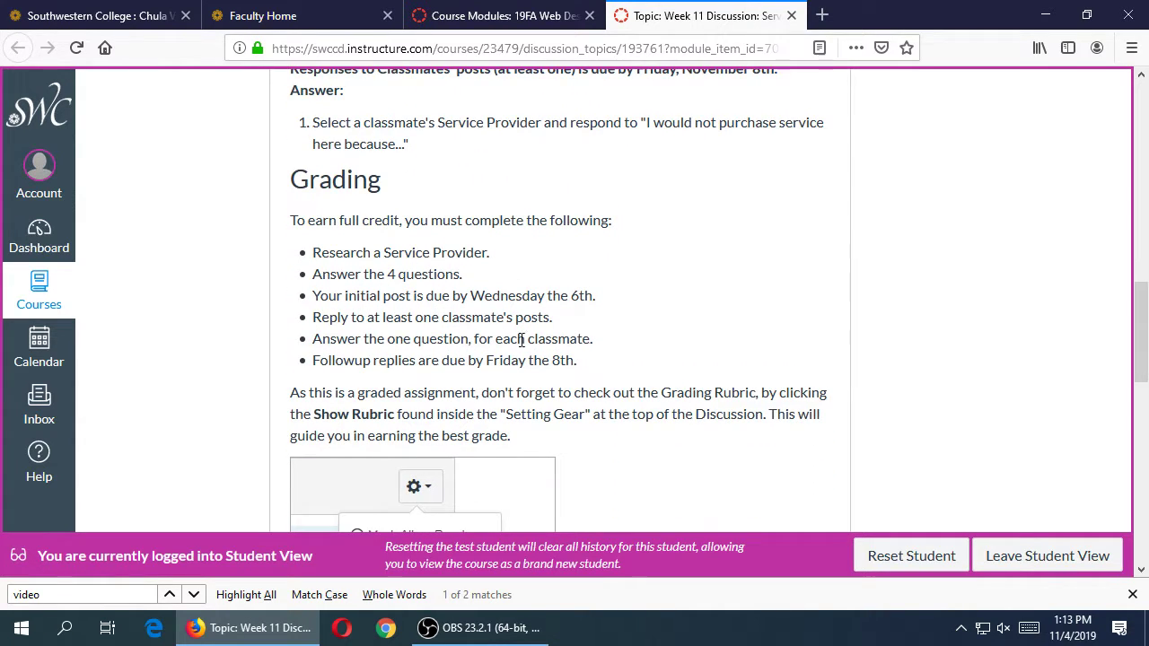
pyautogui.scroll(-3)
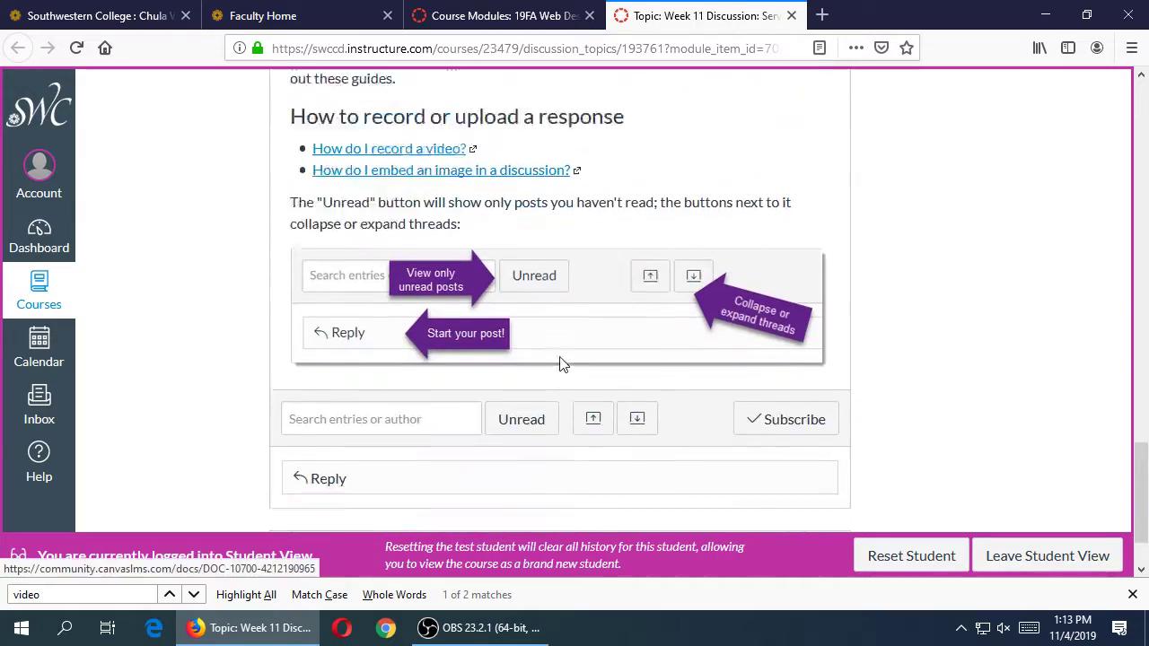
pyautogui.scroll(-3)
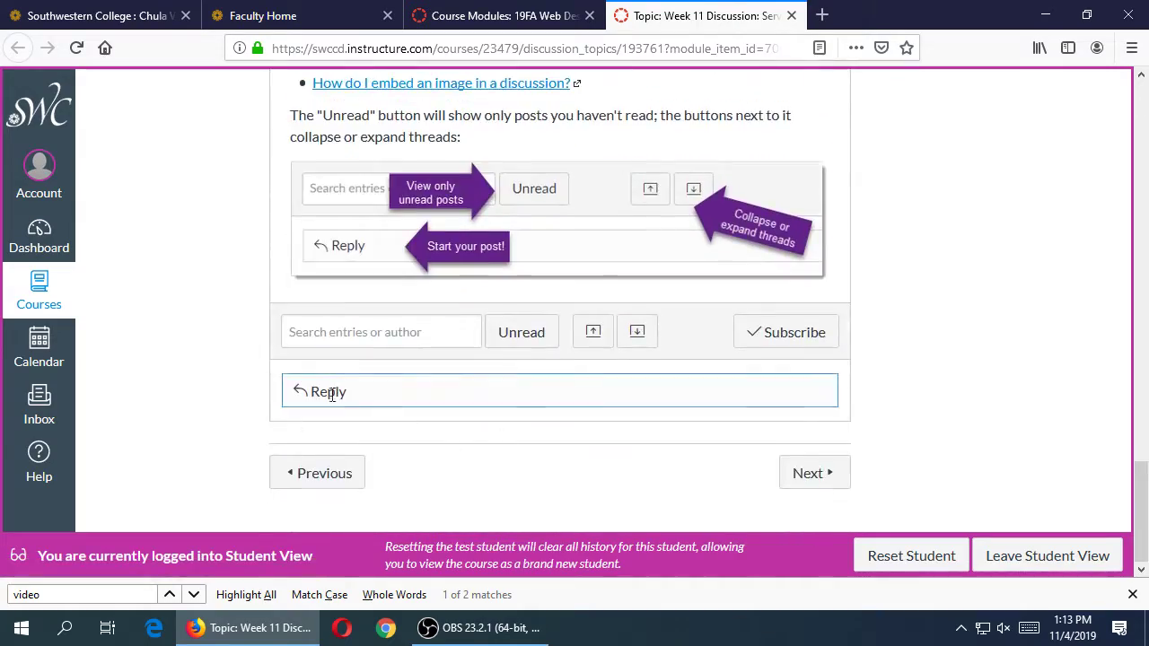
pyautogui.scroll(3)
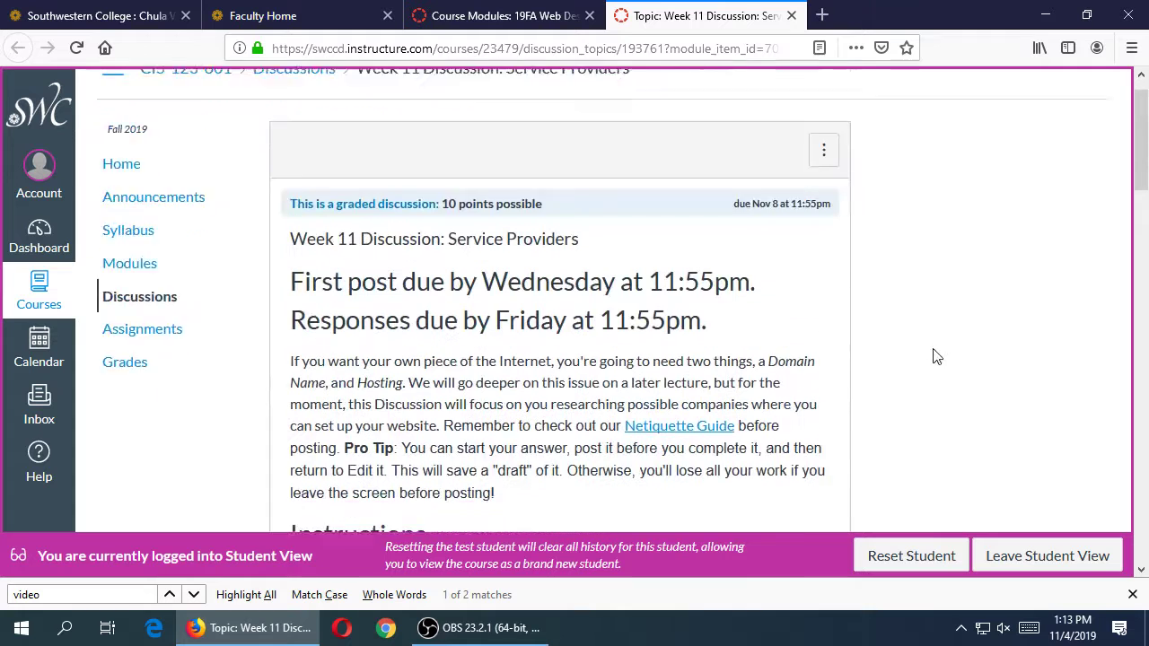
pyautogui.scroll(3)
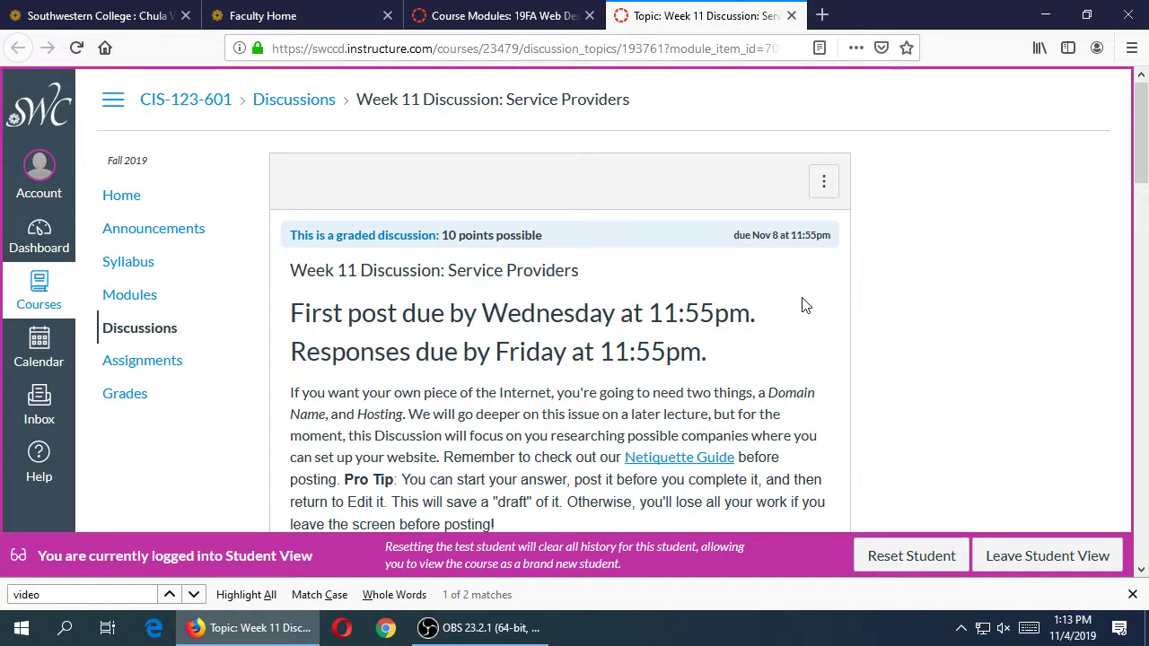
# - Close the discussion and open Week 11 Assignment: Marketing Strategy in its own tab
pyautogui.click(790, 15)
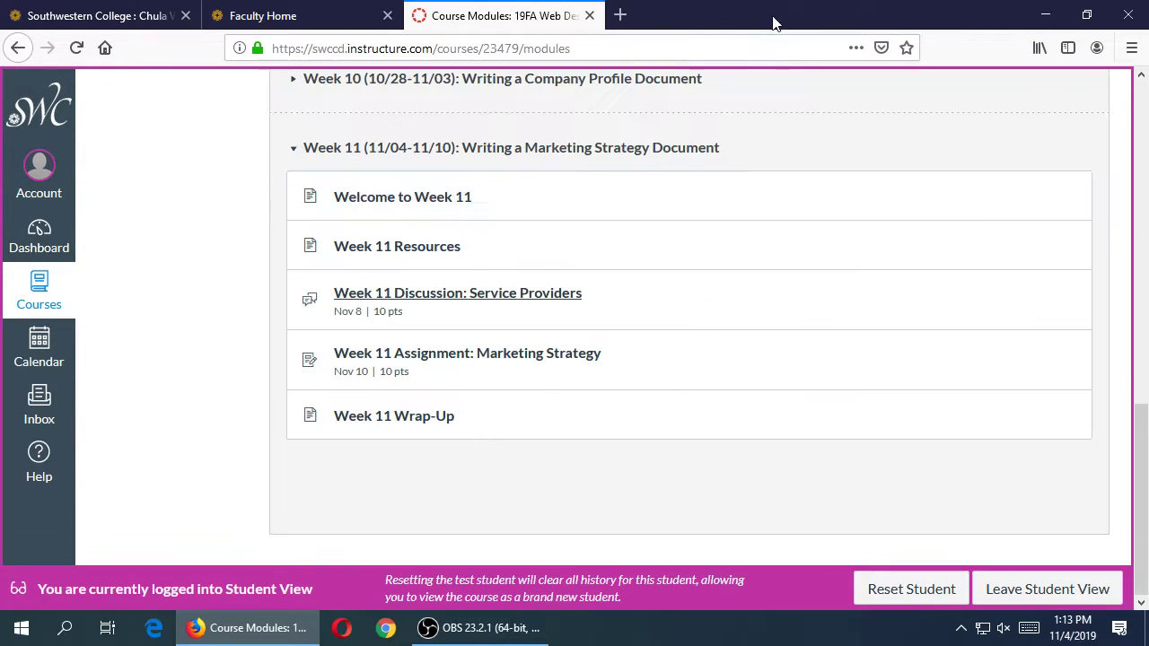
pyautogui.moveTo(491, 353)
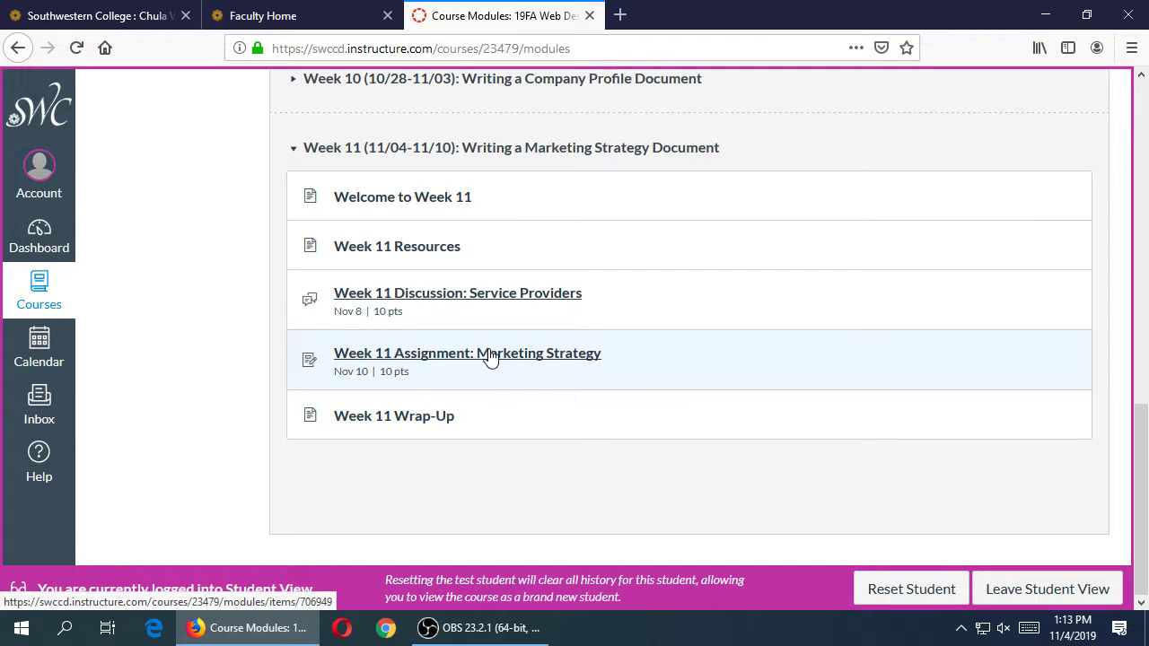
pyautogui.click(467, 353)
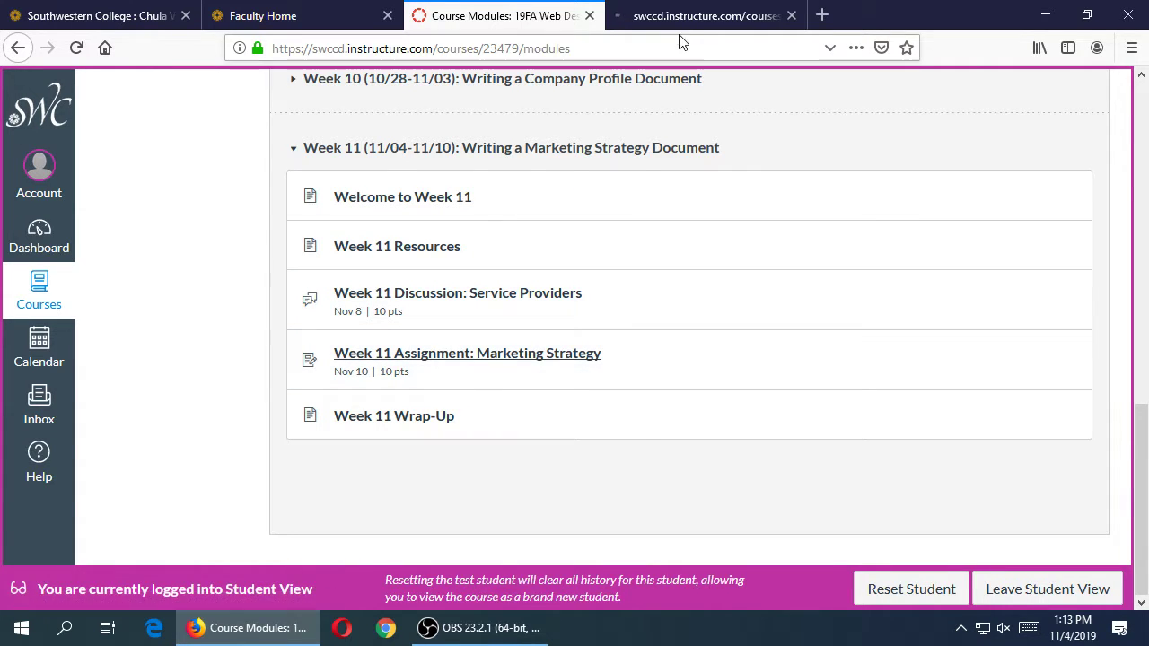
pyautogui.click(467, 353)
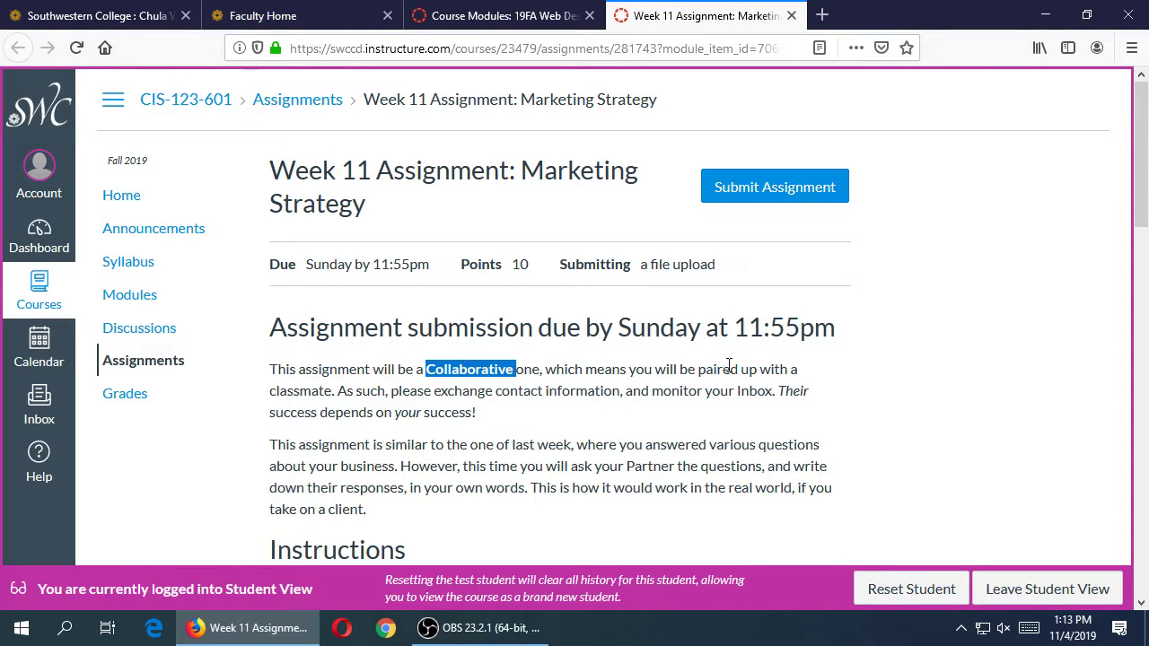
pyautogui.scroll(-3)
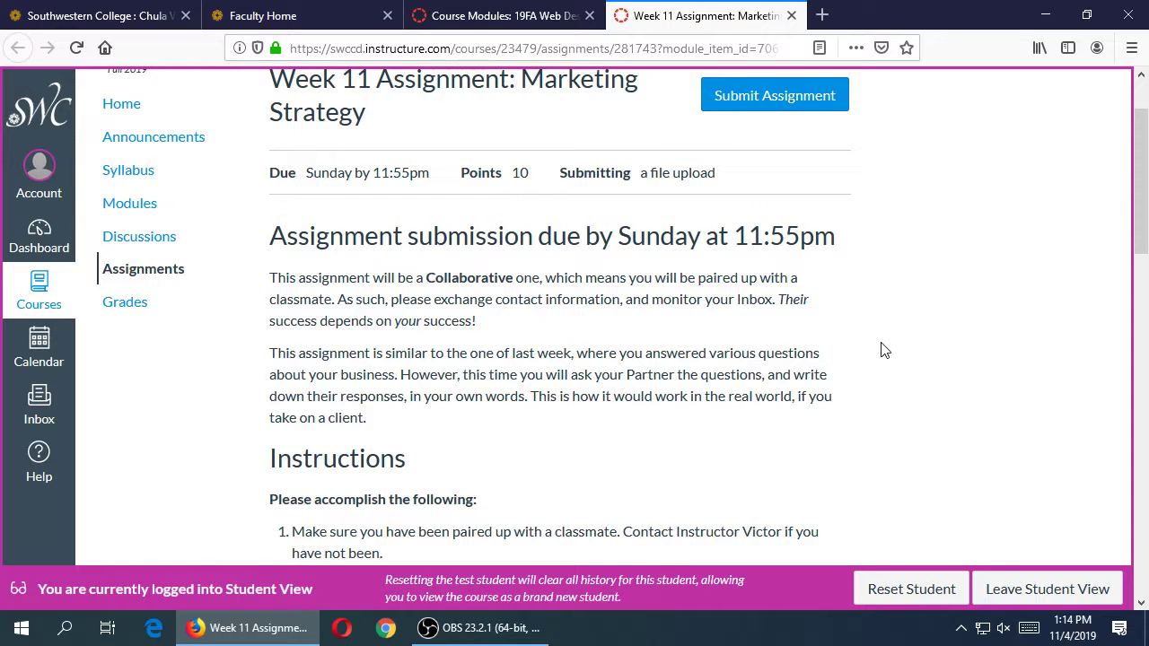
pyautogui.moveTo(879, 350)
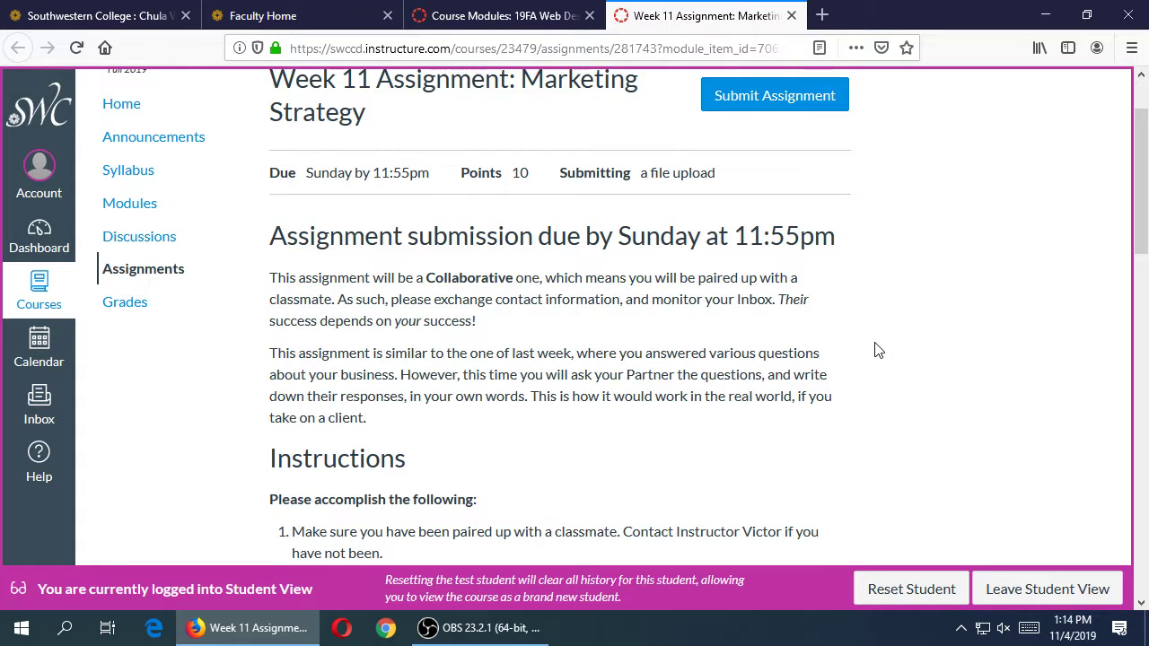
pyautogui.scroll(-3)
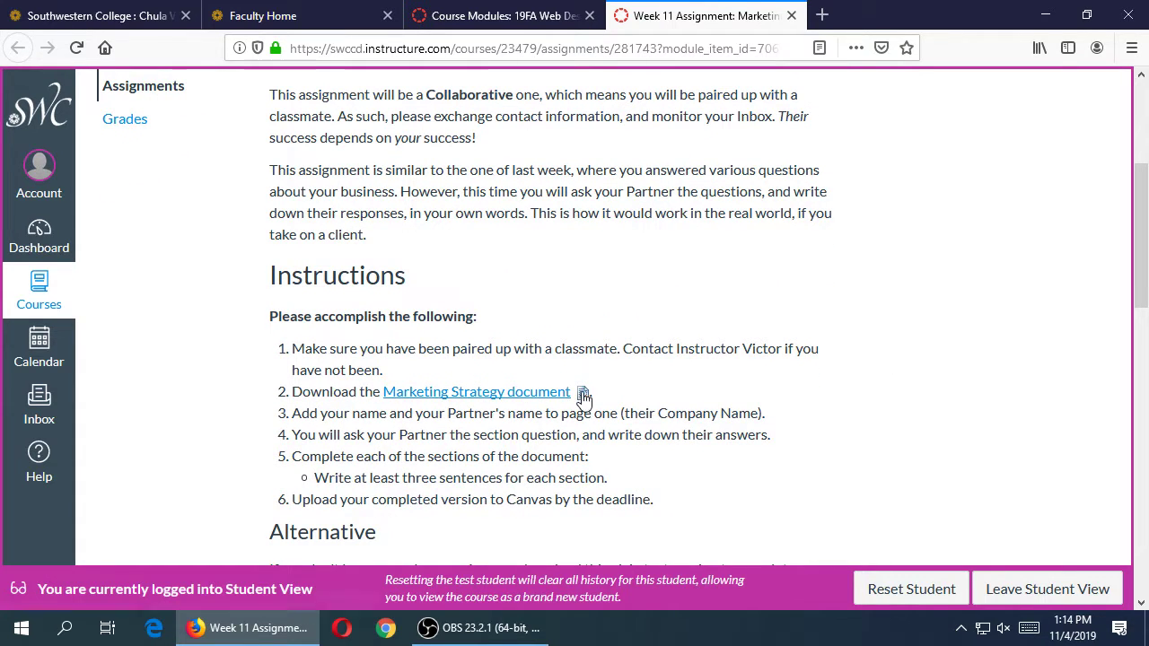
pyautogui.click(582, 395)
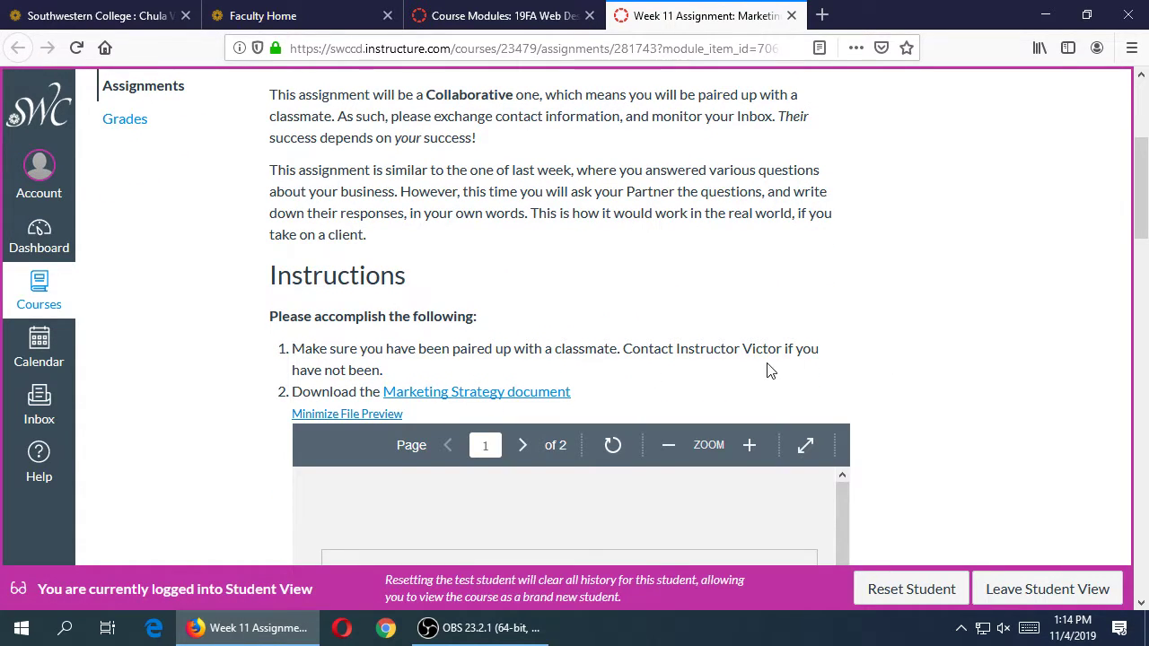
pyautogui.scroll(-3)
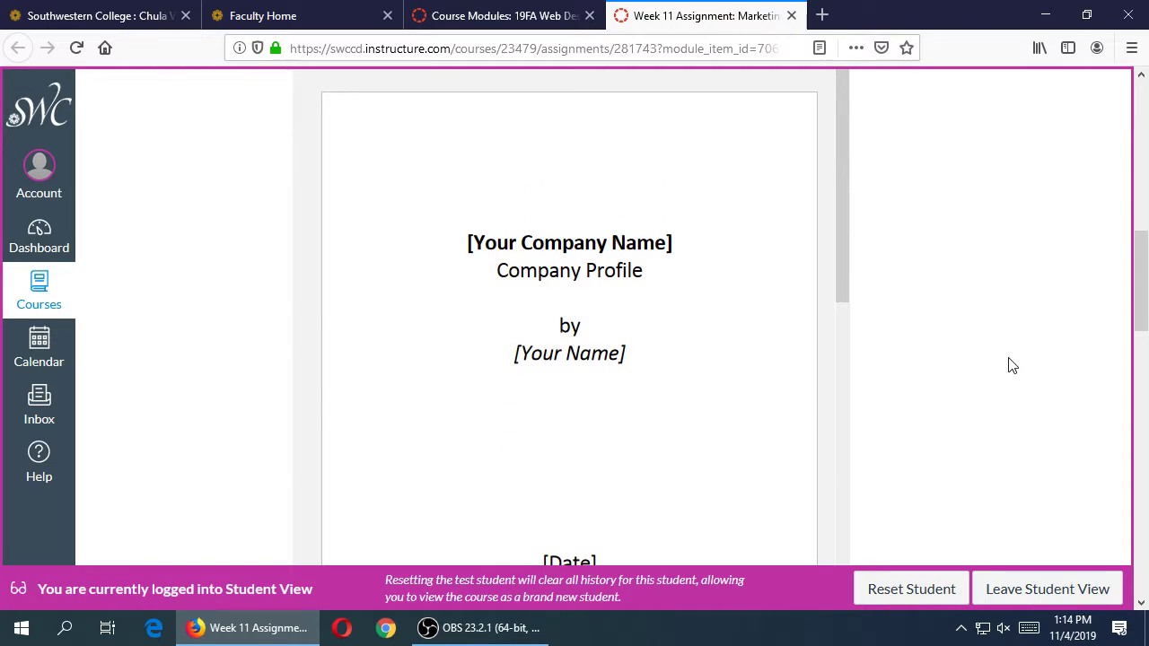
pyautogui.scroll(3)
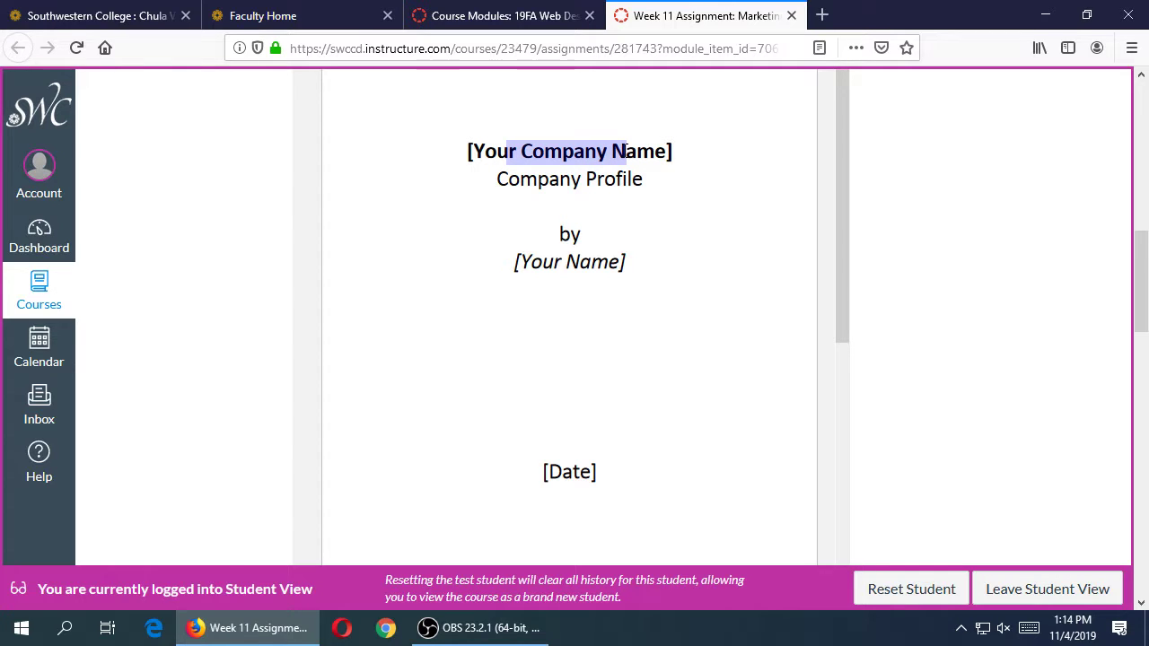
pyautogui.doubleClick(557, 261)
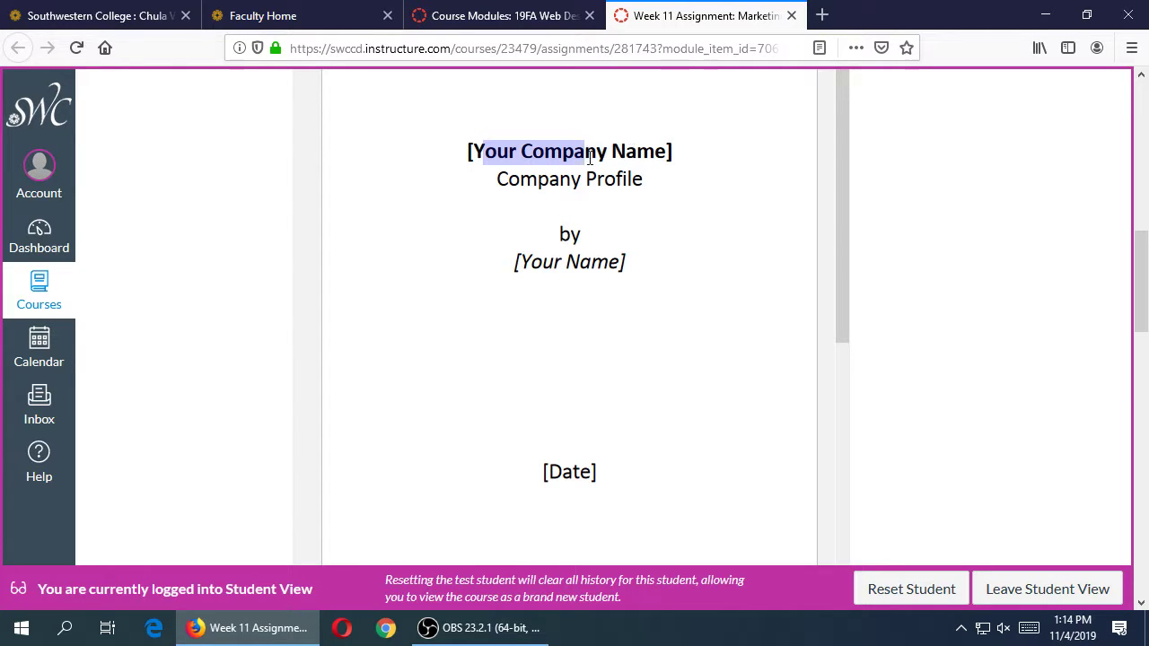
pyautogui.scroll(-3)
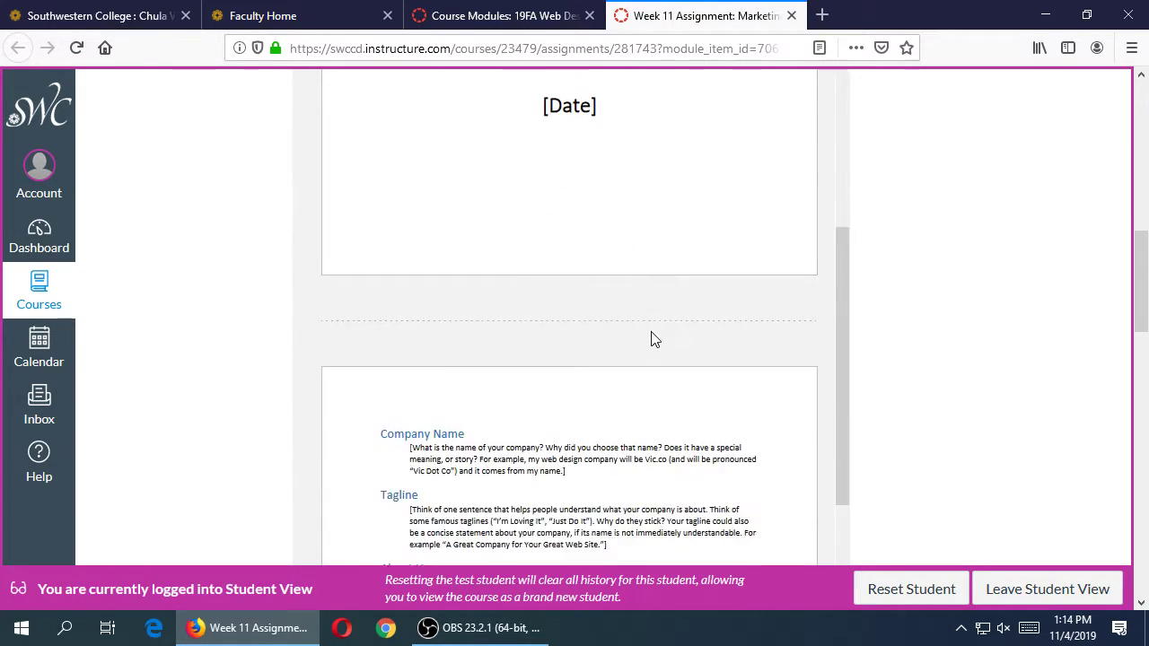
pyautogui.scroll(-3)
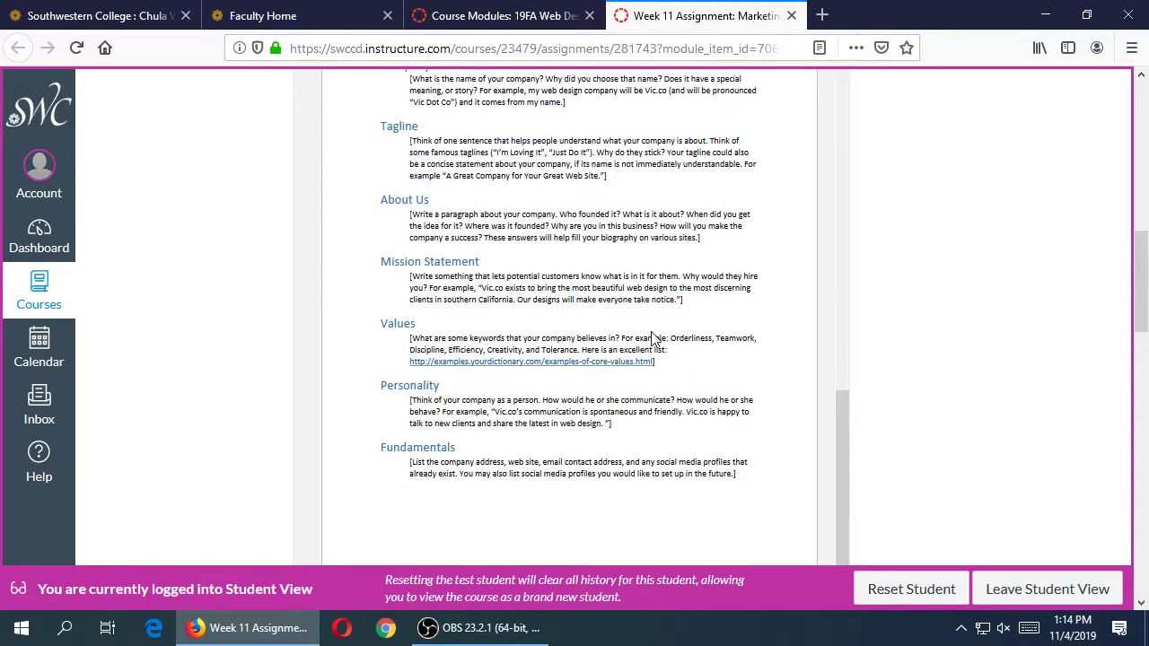
pyautogui.scroll(-3)
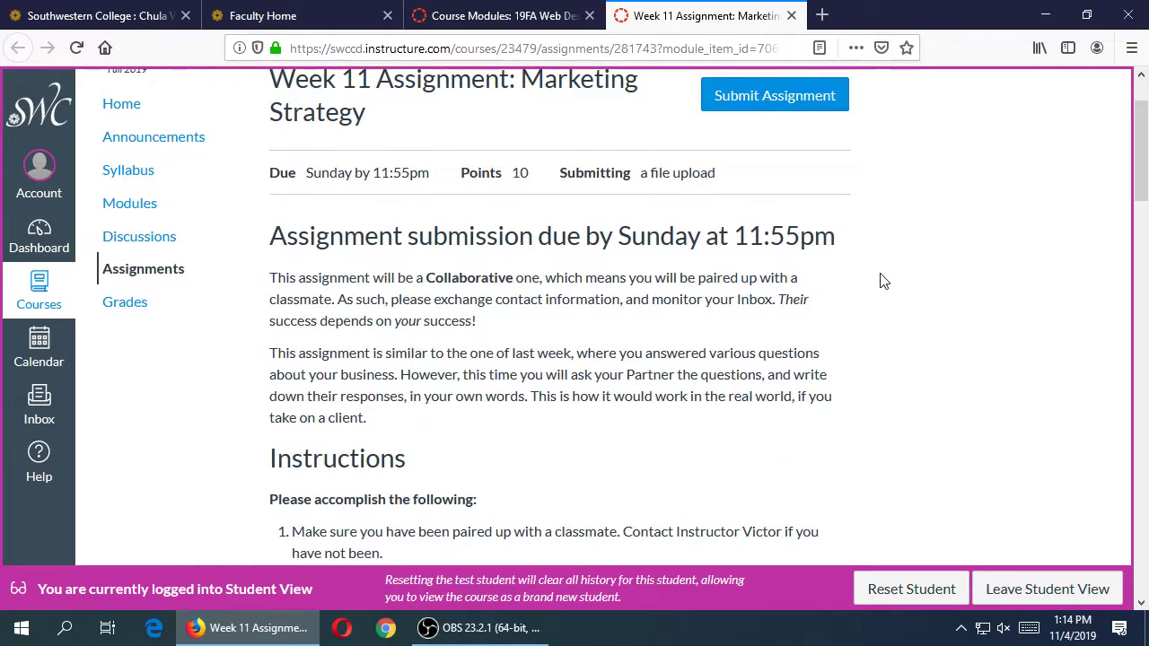
pyautogui.scroll(-3)
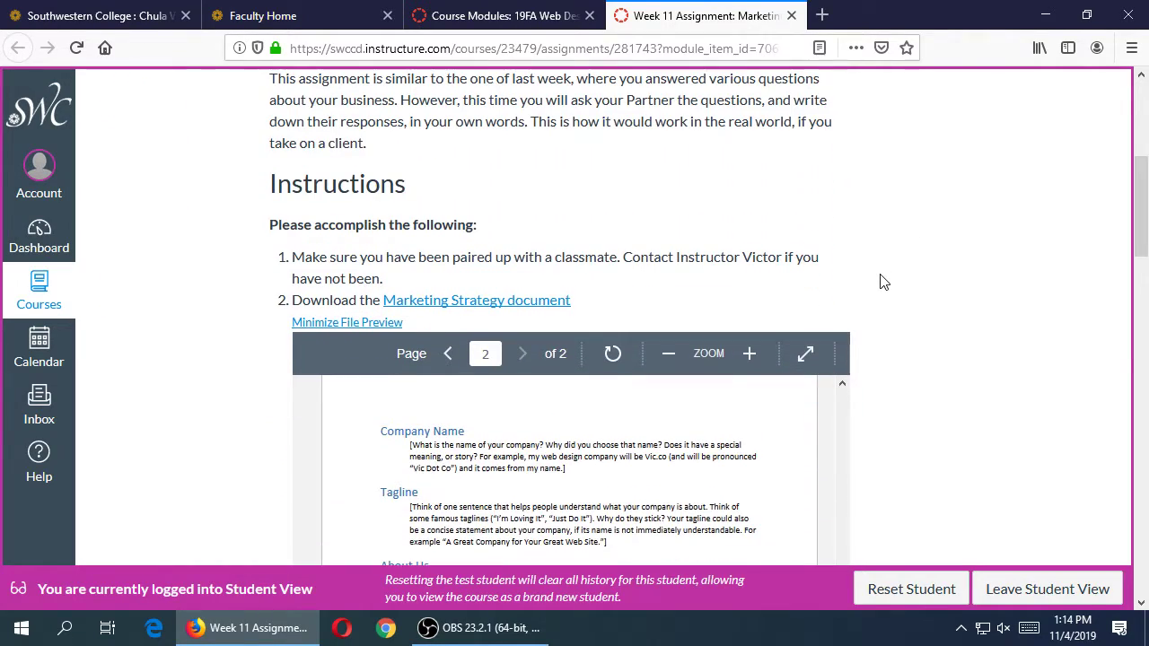
pyautogui.scroll(3)
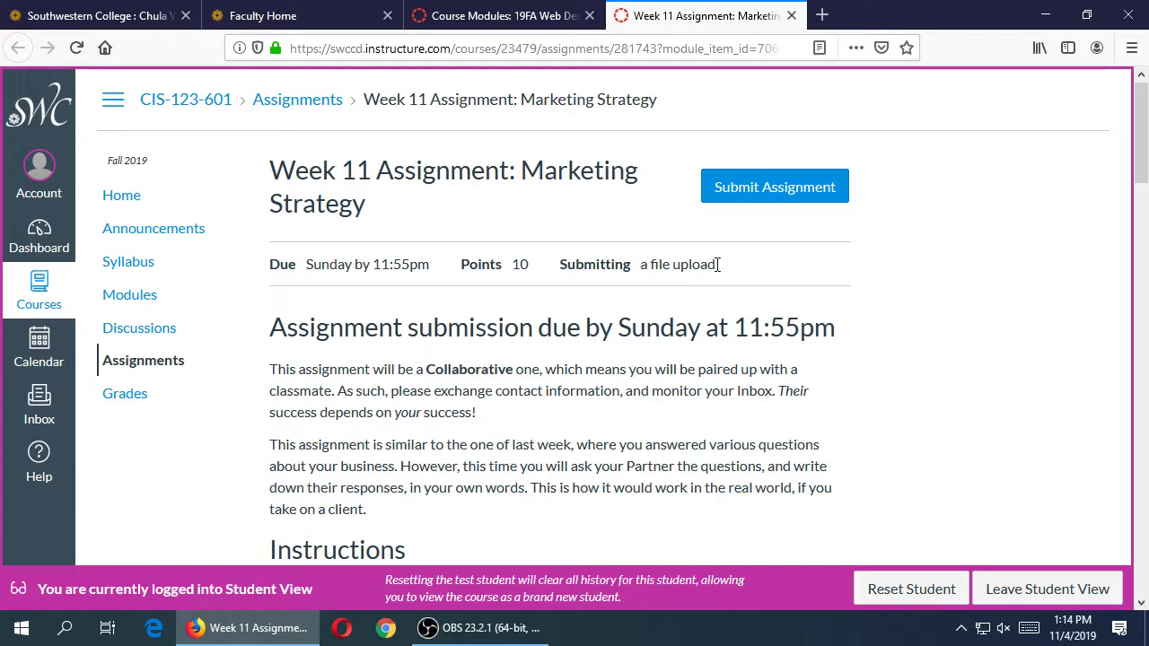
pyautogui.moveTo(997, 589)
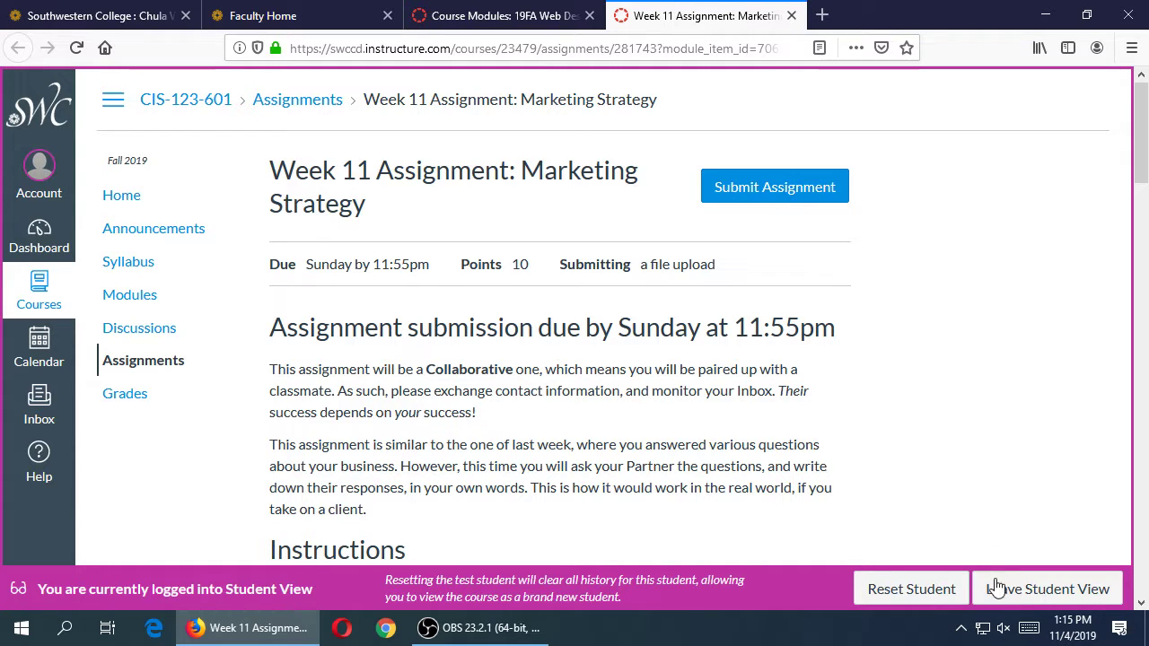
# - Leave Student View and open the Marketing Strategy assignment in the editor
pyautogui.click(1047, 588)
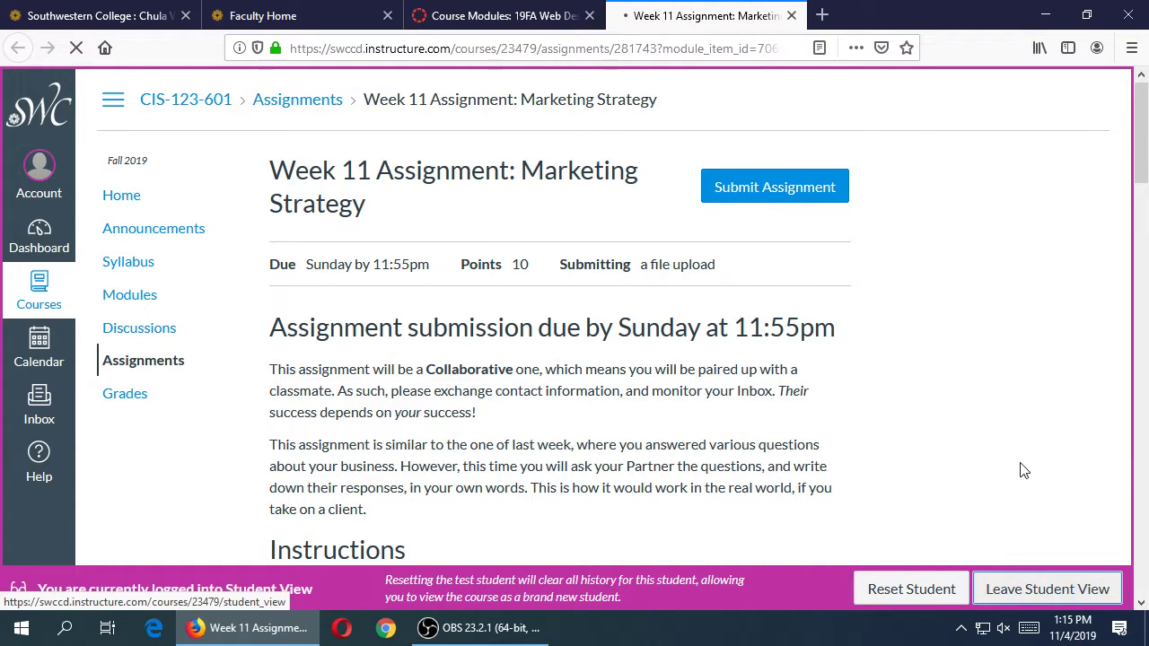
pyautogui.click(1047, 588)
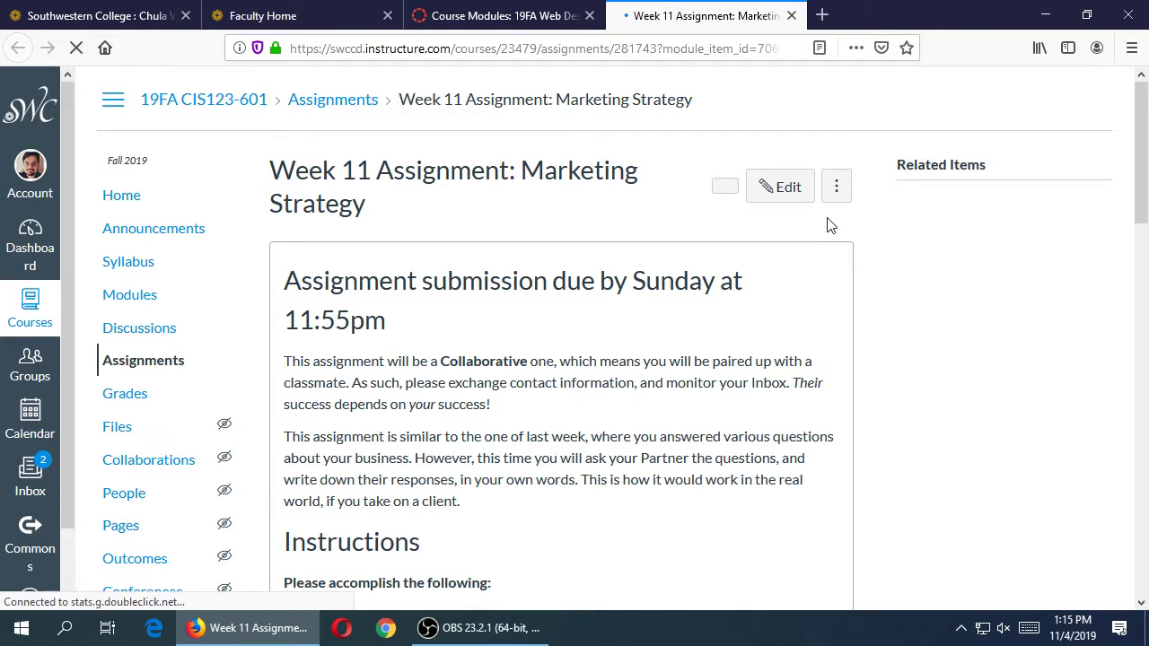
pyautogui.click(725, 186)
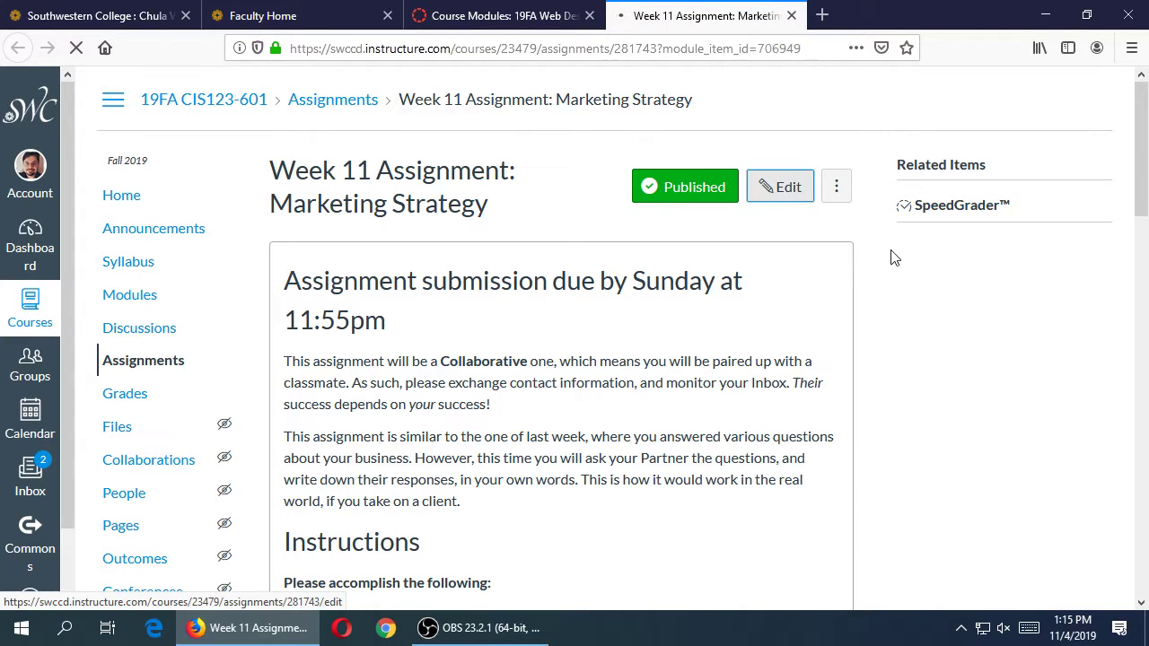
pyautogui.click(779, 186)
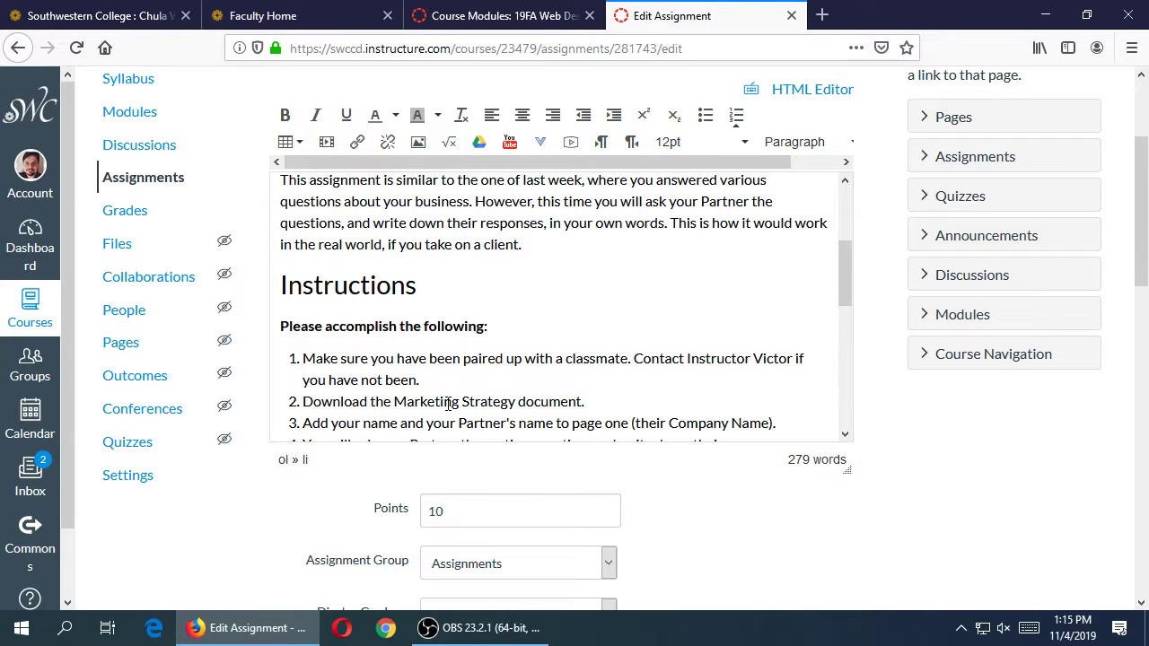
# - Link the Marketing Strategy document text to Client Marketing Strategy.docx and save
pyautogui.doubleClick(489, 401)
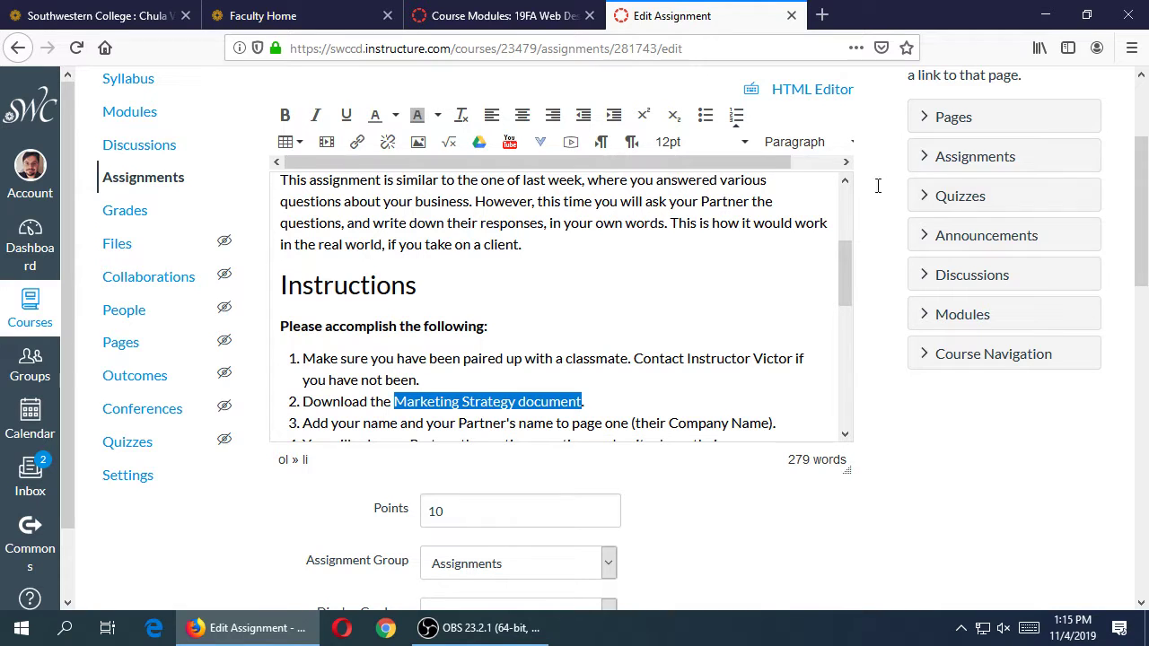
pyautogui.scroll(3)
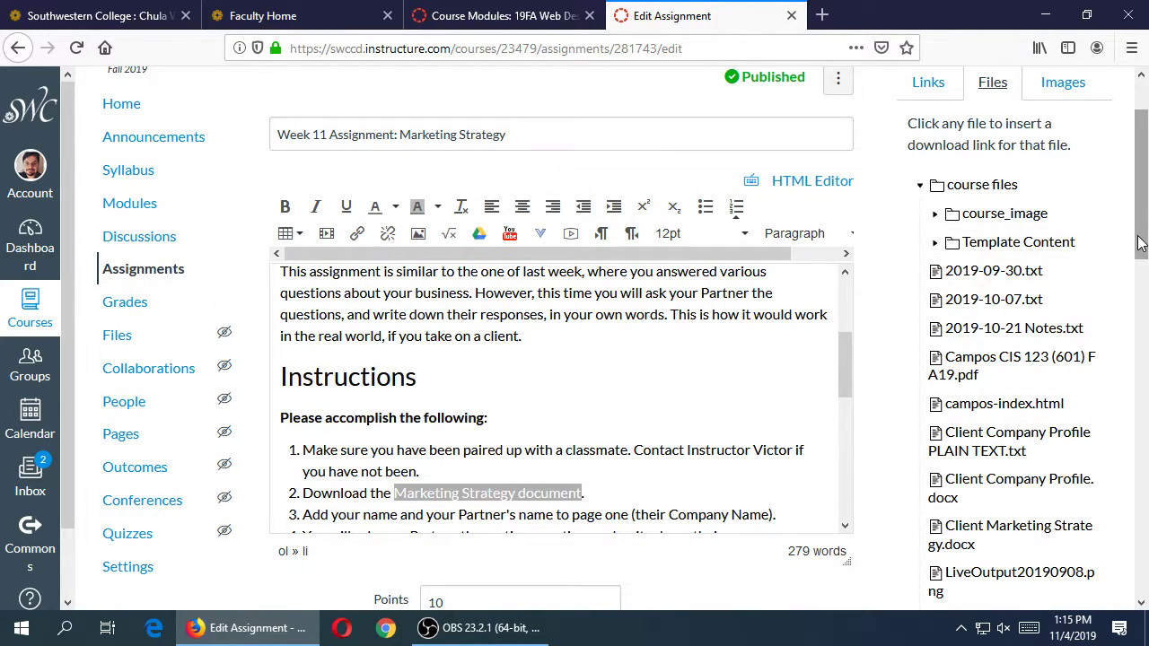
pyautogui.scroll(-3)
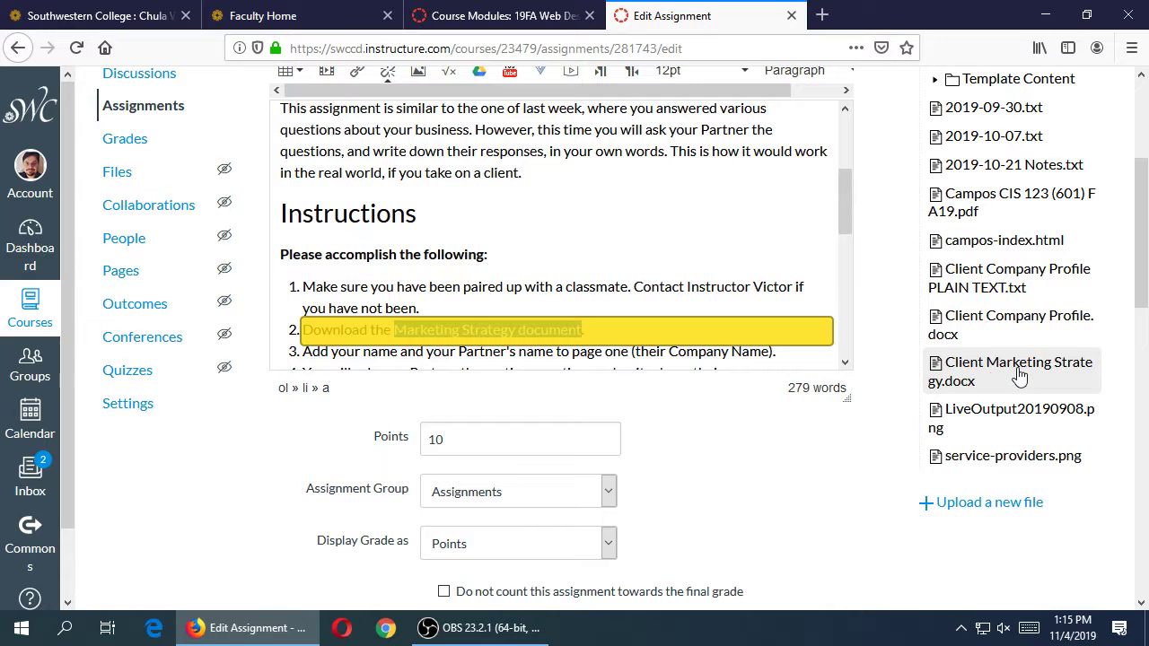
pyautogui.scroll(-3)
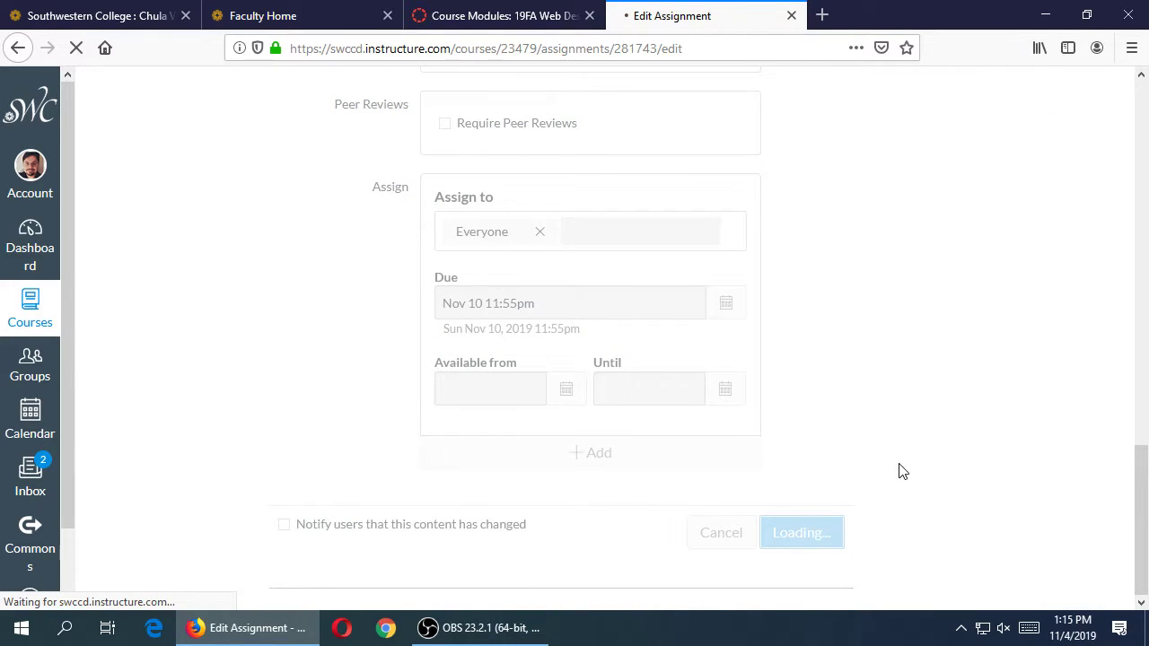
pyautogui.click(800, 532)
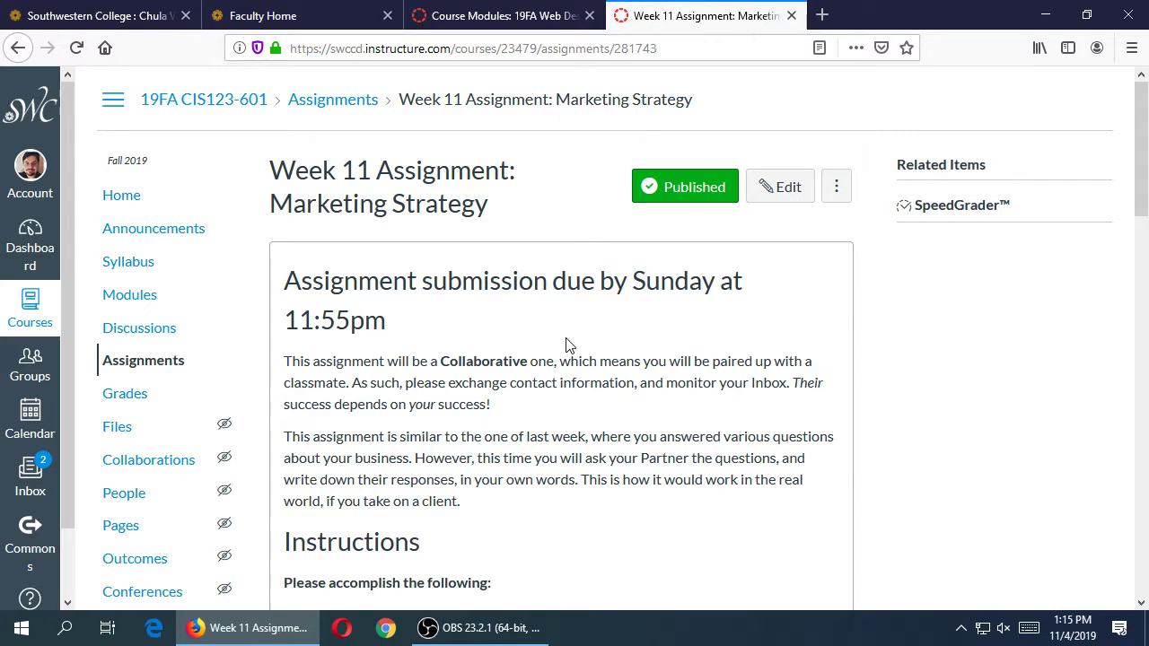
# - Reopen the assignment editor and select the document link to verify its target
pyautogui.click(779, 186)
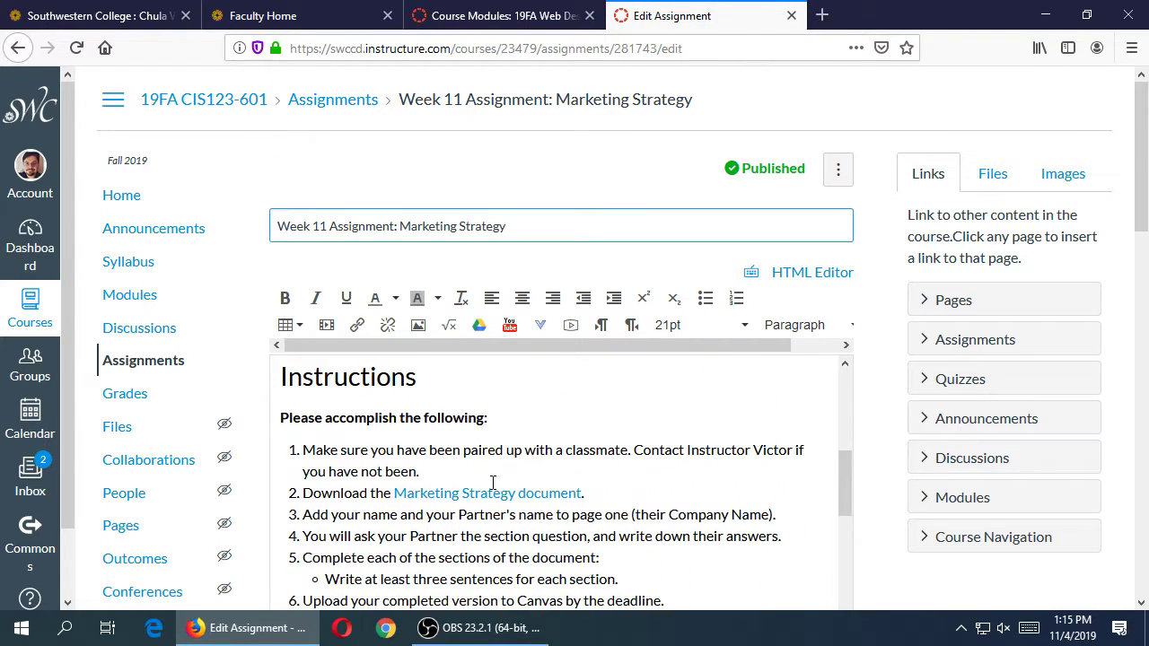
pyautogui.click(358, 325)
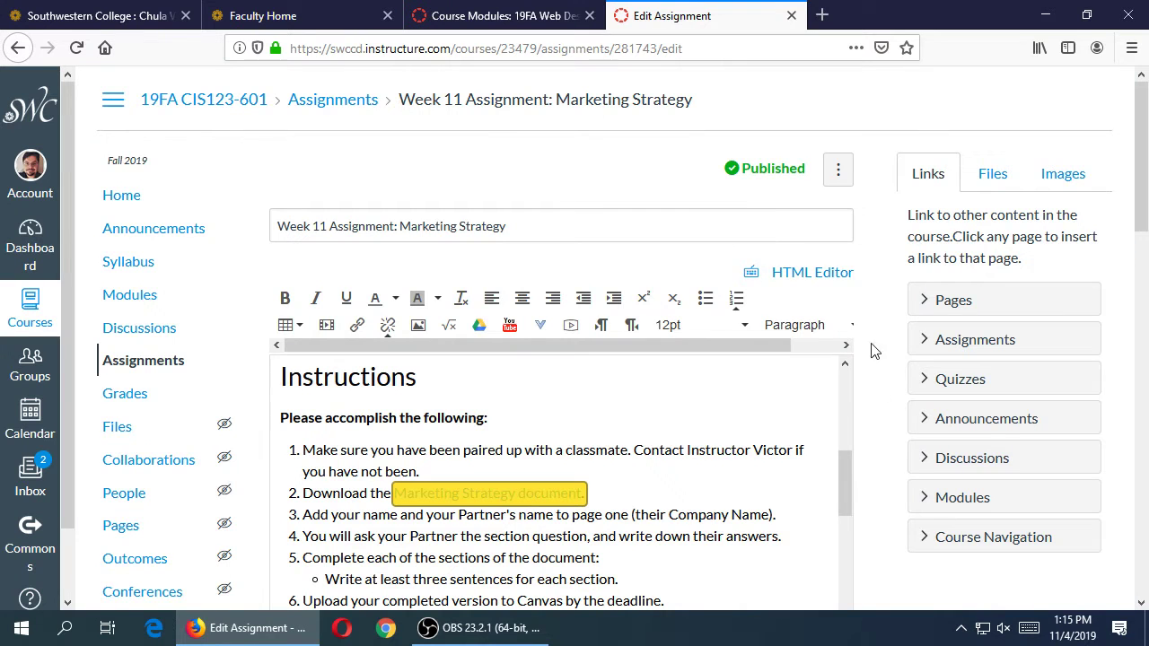
pyautogui.scroll(-3)
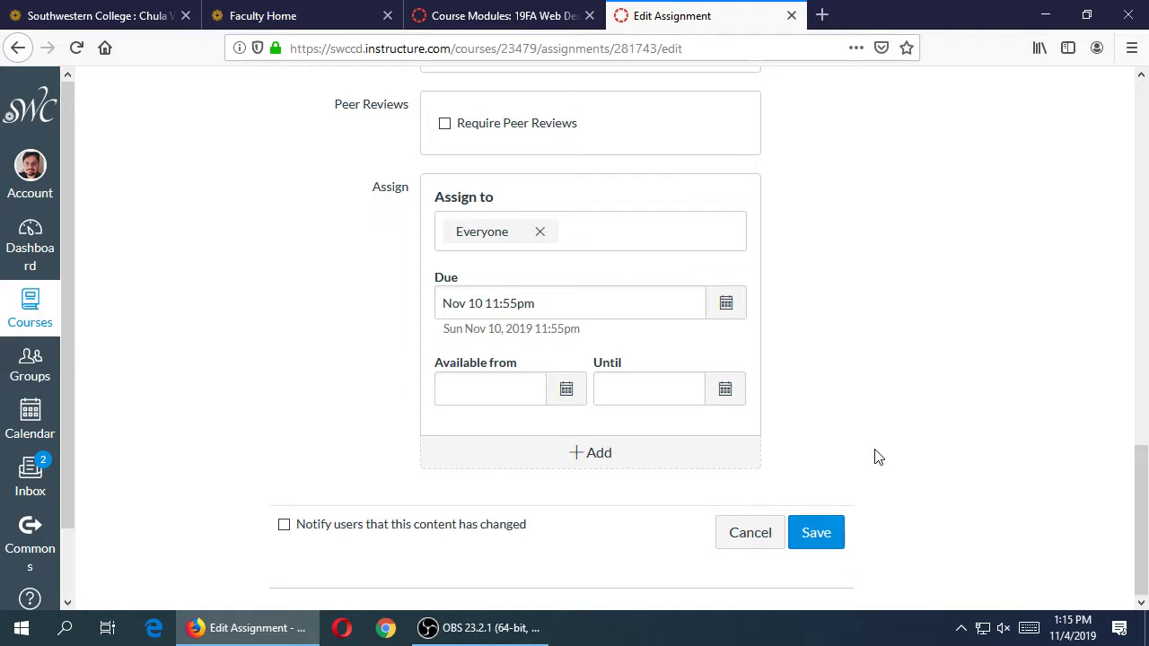
# - Save the assignment and scroll the preview to the Unique Selling Proposition section
pyautogui.click(815, 533)
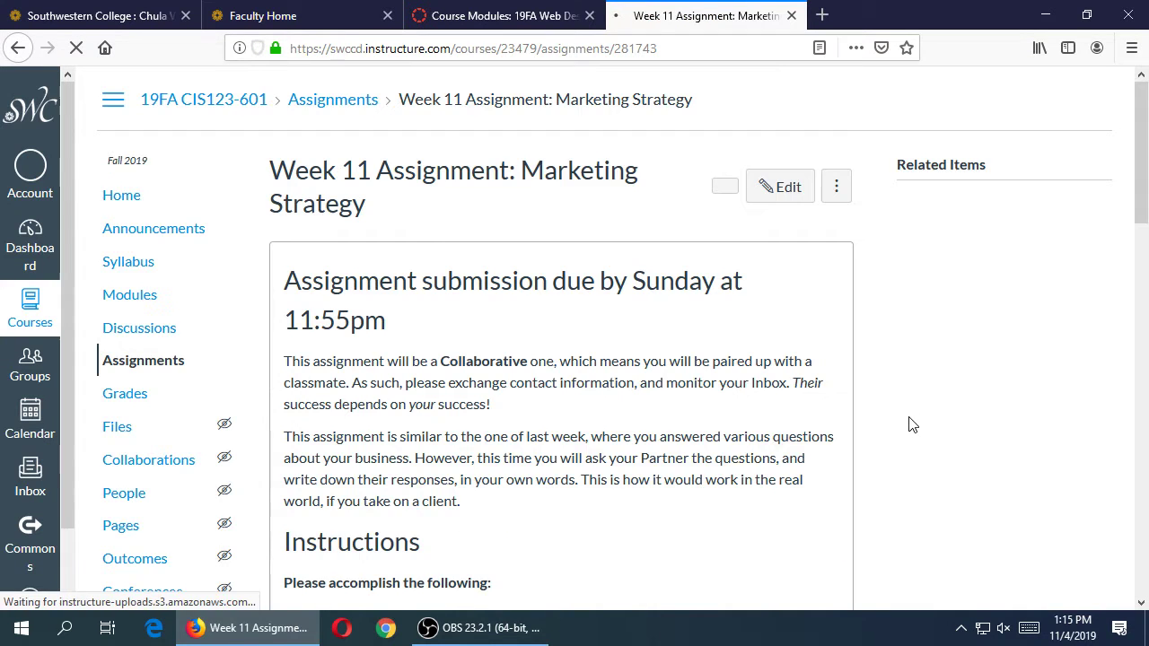
pyautogui.scroll(-3)
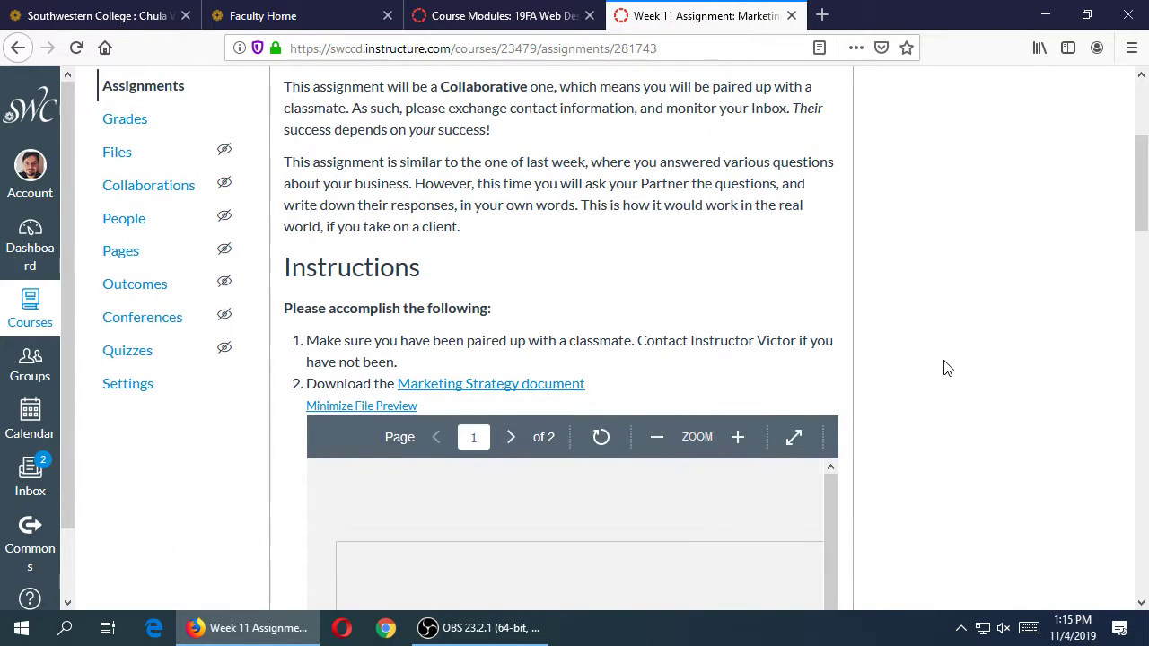
pyautogui.scroll(-3)
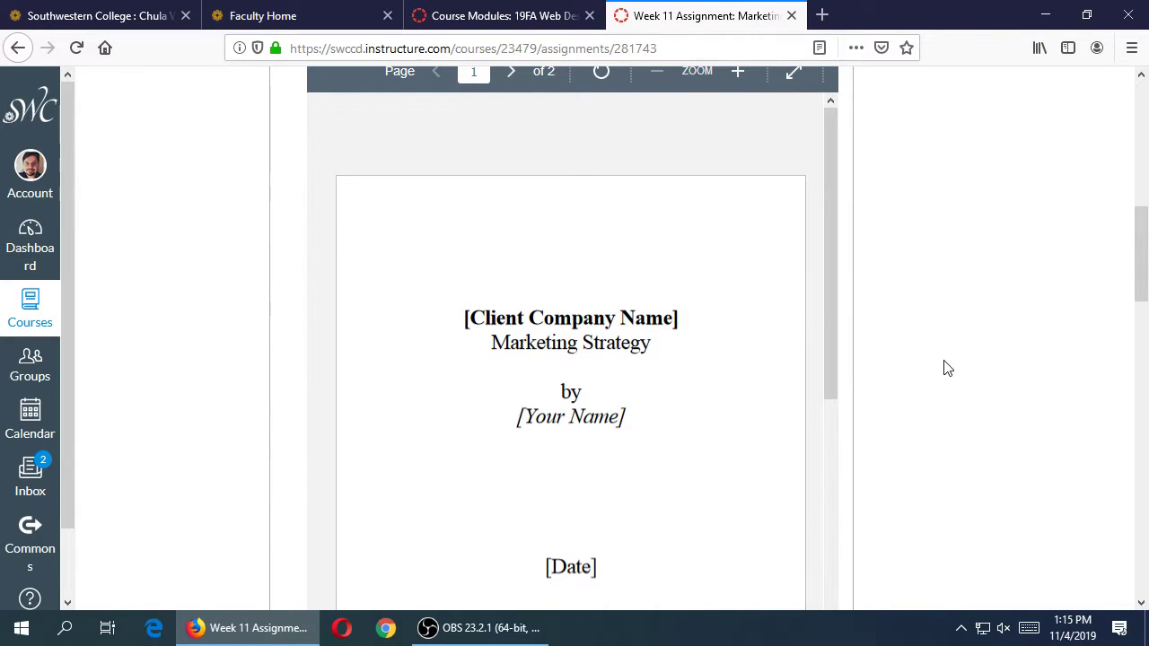
pyautogui.moveTo(987, 348)
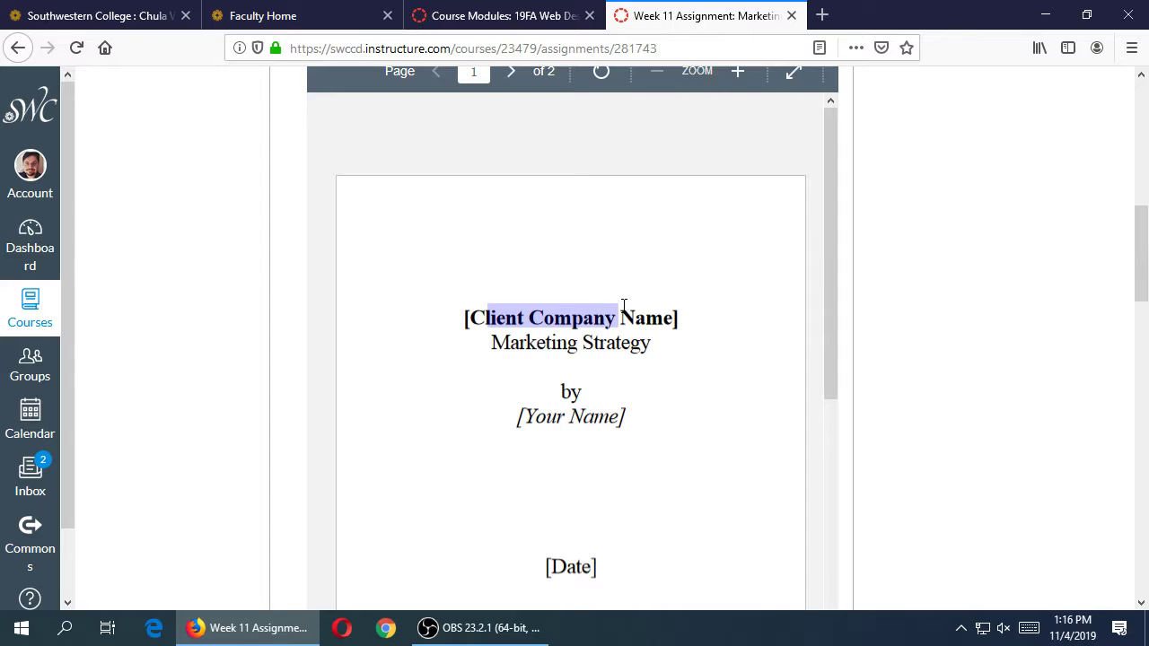
pyautogui.scroll(-3)
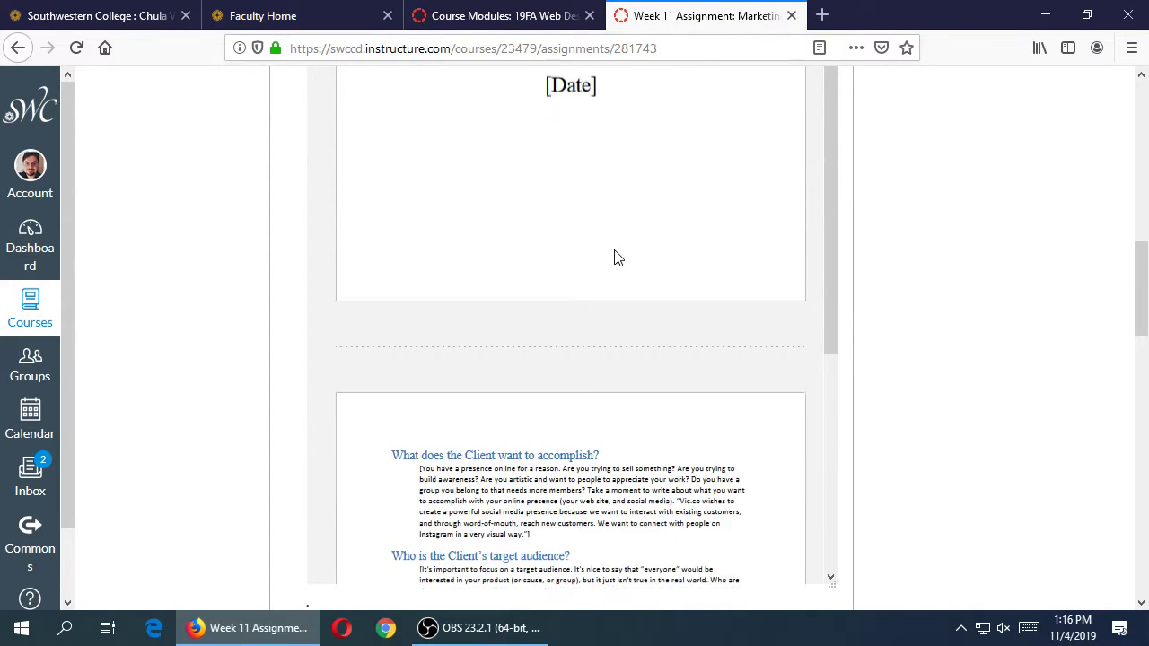
pyautogui.scroll(-3)
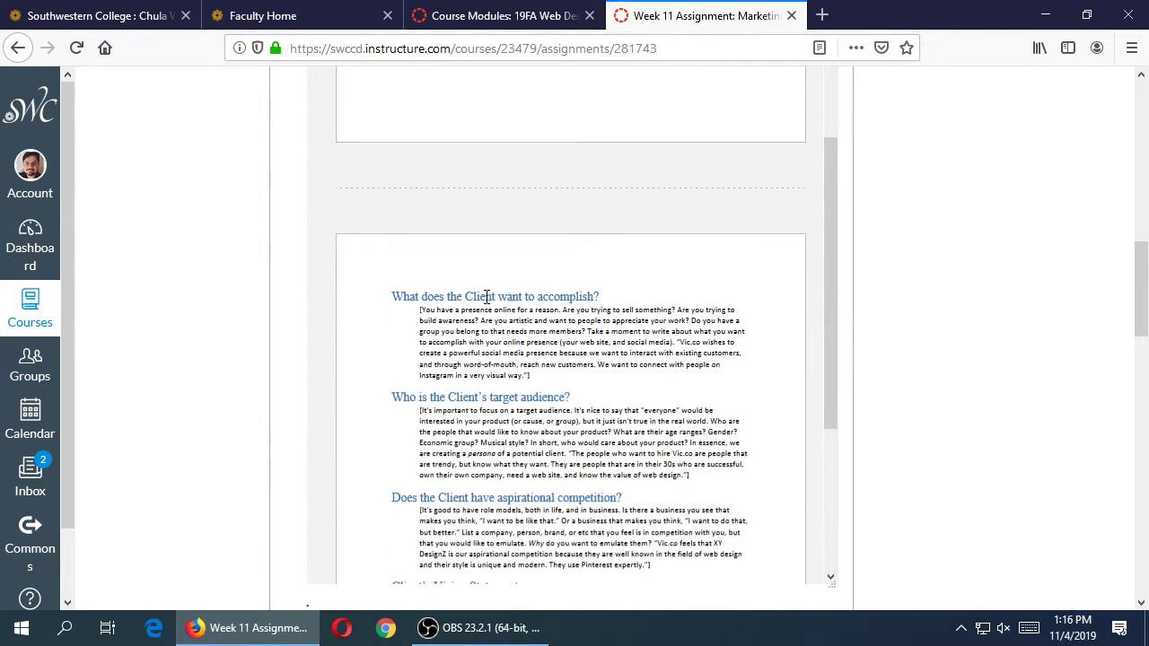
pyautogui.moveTo(918, 350)
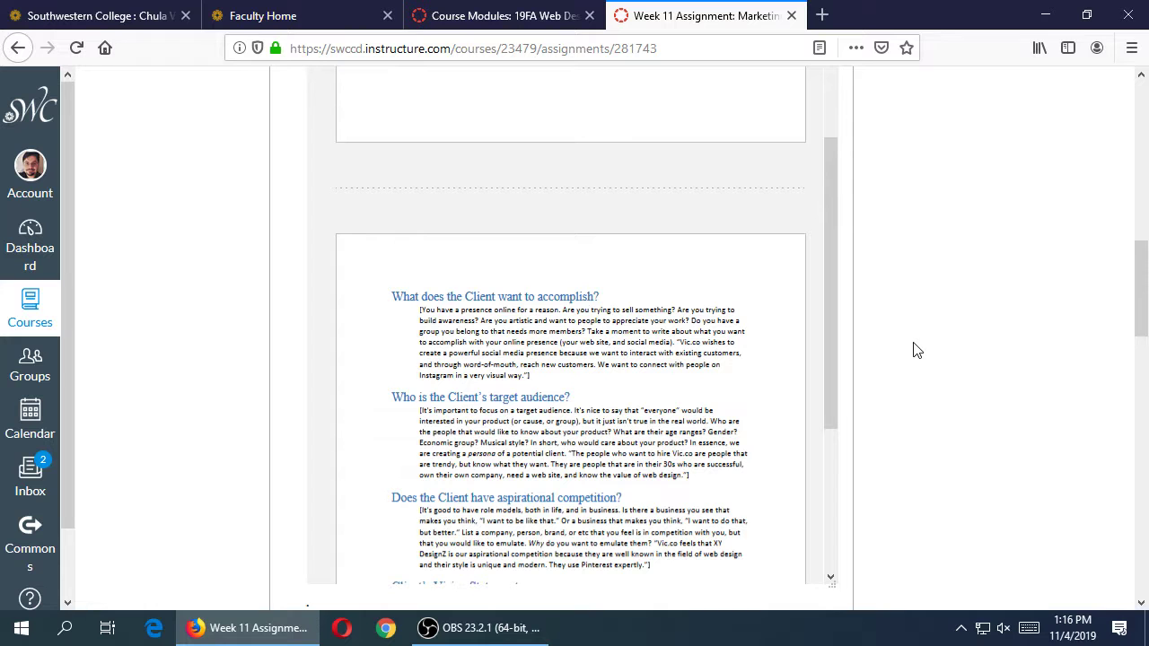
pyautogui.moveTo(741, 404)
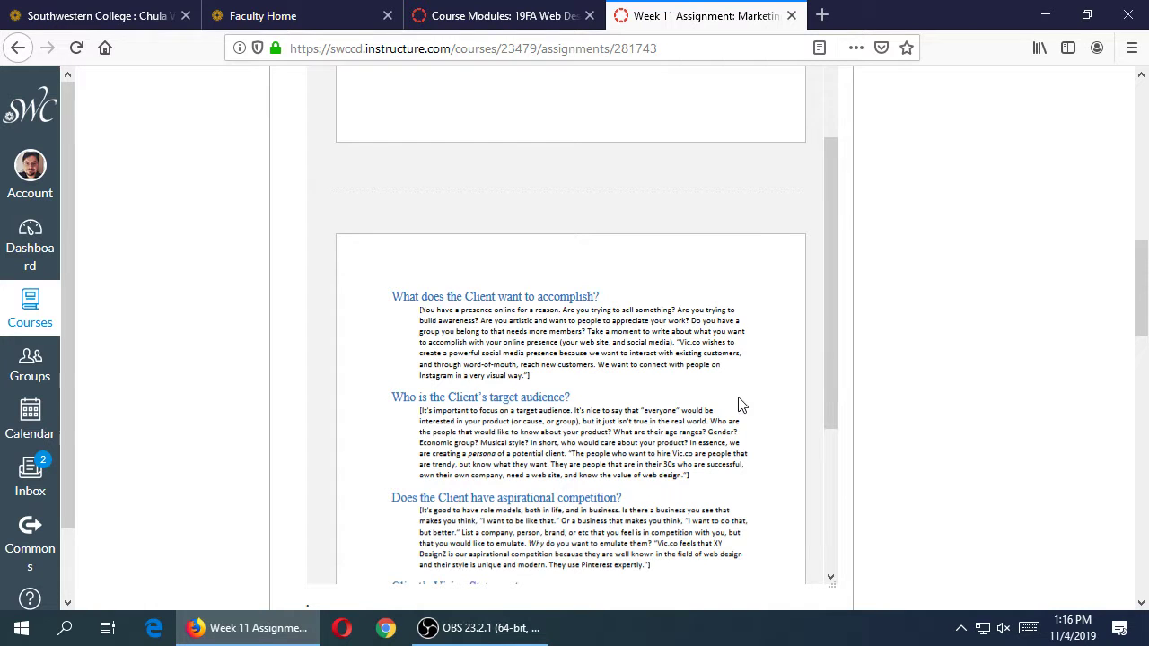
pyautogui.scroll(-3)
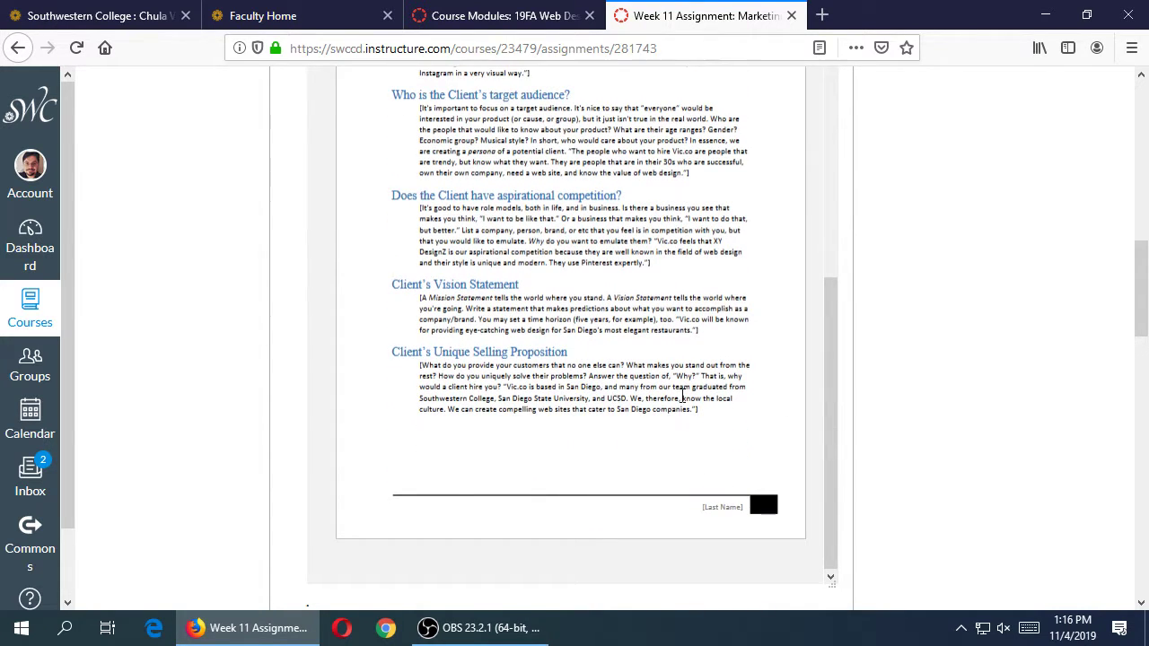
# - Scroll the Marketing Strategy document preview down to the footer of page 2
pyautogui.scroll(3)
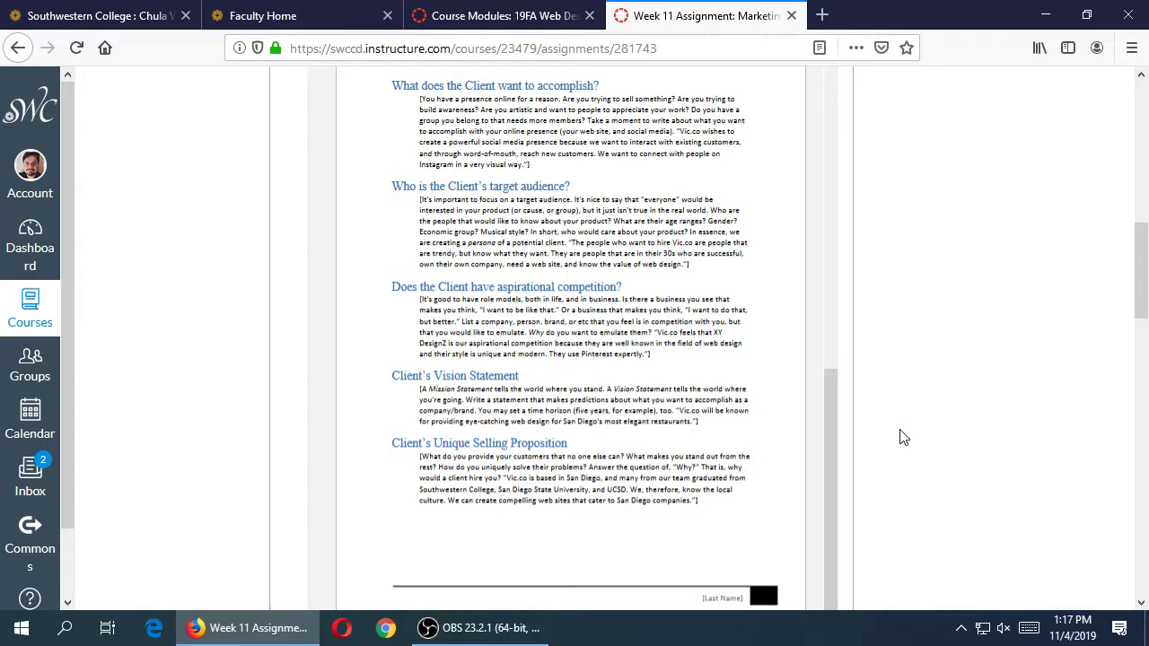
pyautogui.scroll(-3)
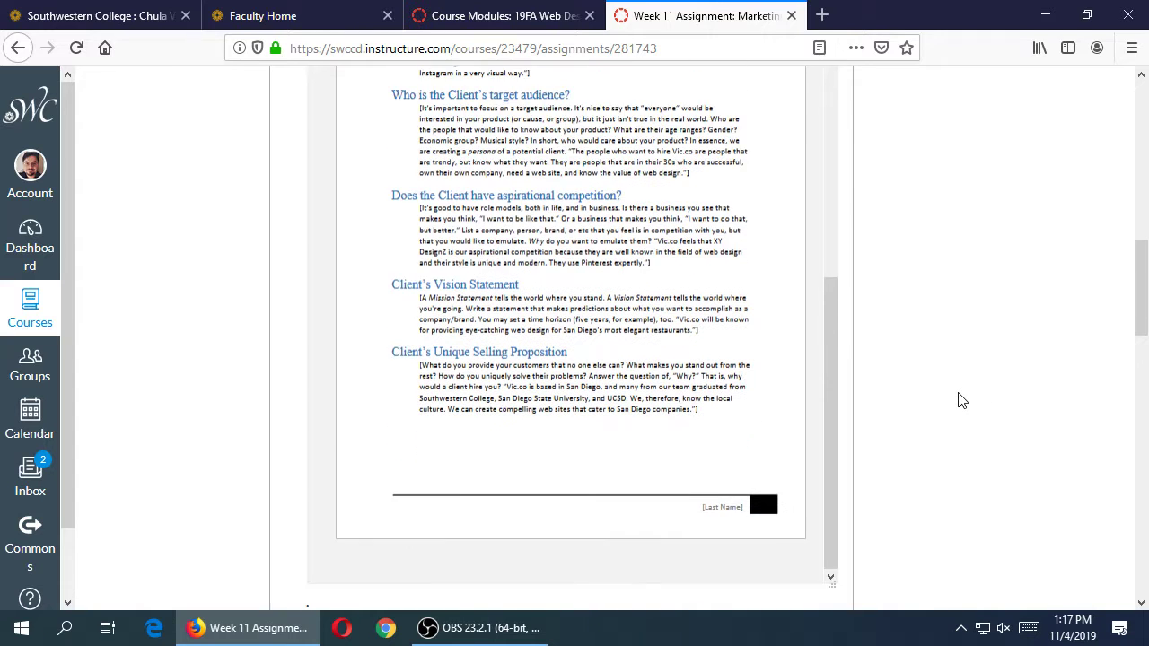
pyautogui.scroll(-3)
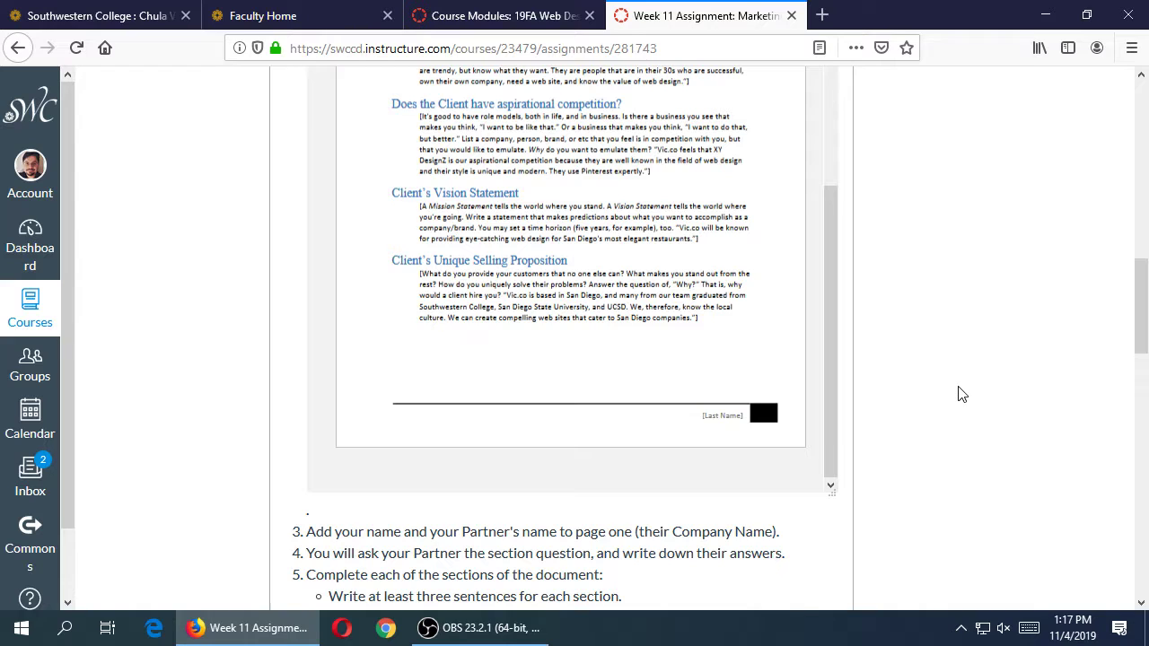
pyautogui.moveTo(931, 416)
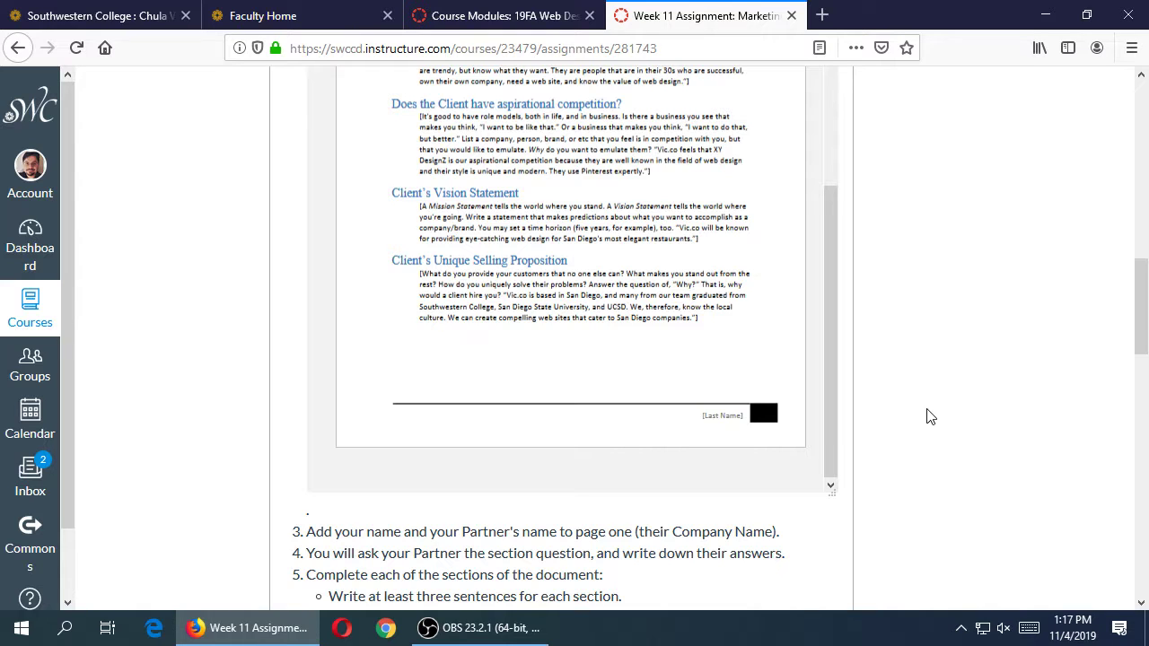
pyautogui.moveTo(882, 8)
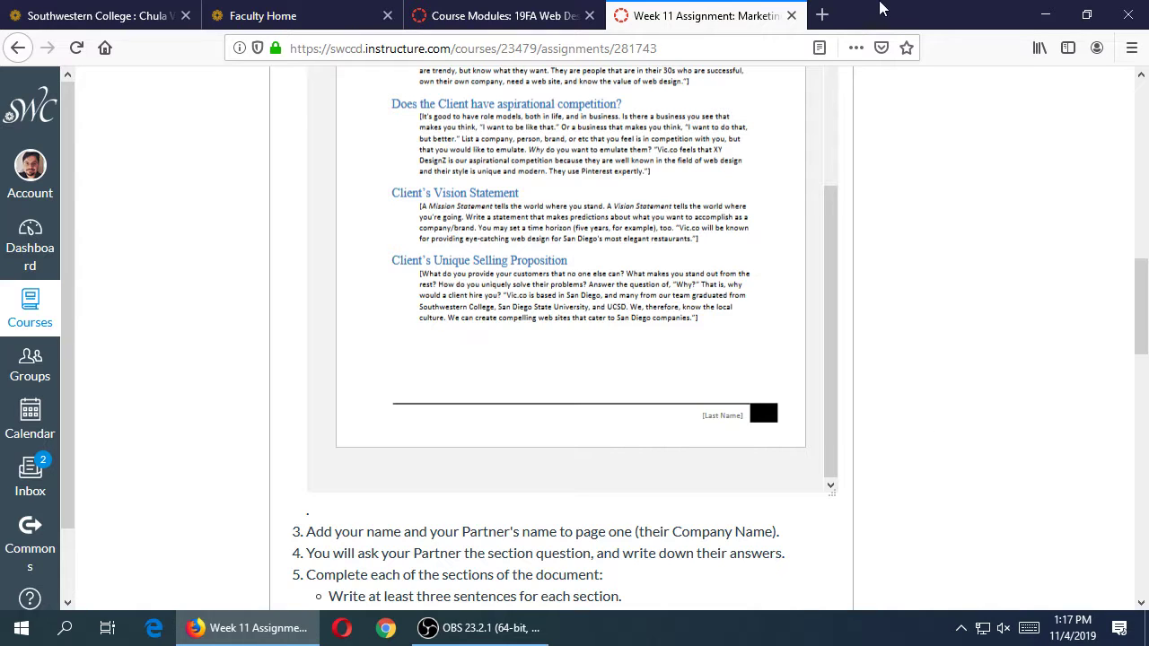
# - Collapse the Marketing Strategy file preview and highlight step 4 about asking your Partner questions
pyautogui.scroll(3)
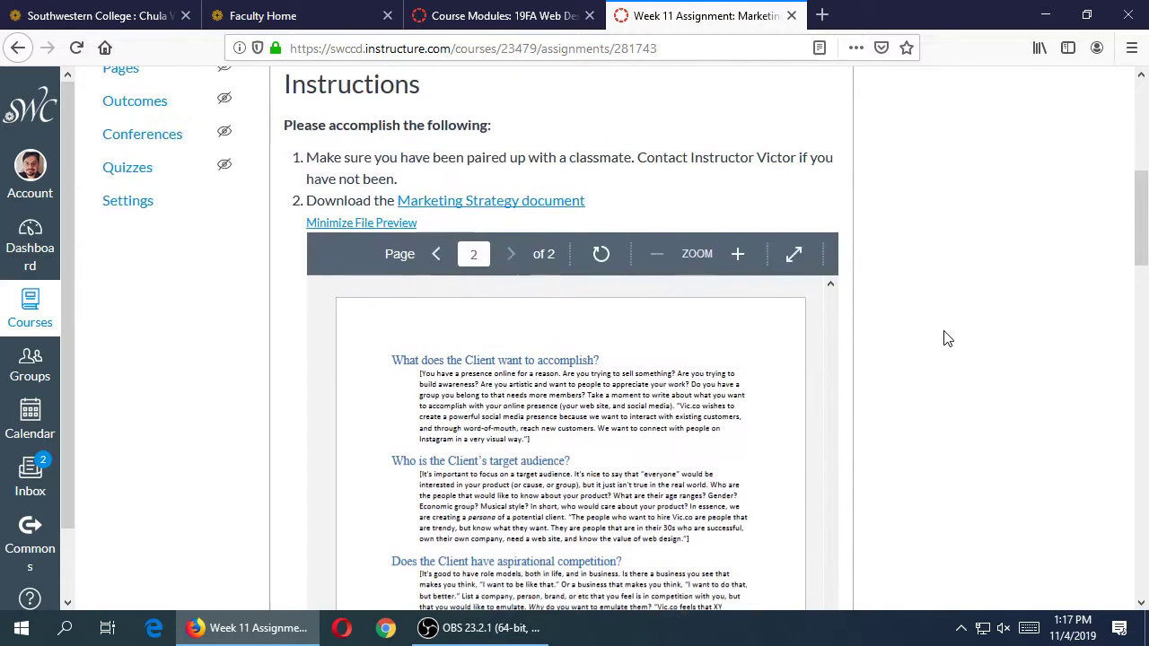
pyautogui.click(361, 222)
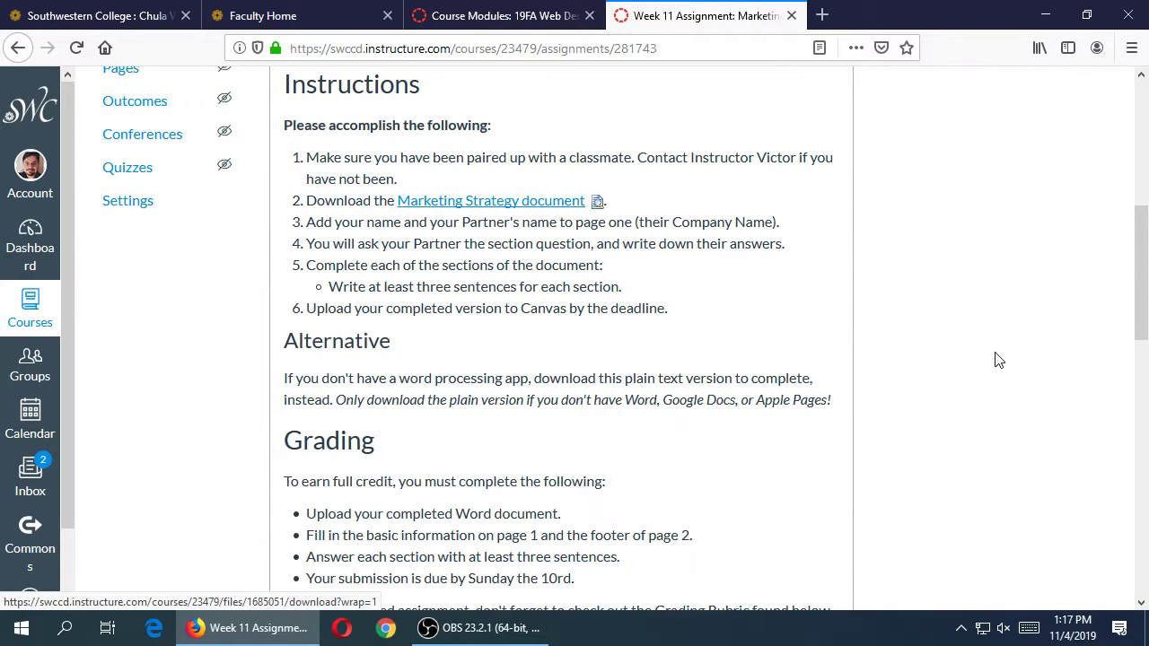
pyautogui.moveTo(579, 251)
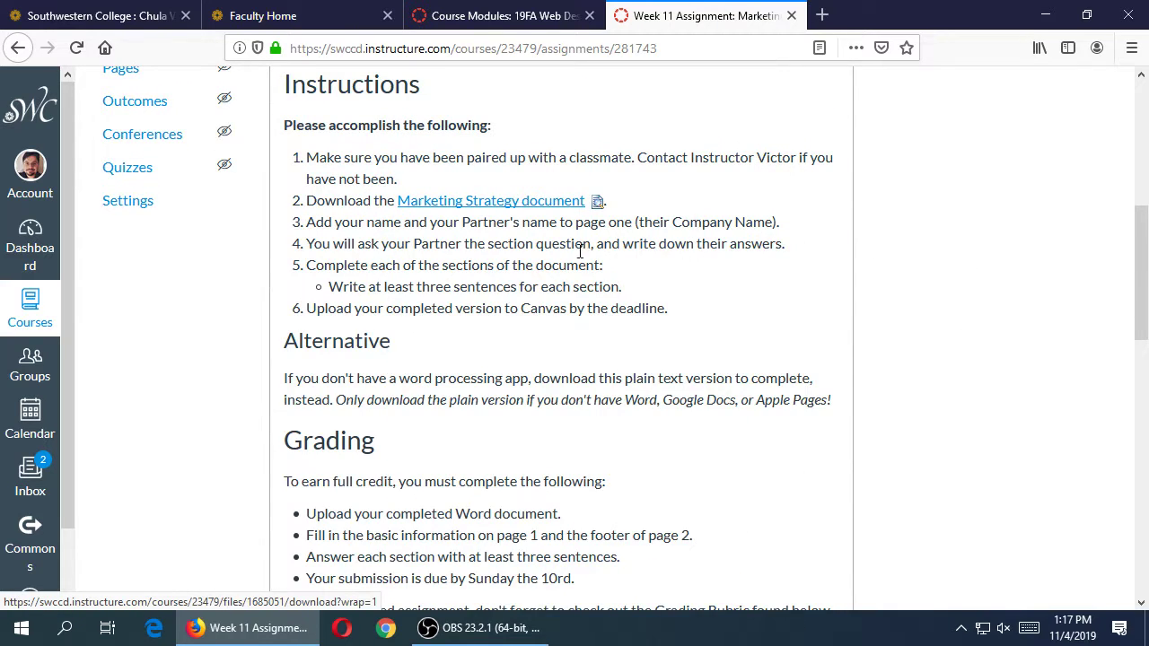
pyautogui.moveTo(366, 222); pyautogui.dragTo(733, 222)
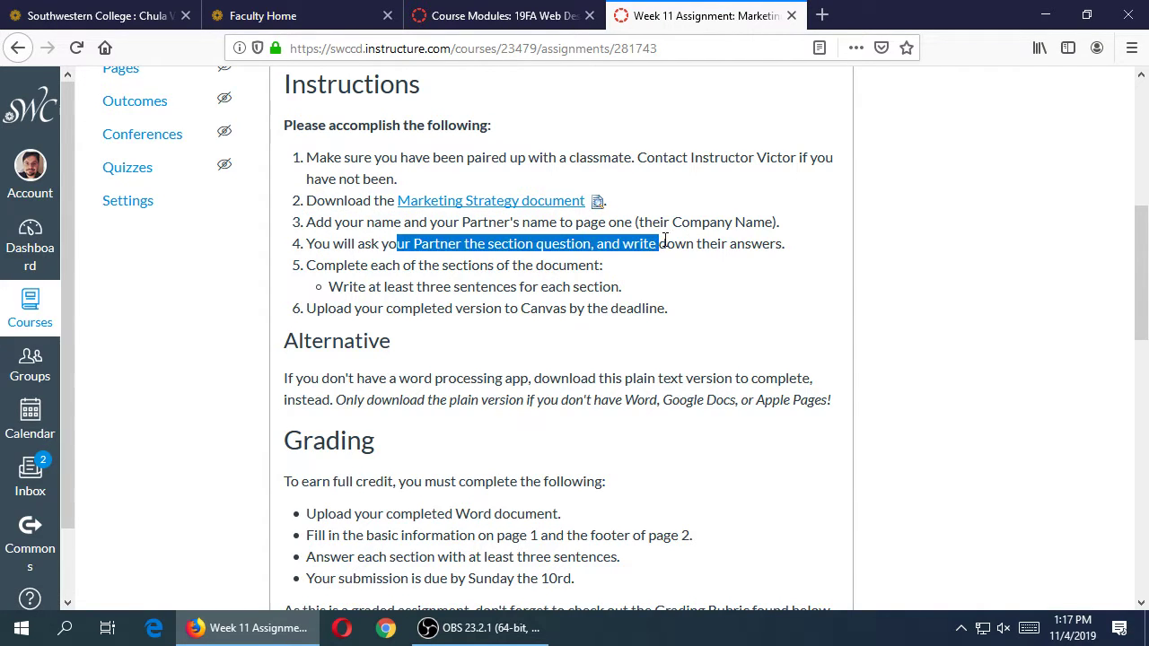
pyautogui.click(383, 286)
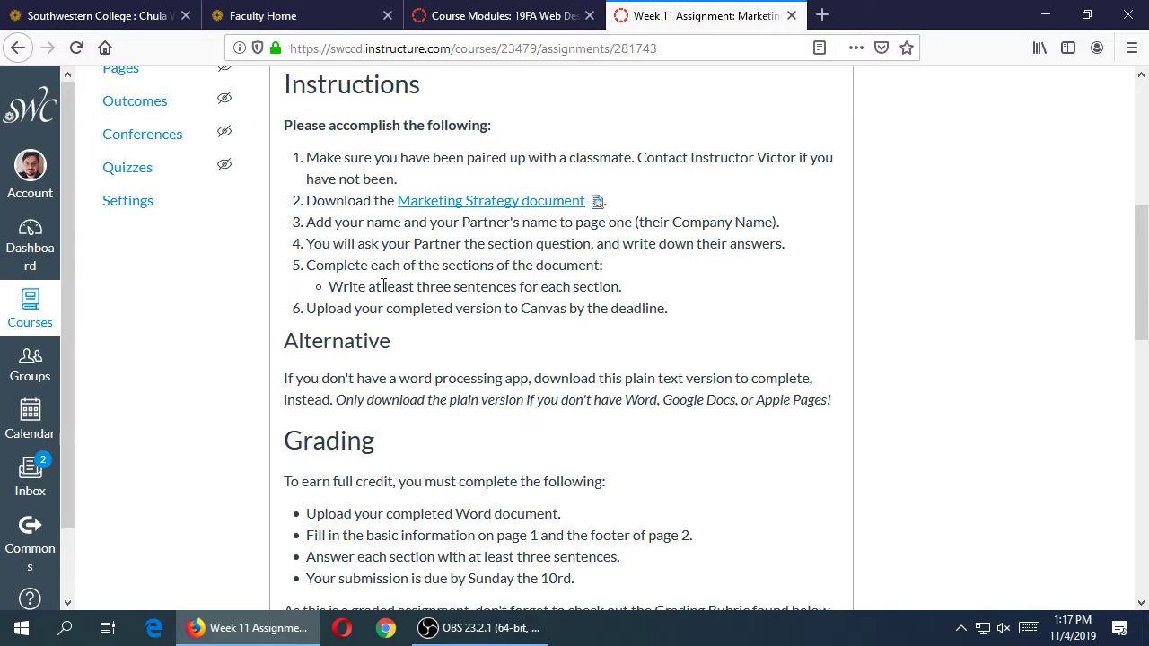
pyautogui.moveTo(440, 336)
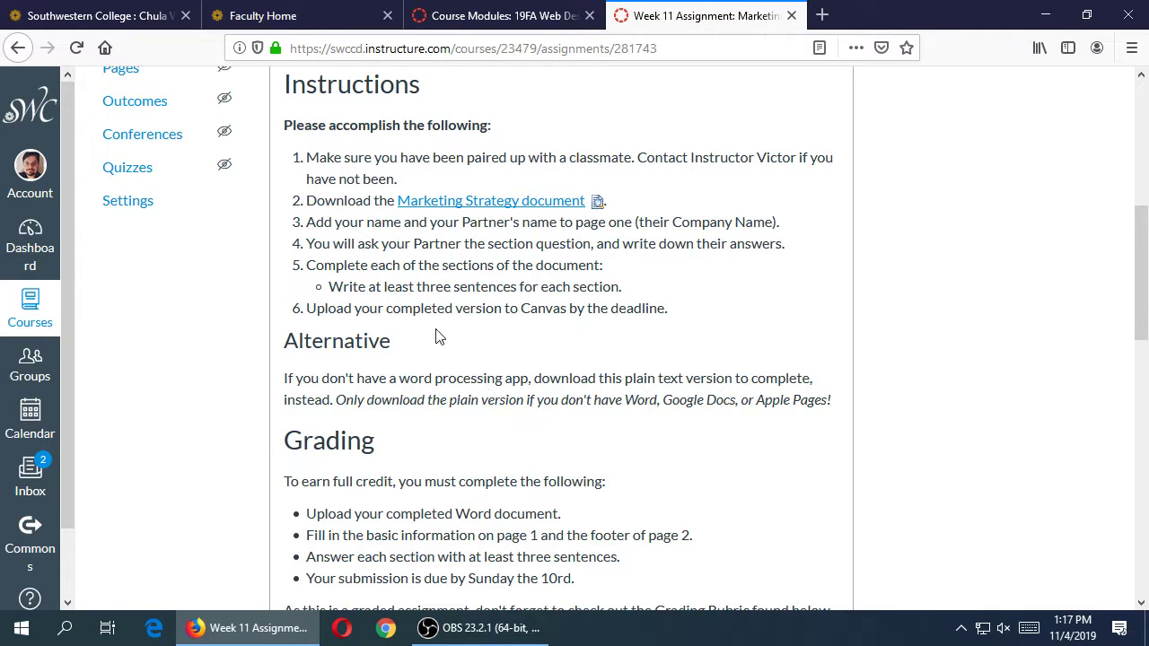
pyautogui.moveTo(634, 301)
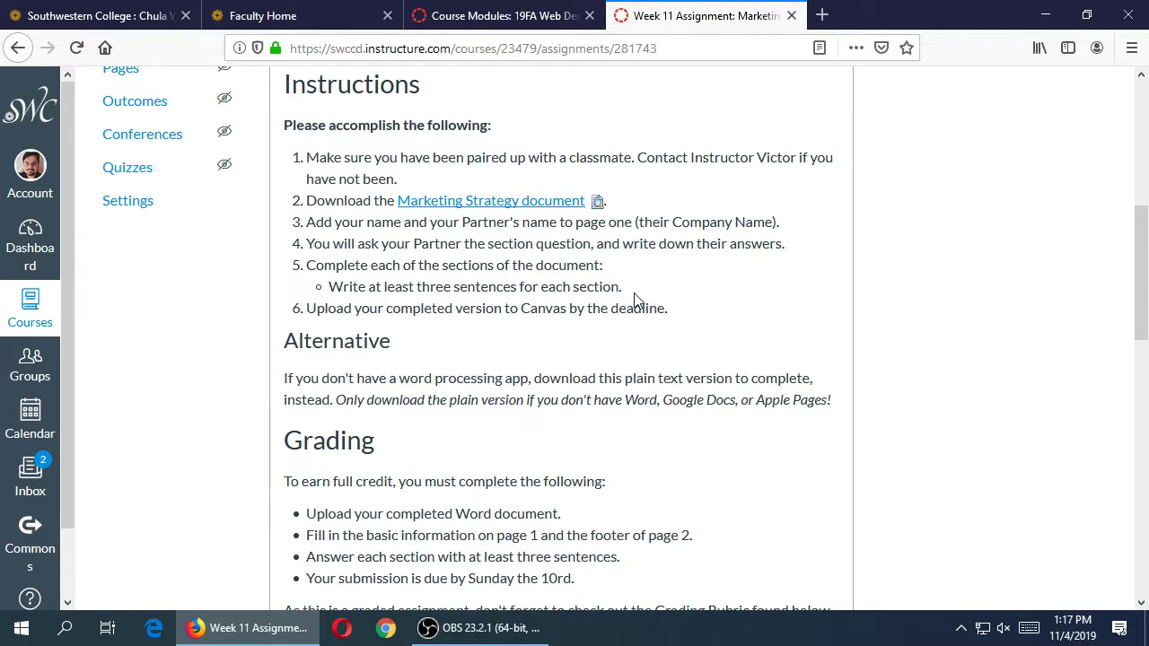
# - Scroll down to the grading requirements, points and due date, then back to the top
pyautogui.scroll(-3)
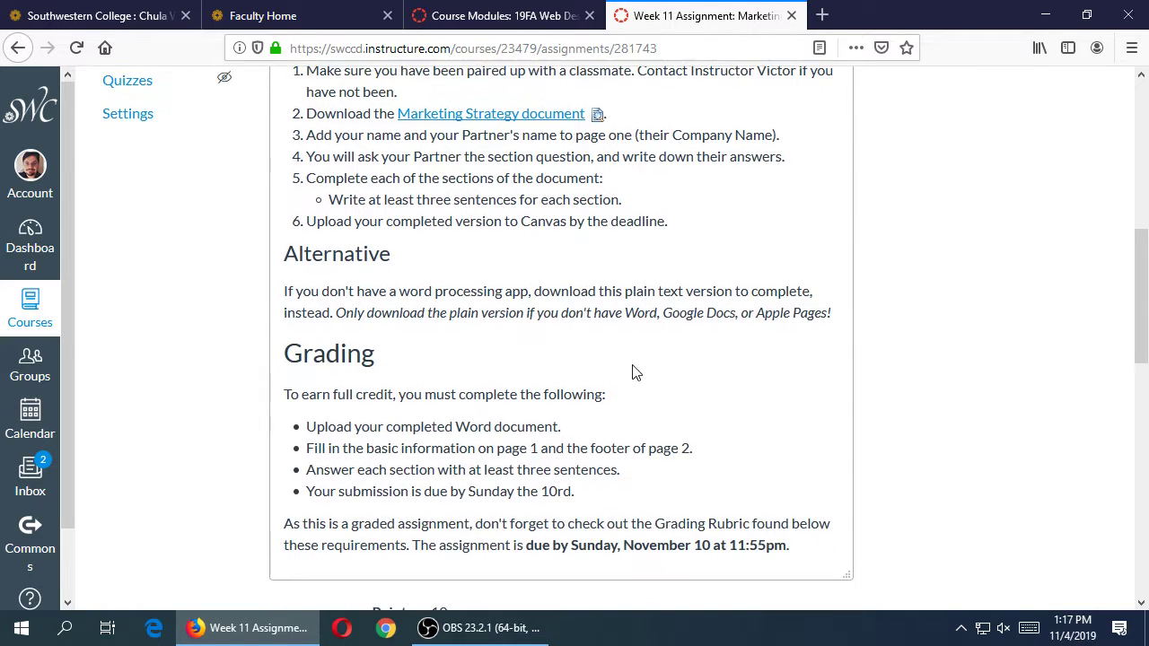
pyautogui.scroll(-3)
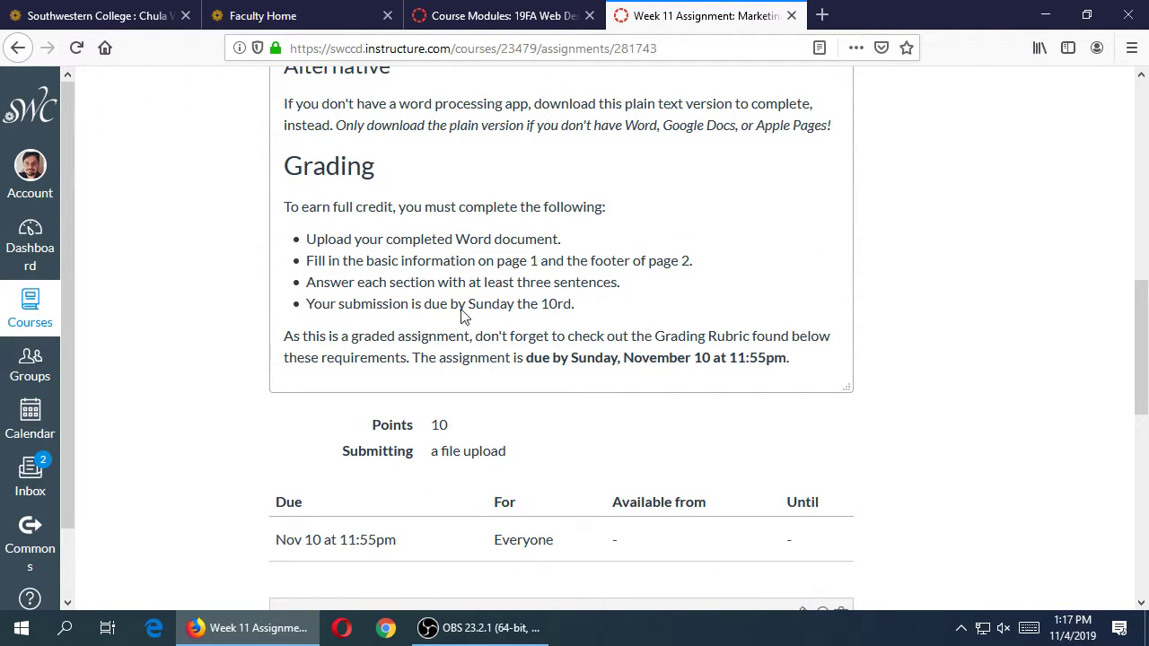
pyautogui.moveTo(938, 268)
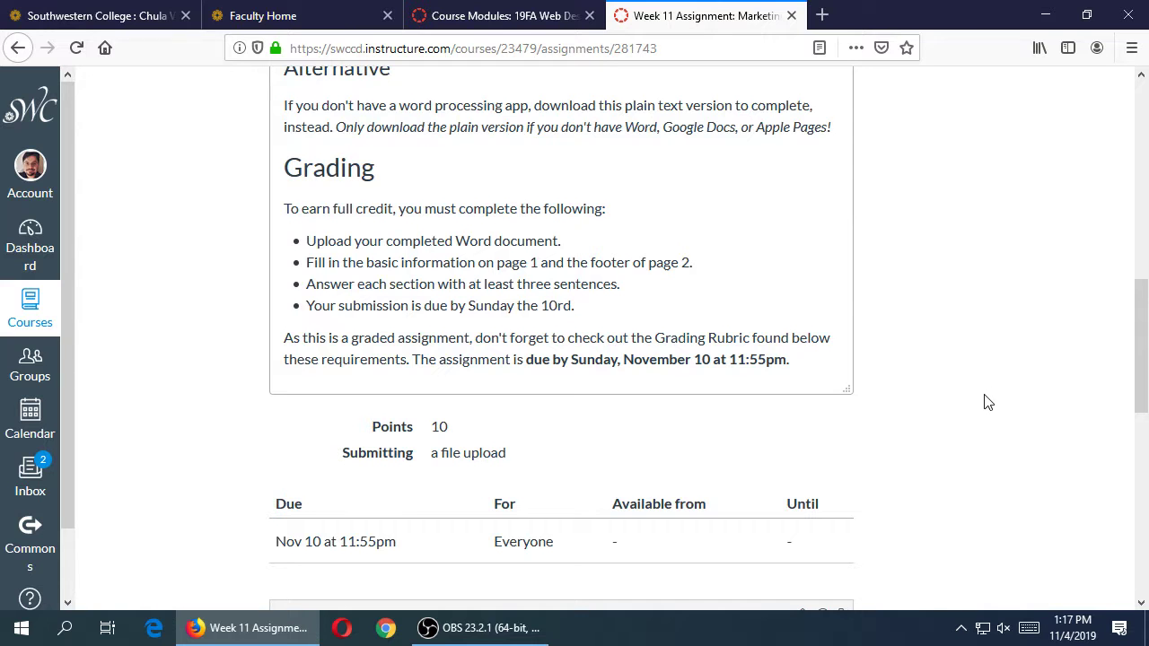
pyautogui.scroll(3)
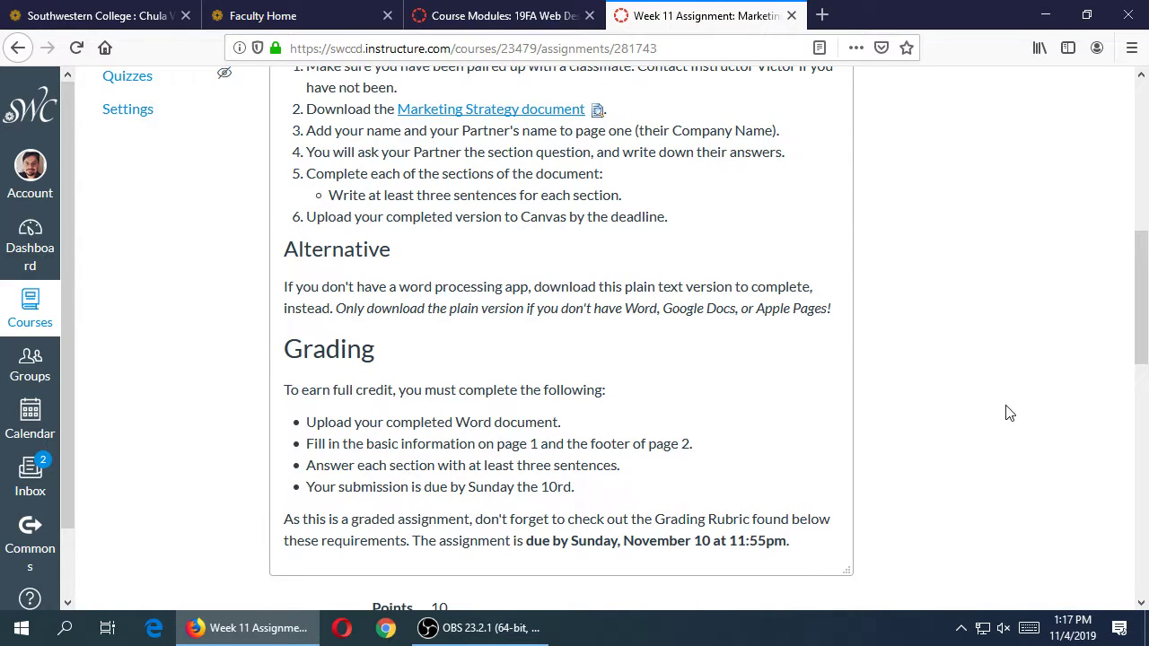
pyautogui.click(1072, 634)
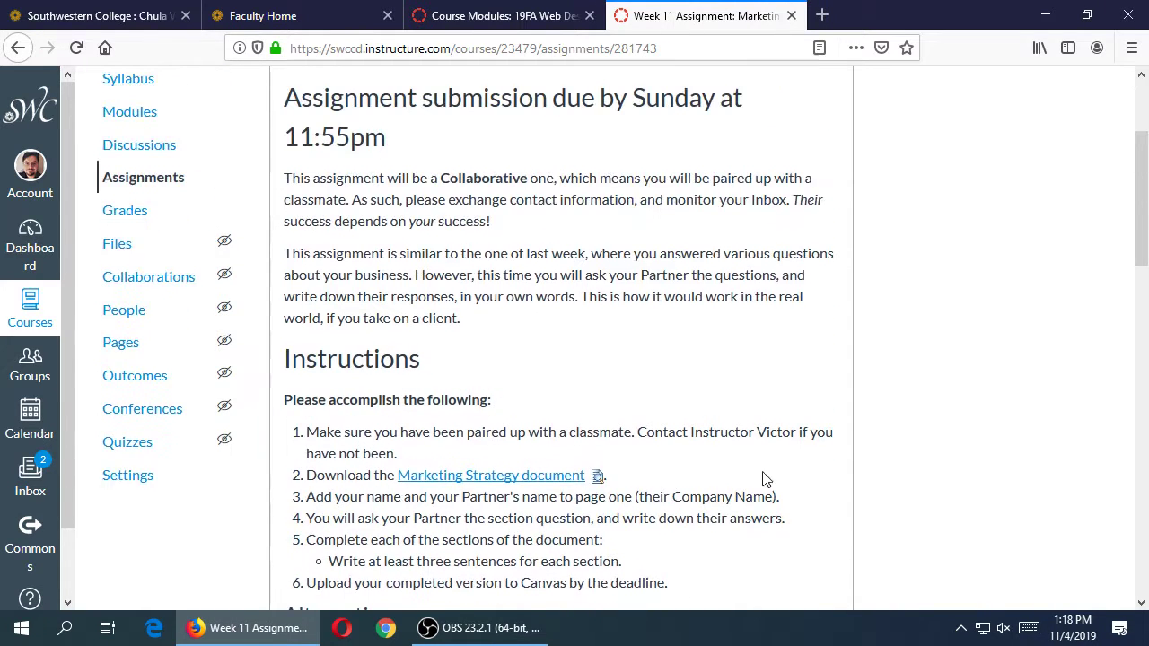
pyautogui.scroll(3)
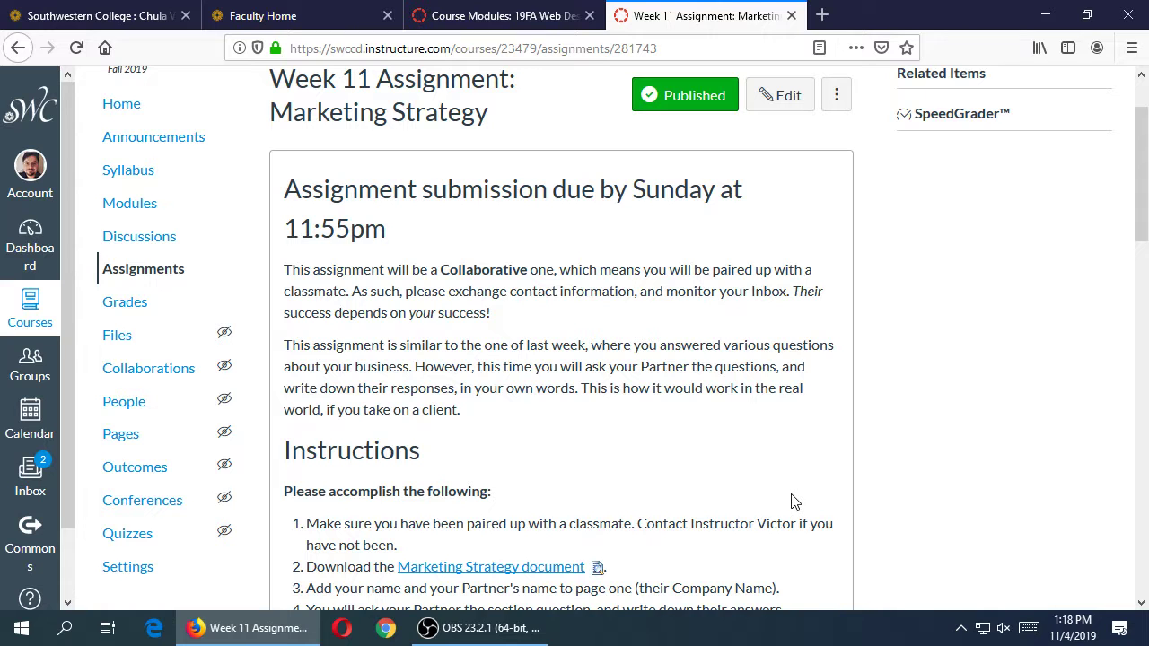
# - Return to the Student View modules list and open the Week 11 Wrap-Up page
pyautogui.click(791, 16)
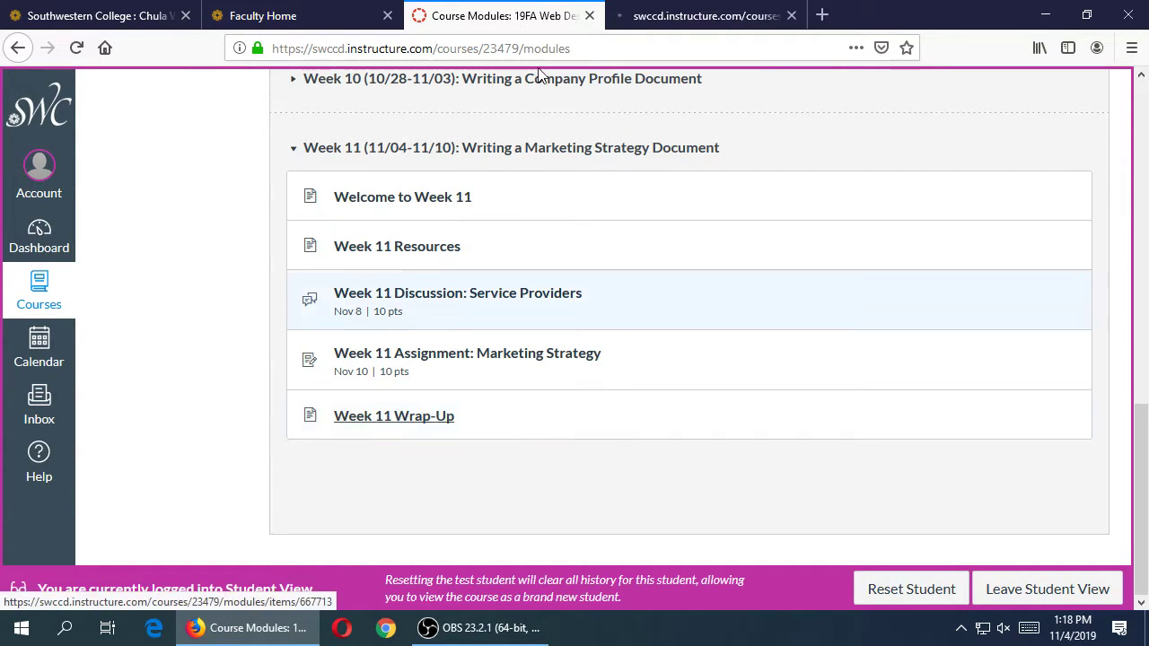
pyautogui.click(393, 415)
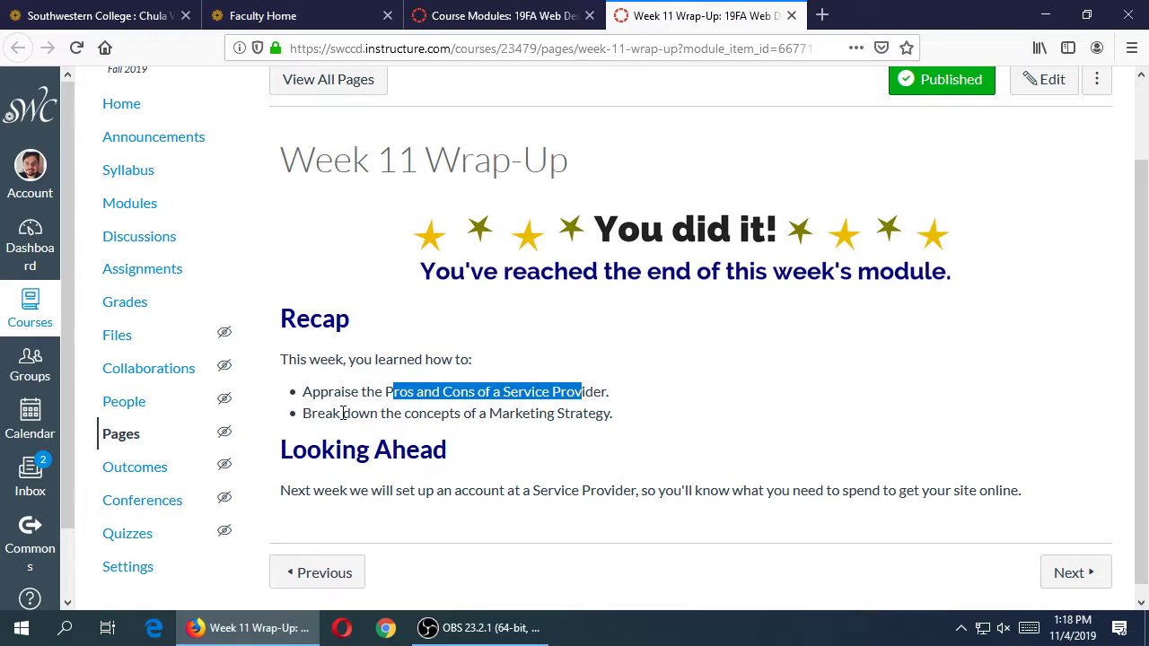
pyautogui.click(583, 413)
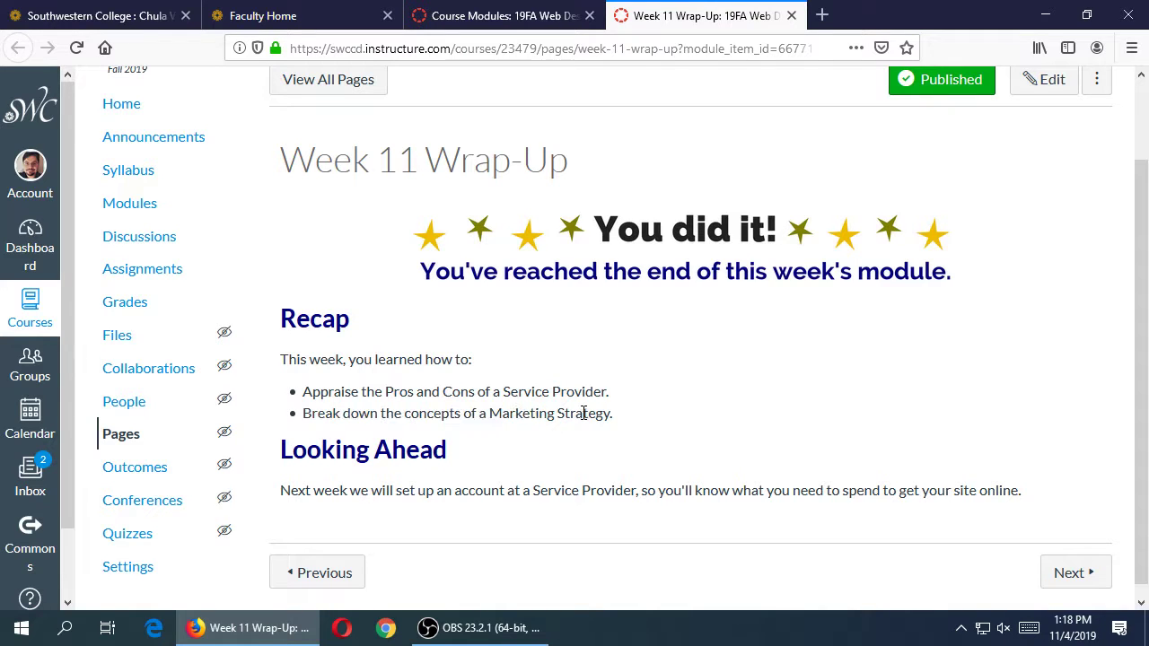
pyautogui.moveTo(775, 350)
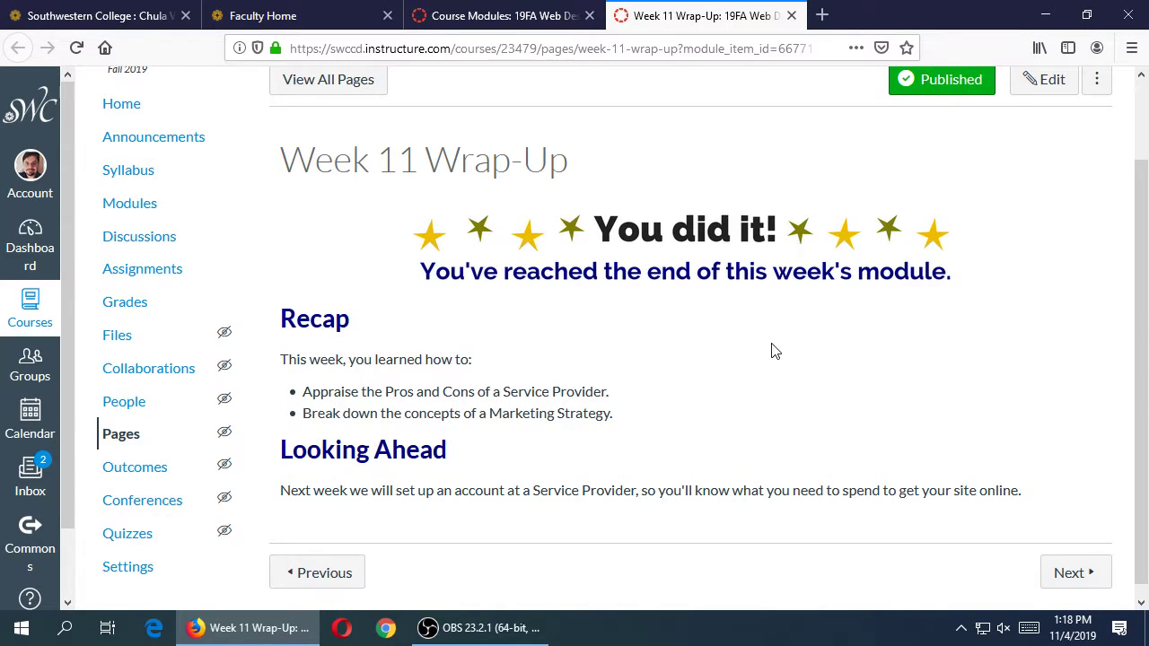
pyautogui.moveTo(730, 362)
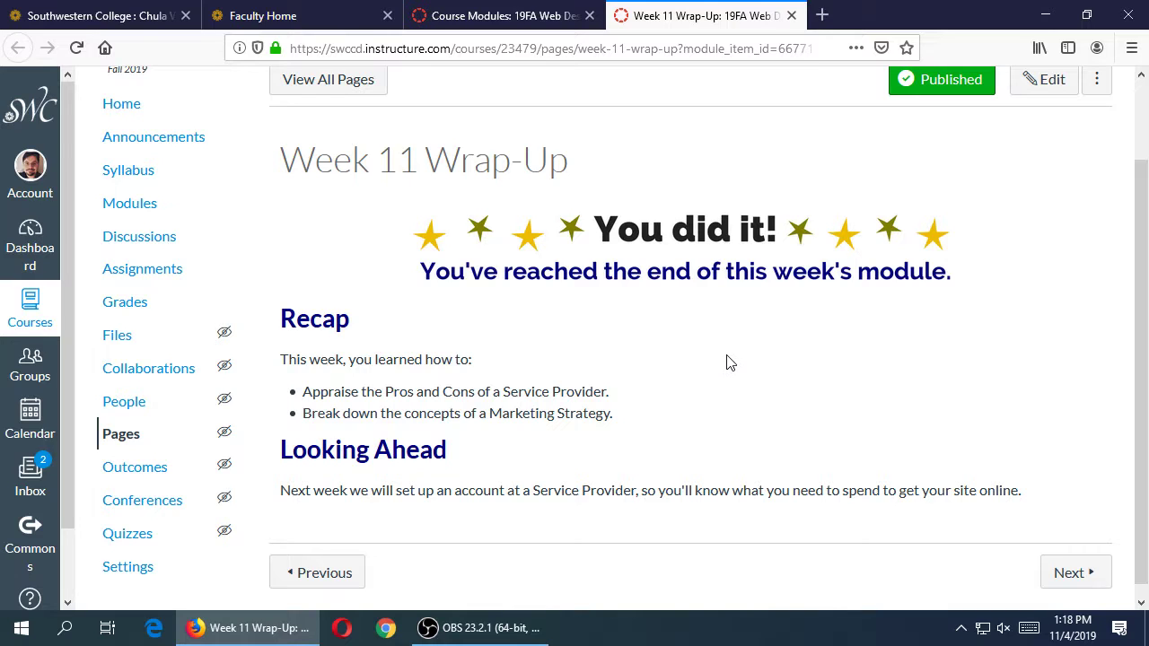
pyautogui.moveTo(724, 363)
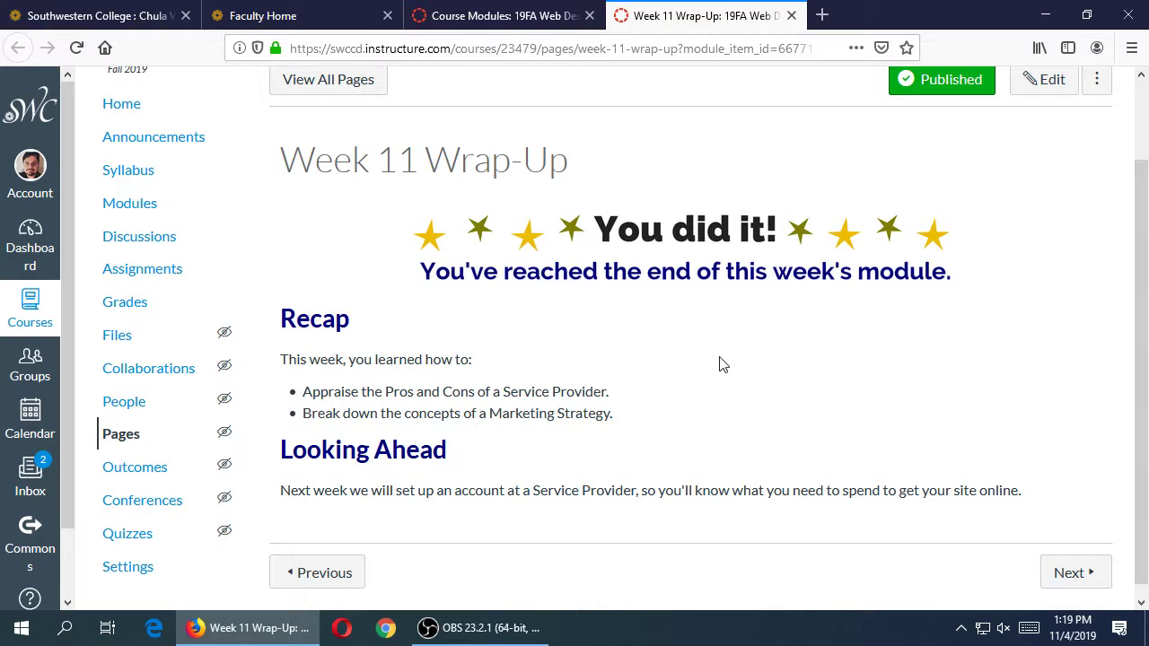
pyautogui.moveTo(735, 357)
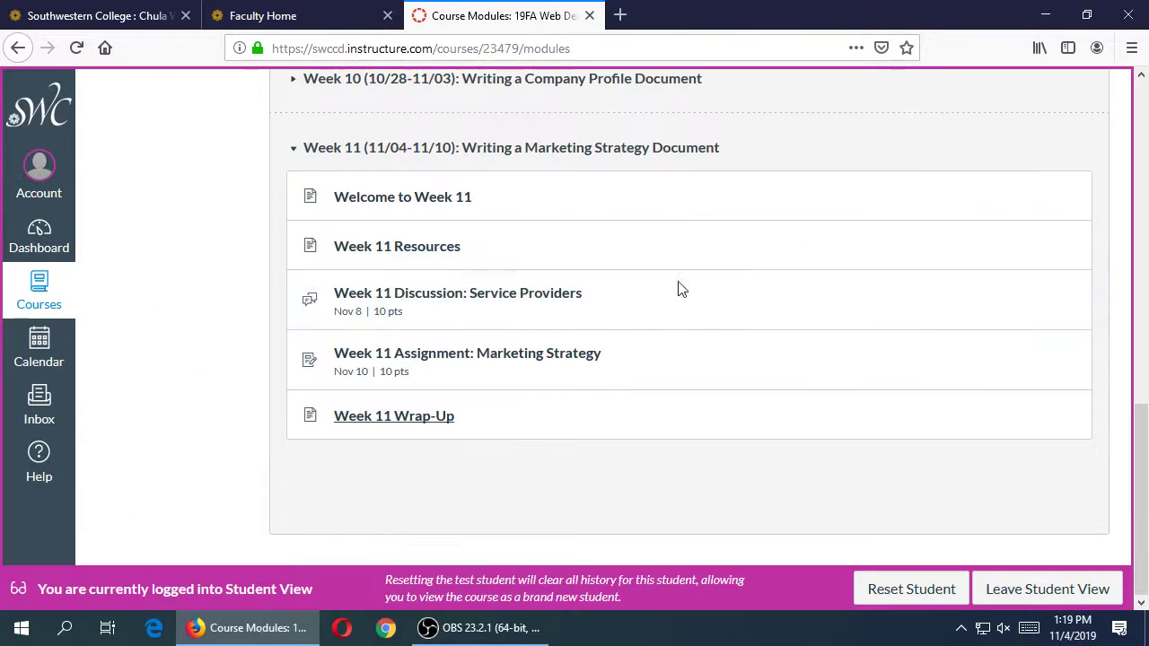
pyautogui.moveTo(215, 224)
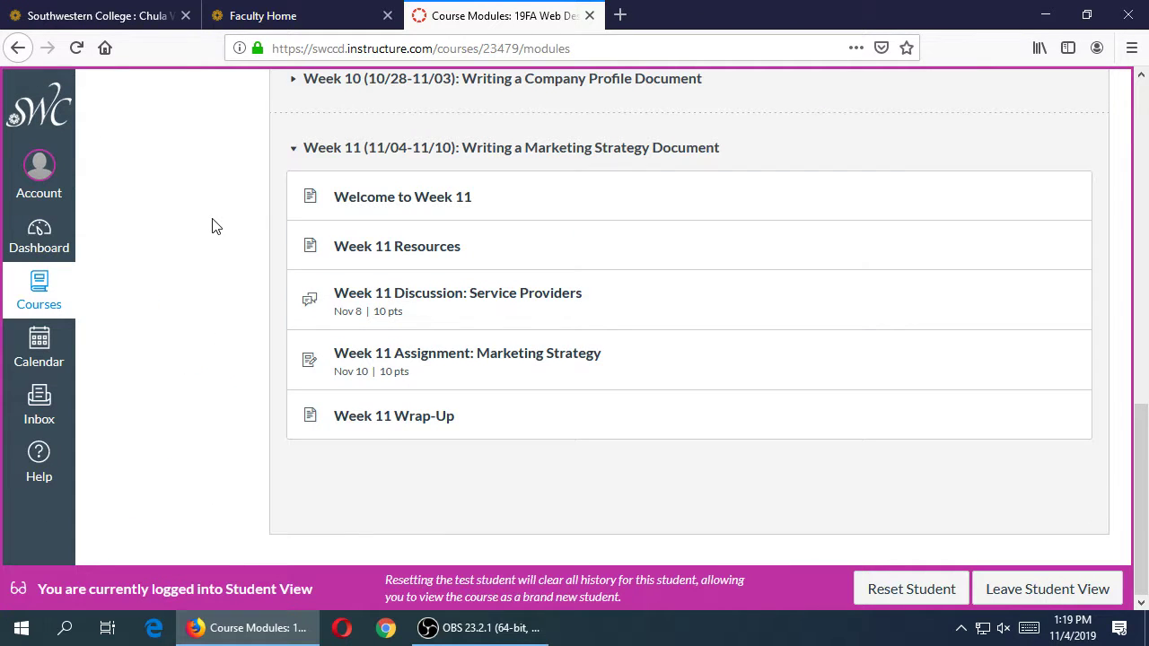
pyautogui.moveTo(229, 230)
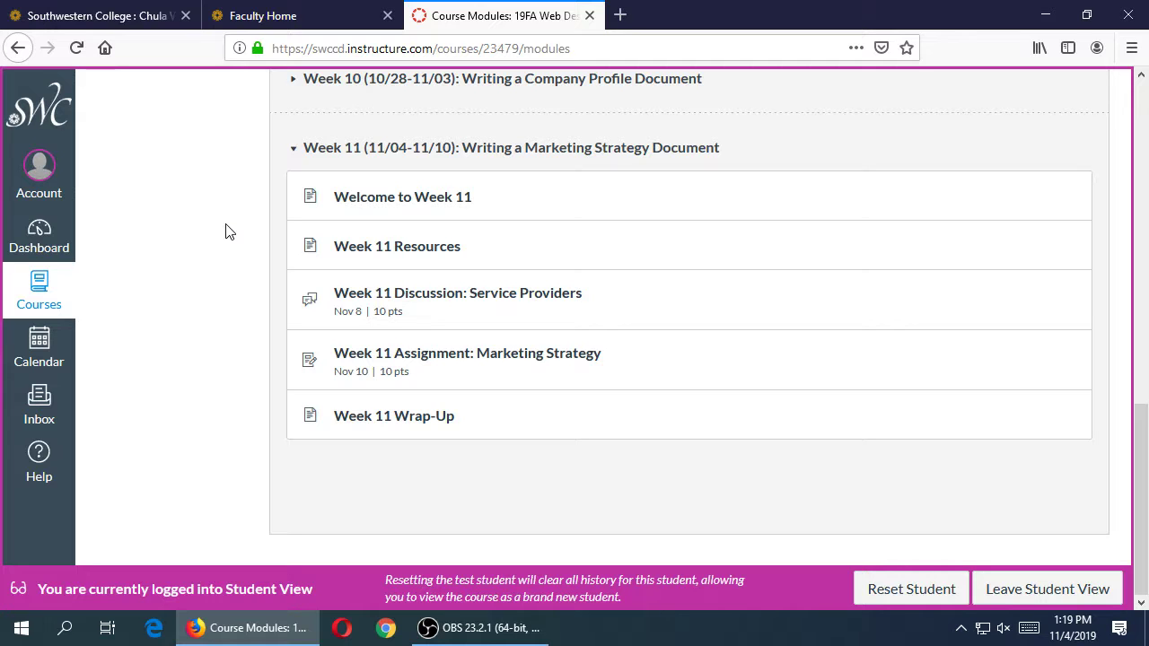
pyautogui.moveTo(227, 331)
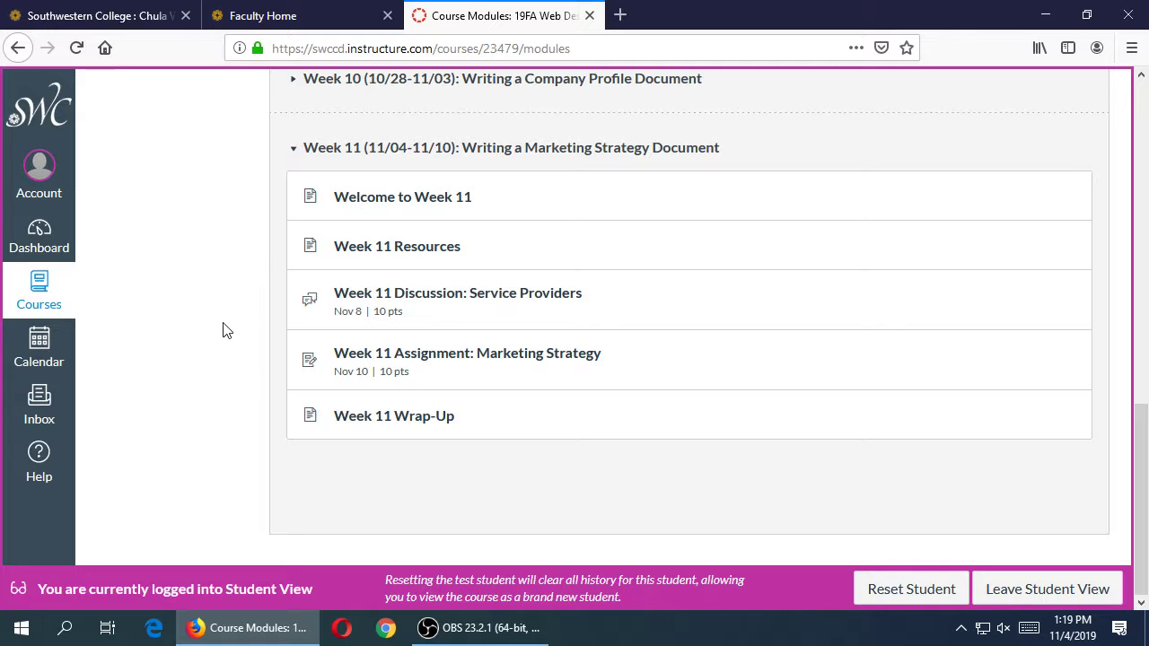